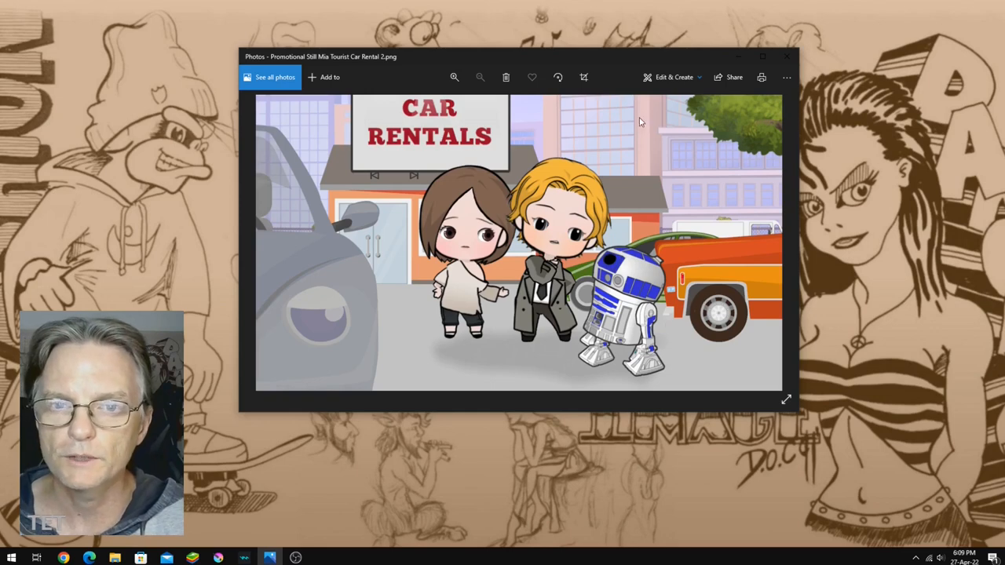
mouse_move(349, 268)
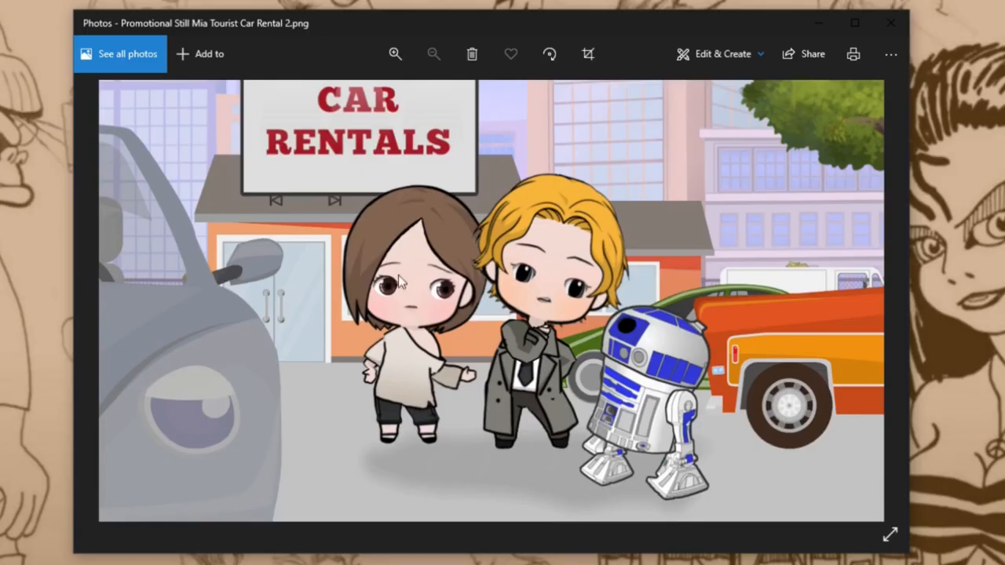
mouse_move(399, 294)
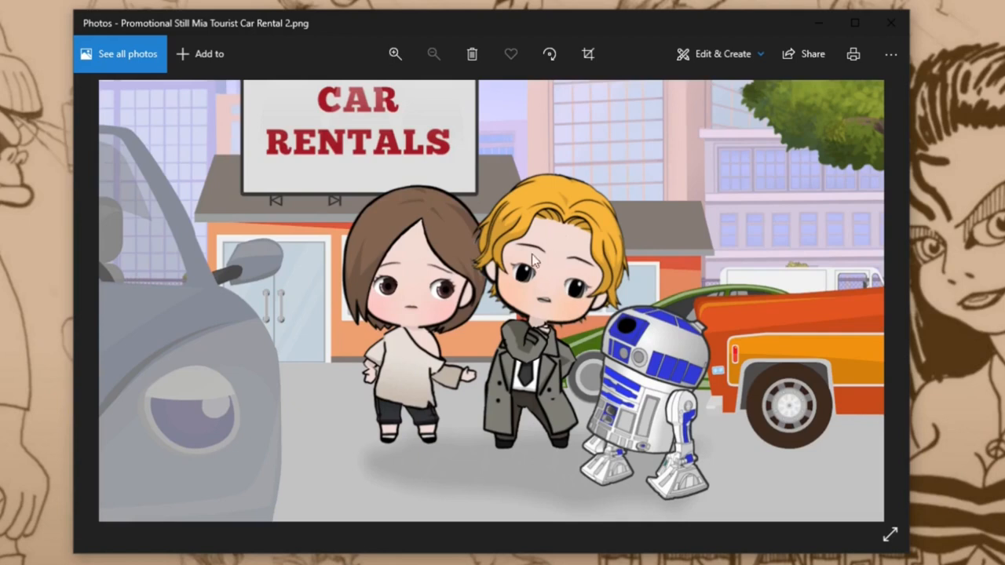
mouse_move(628, 403)
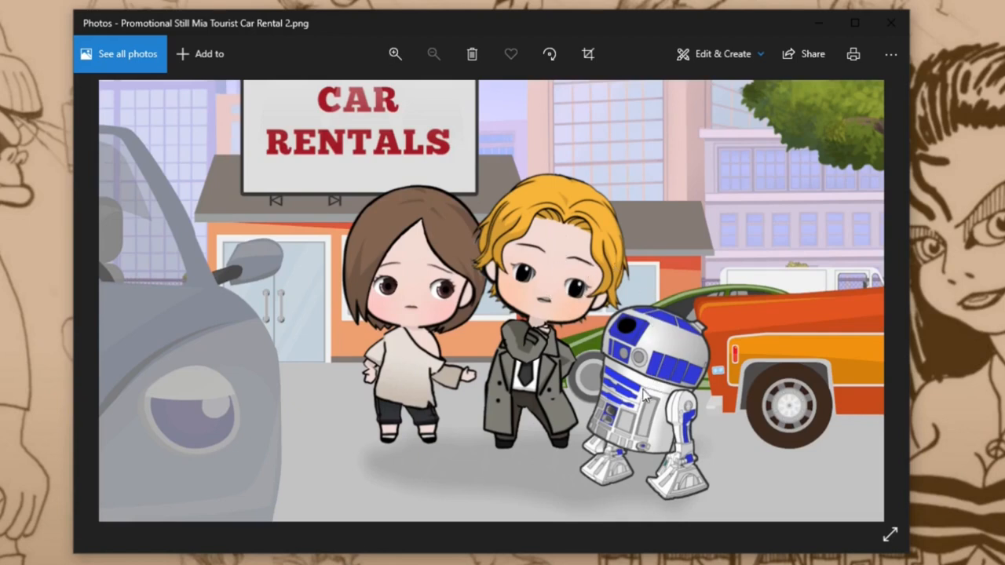
mouse_move(554, 397)
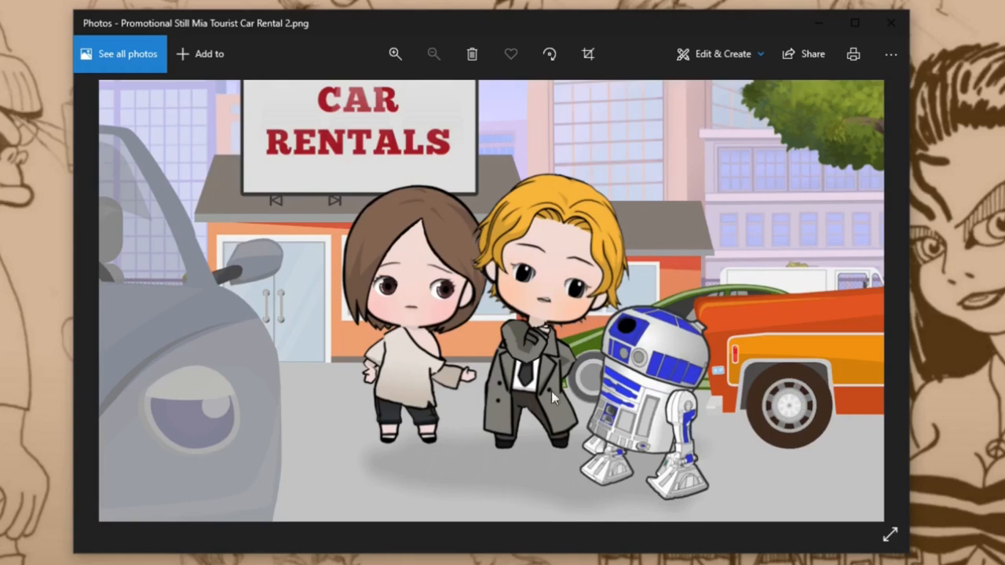
mouse_move(424, 247)
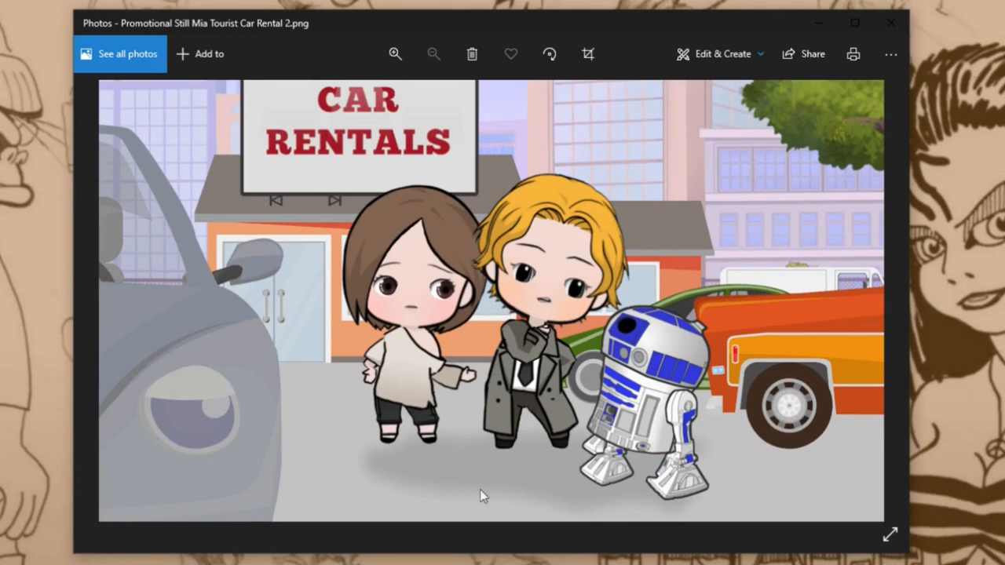
mouse_move(517, 350)
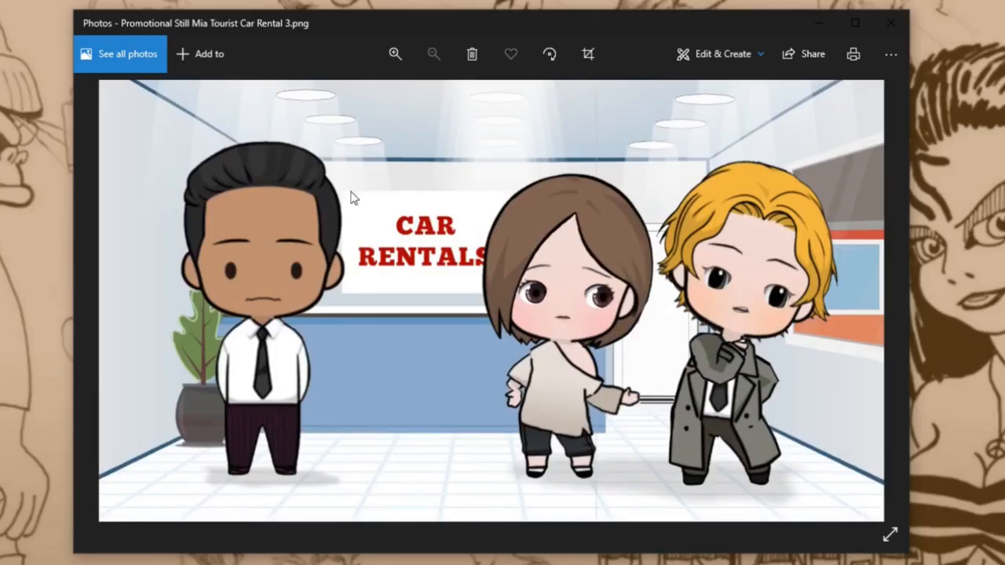
mouse_move(269, 270)
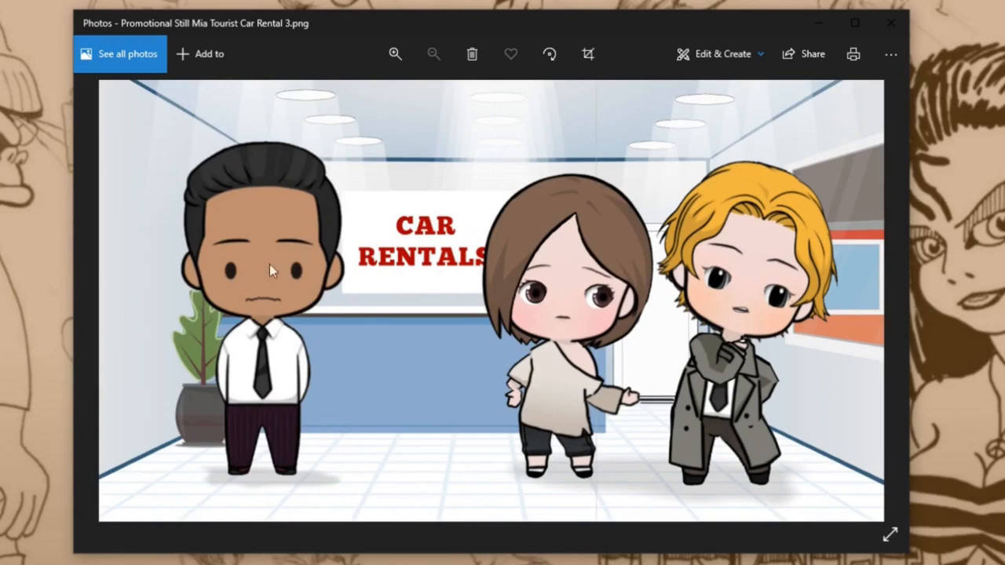
mouse_move(287, 45)
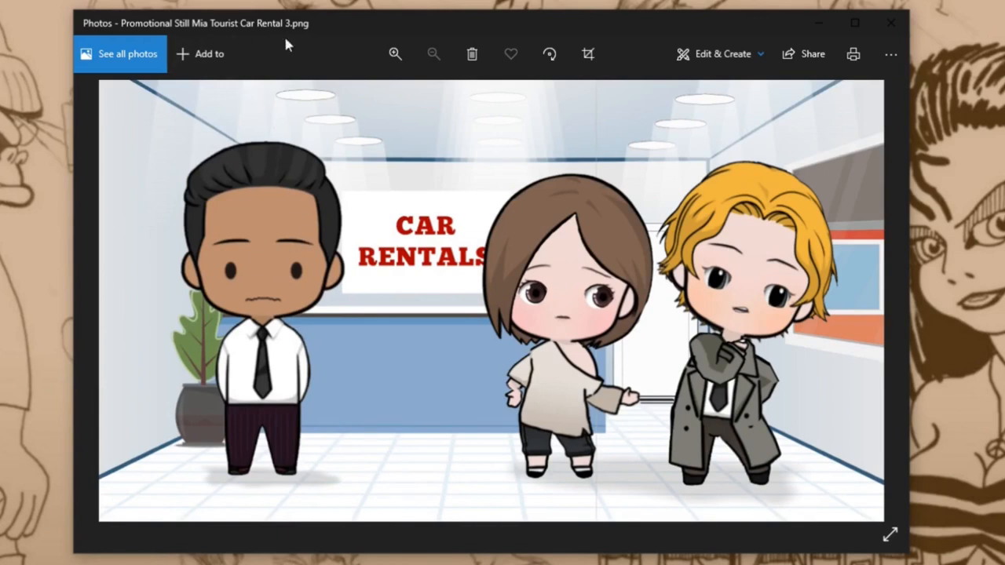
mouse_move(310, 132)
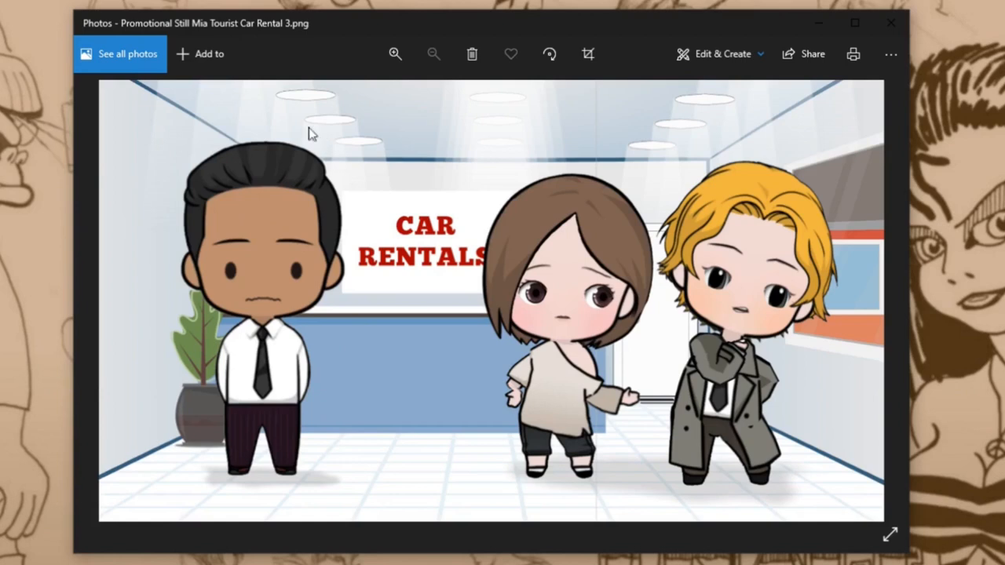
mouse_move(272, 406)
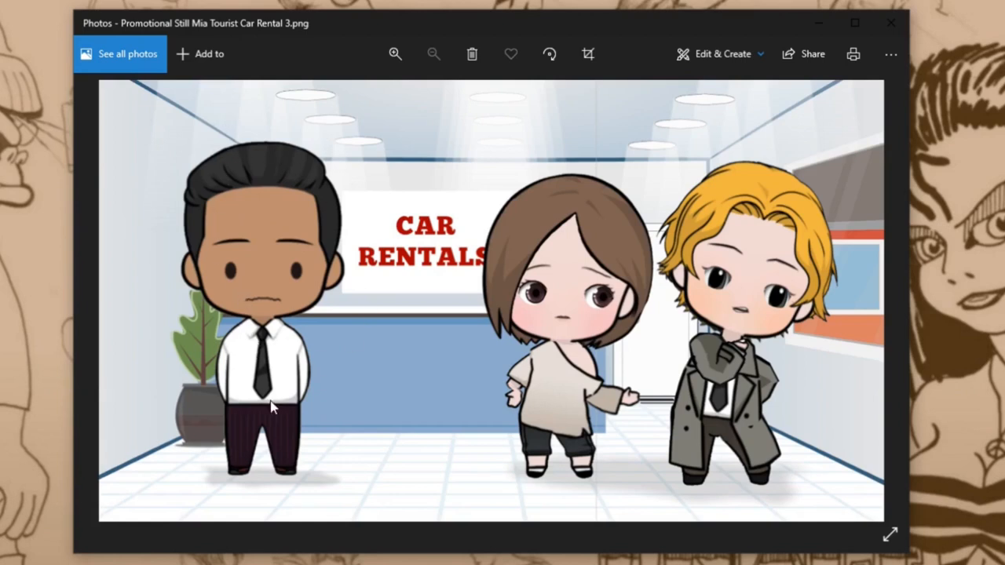
Advance the Photos viewer from Car Rental 2.png to Car Rental 3.png
click(854, 23)
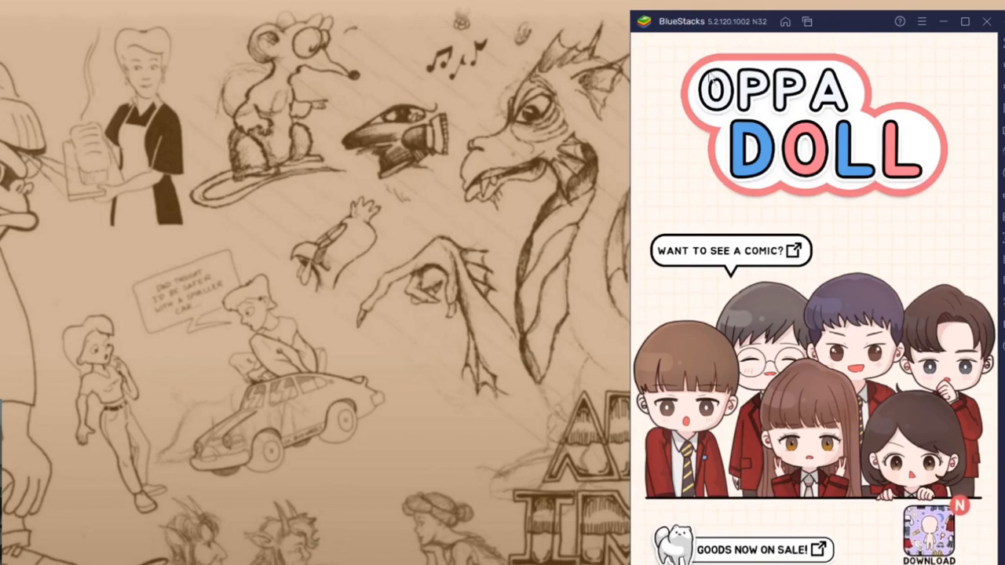
mouse_move(669, 25)
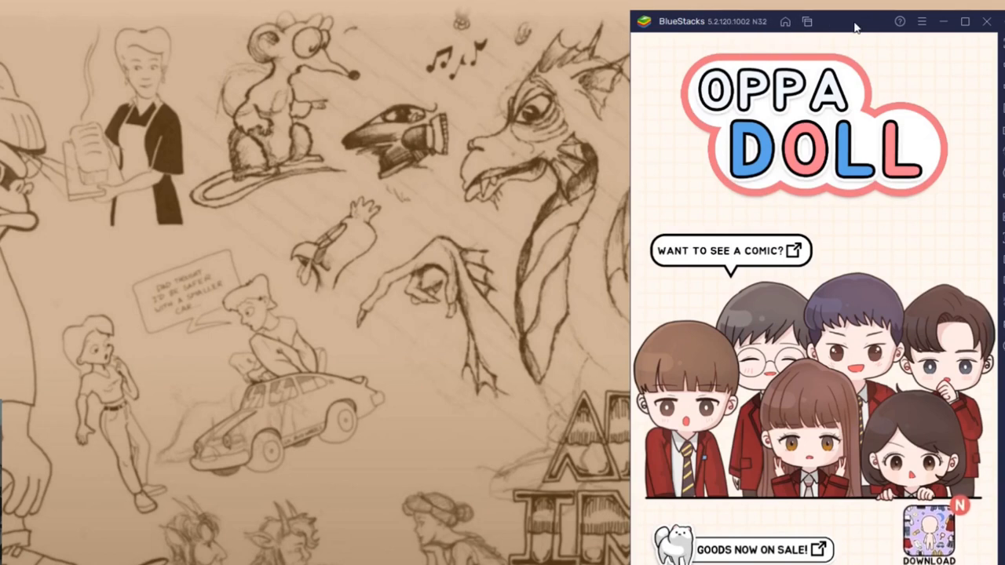
mouse_move(556, 145)
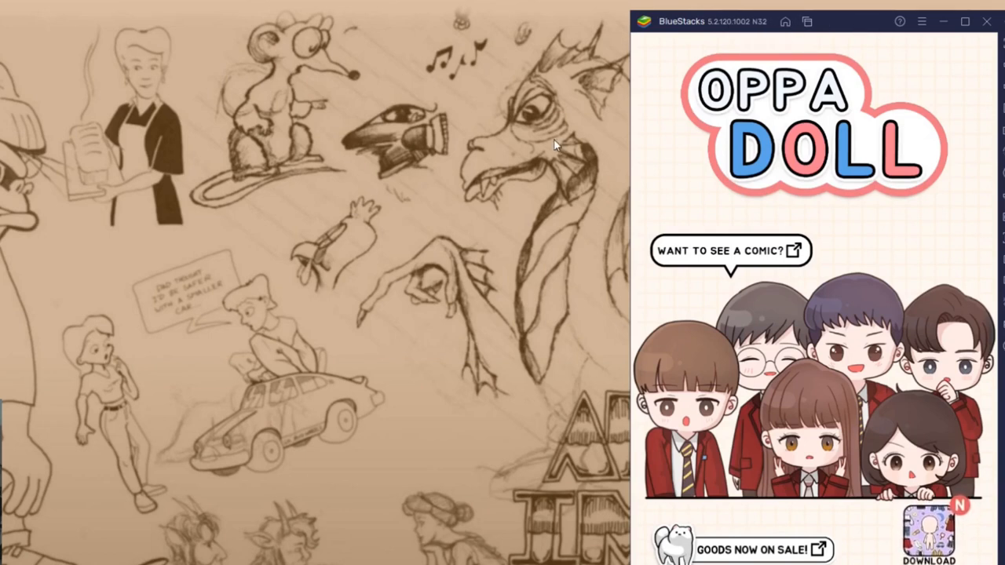
mouse_move(624, 86)
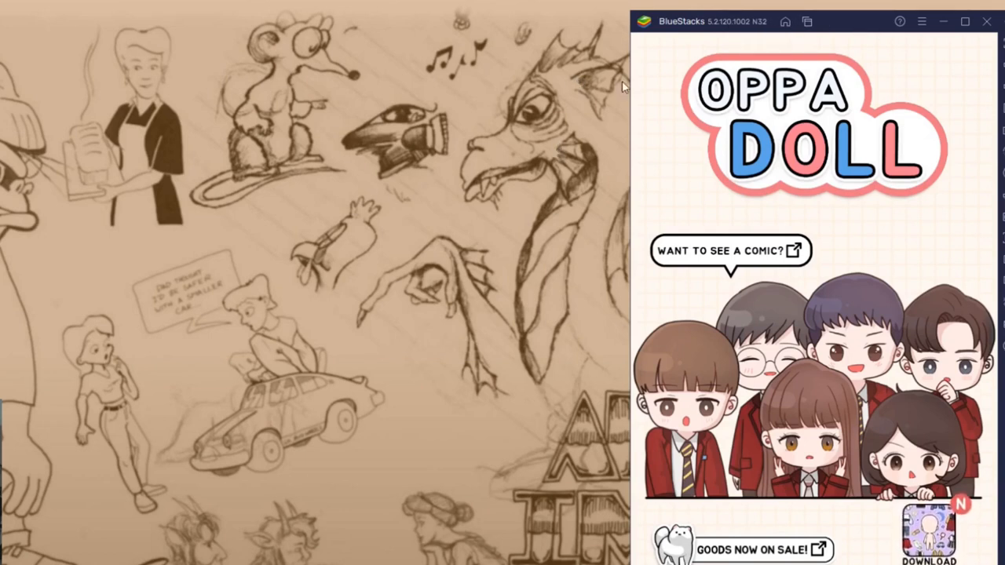
mouse_move(687, 22)
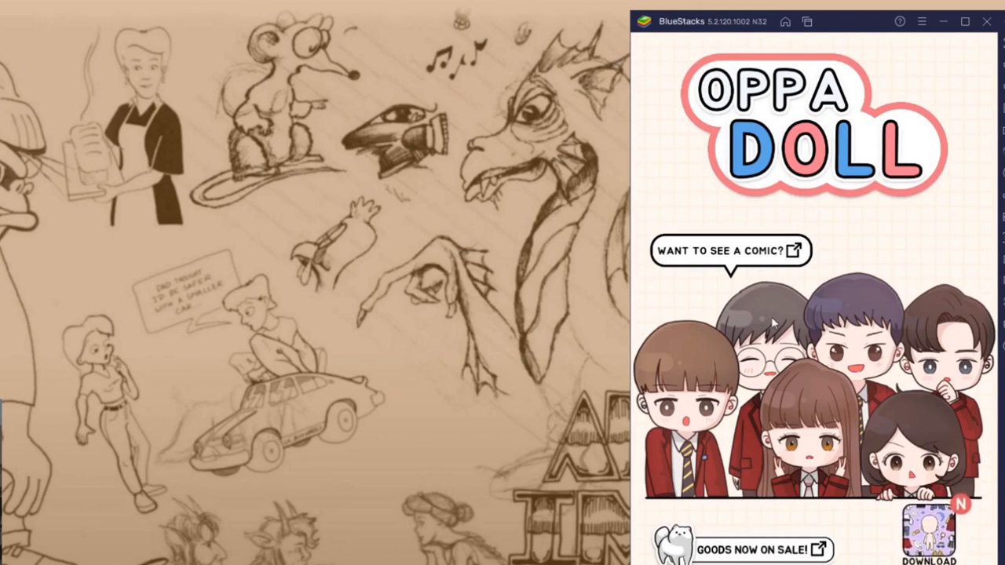
mouse_move(973, 546)
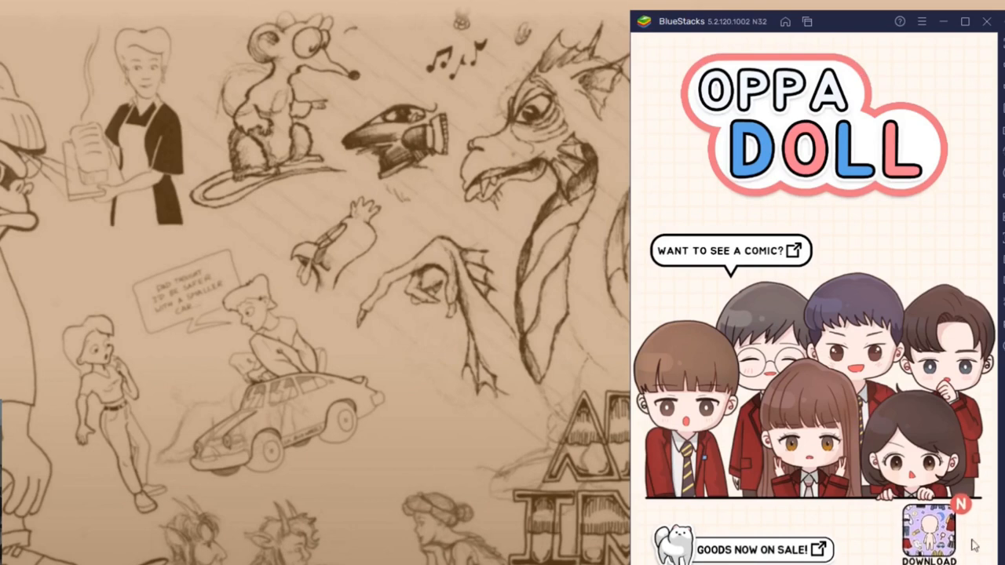
mouse_move(854, 471)
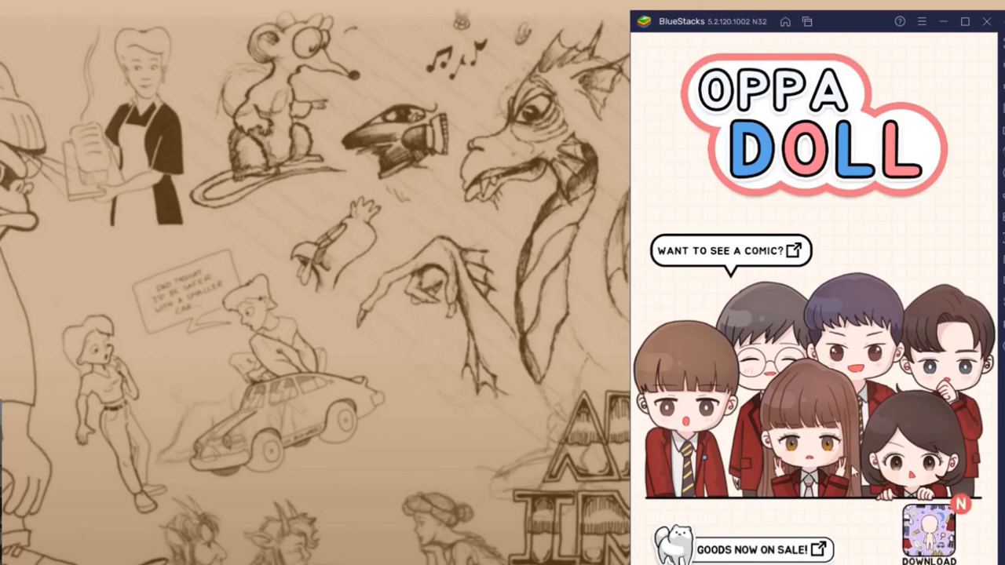
mouse_move(800, 130)
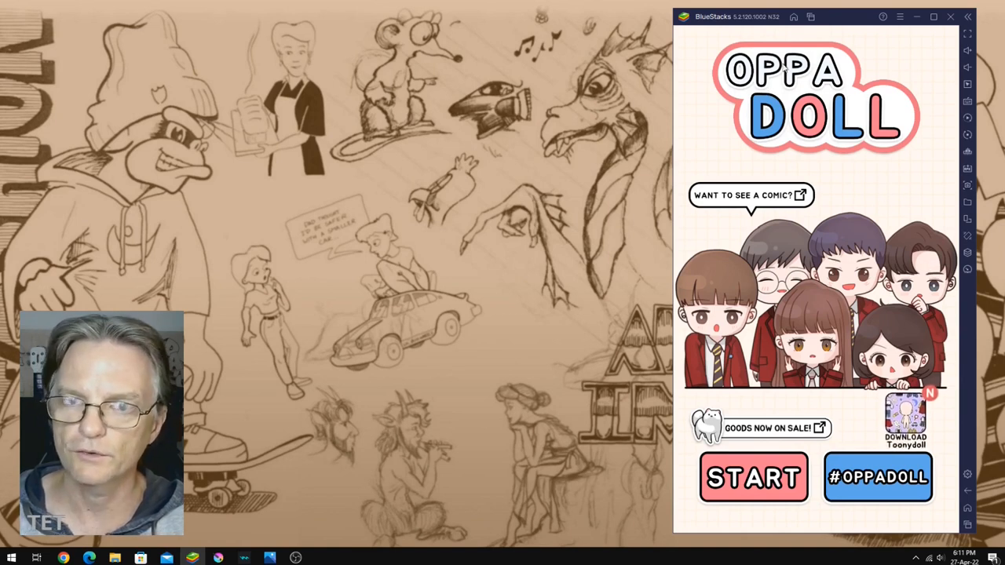
mouse_move(734, 238)
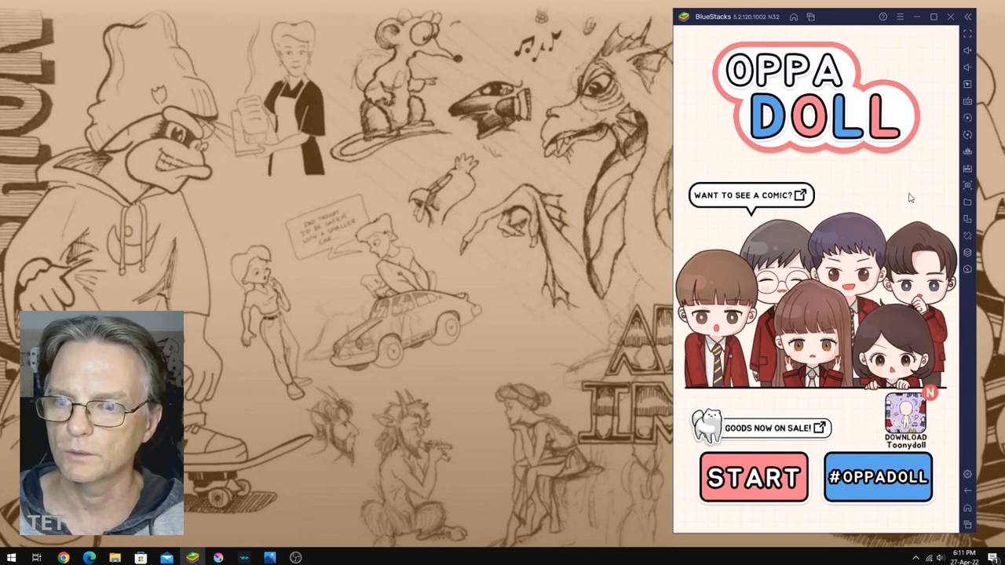
mouse_move(815, 139)
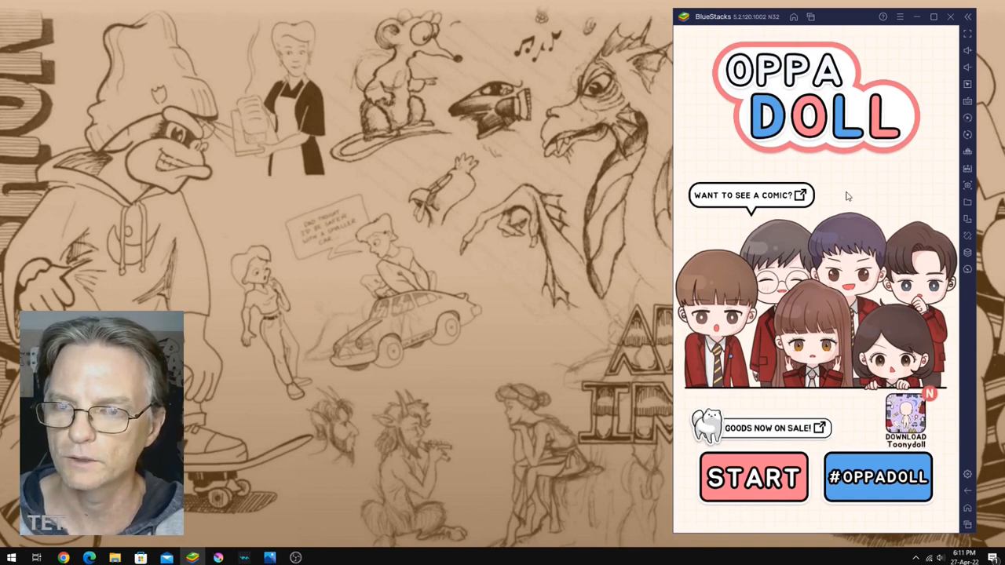
mouse_move(823, 19)
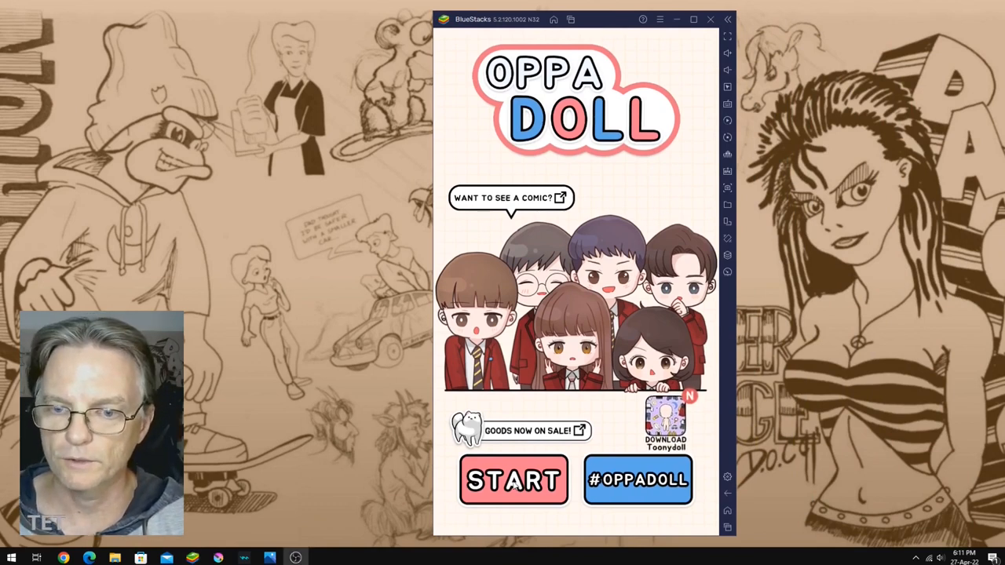
Start Oppa Doll from the title screen to reach the saved character gallery
click(513, 480)
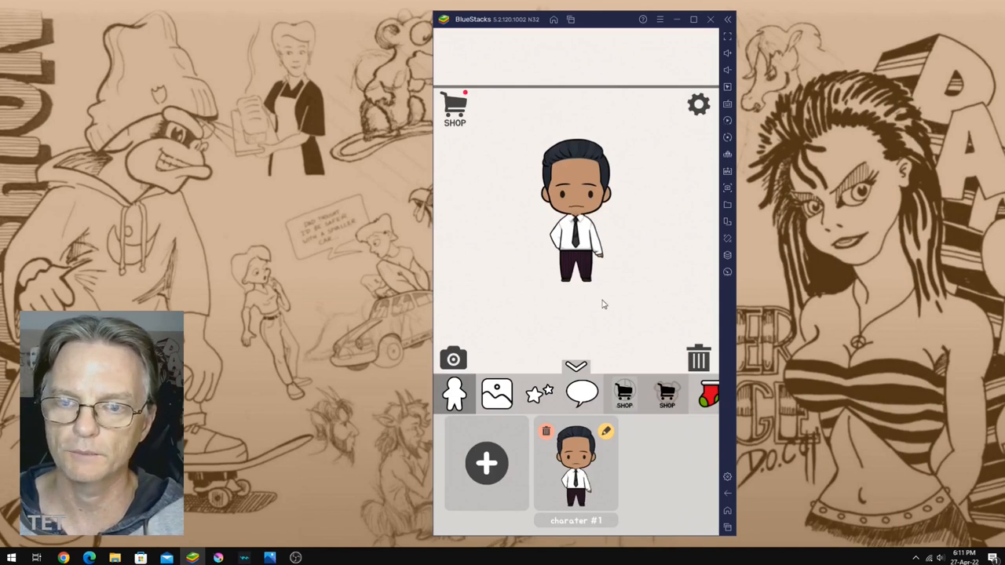
mouse_move(608, 192)
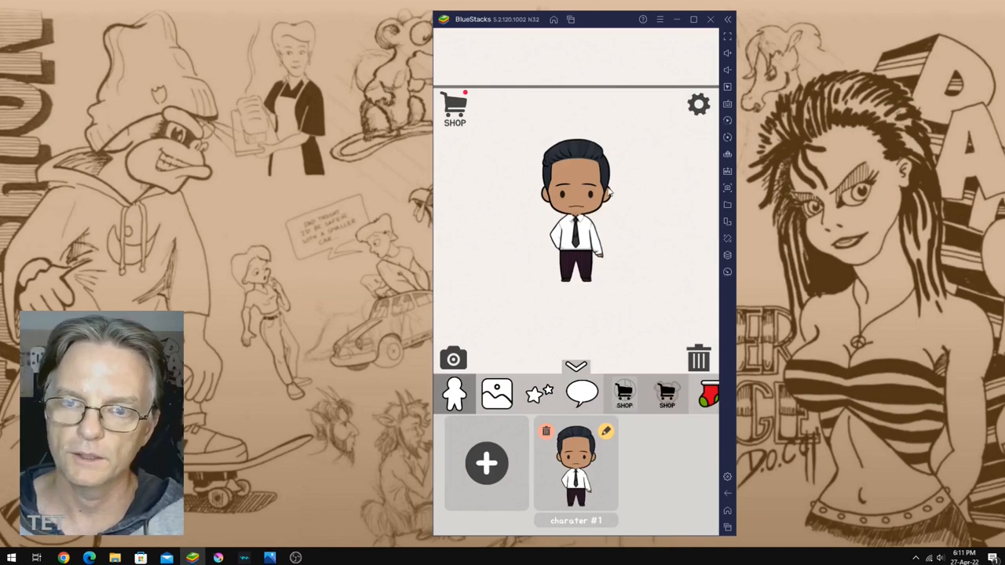
mouse_move(638, 194)
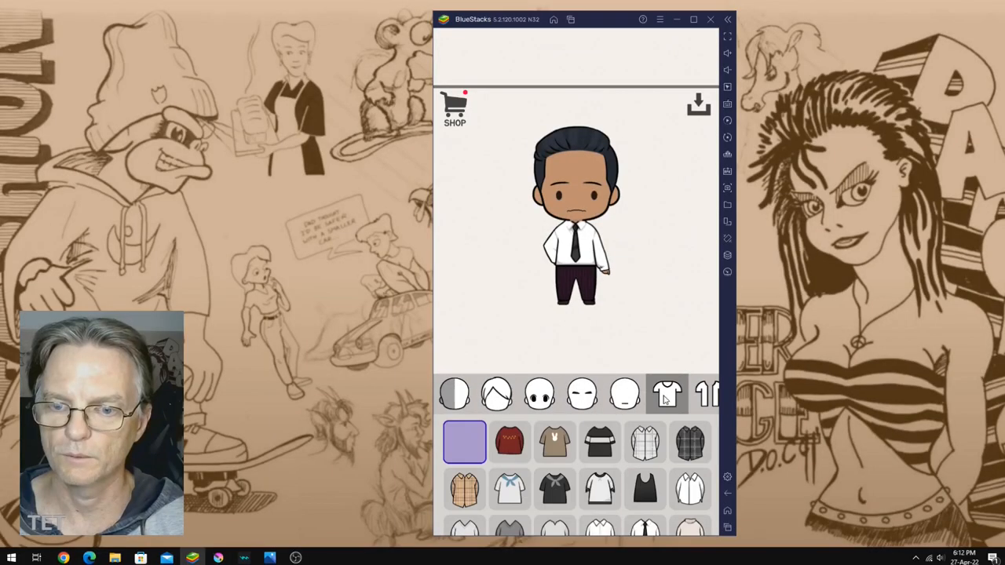
Dress the doll in the striped t-shirt, glance at outerwear, and return to tops
scroll(down, 3)
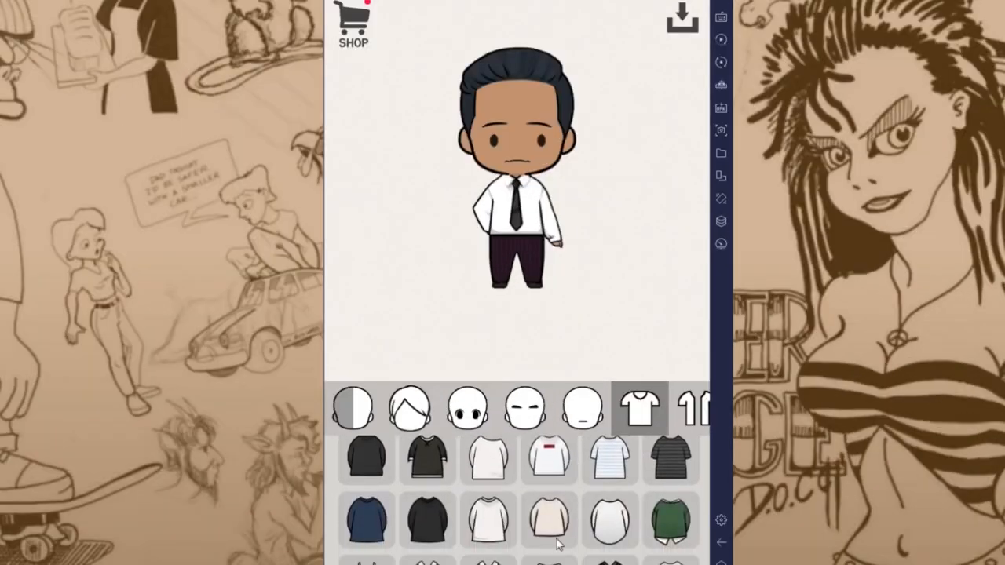
scroll(down, 3)
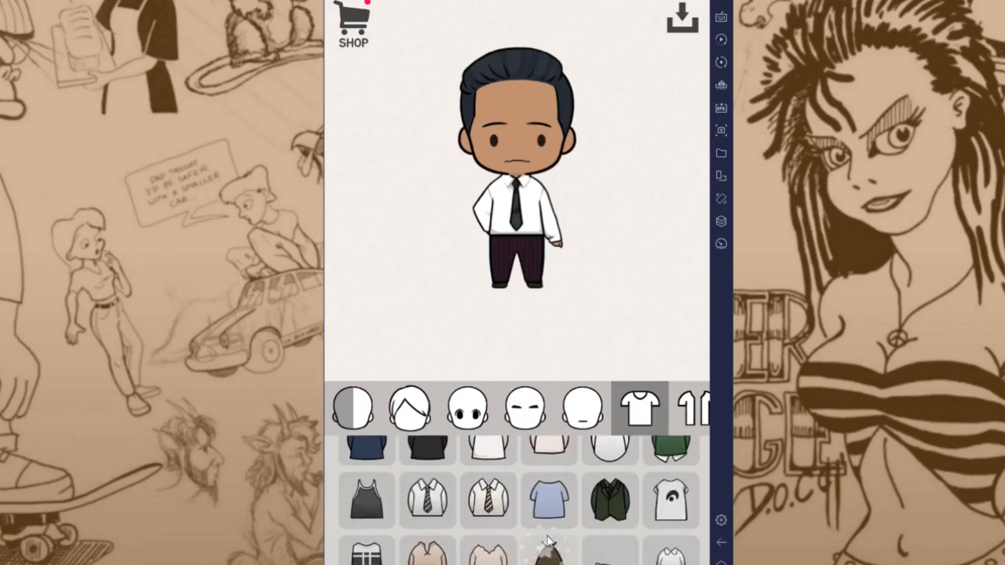
scroll(down, 3)
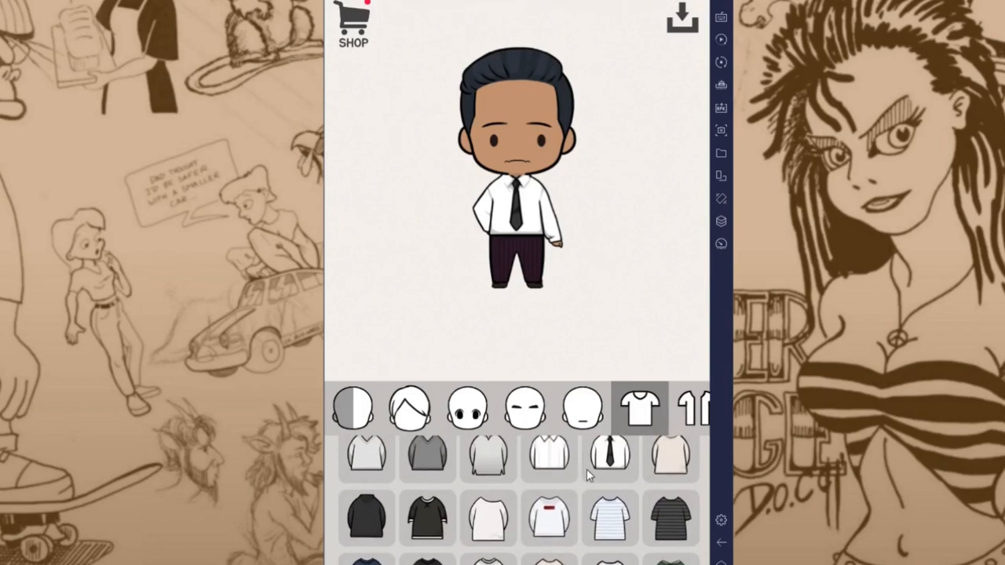
click(610, 519)
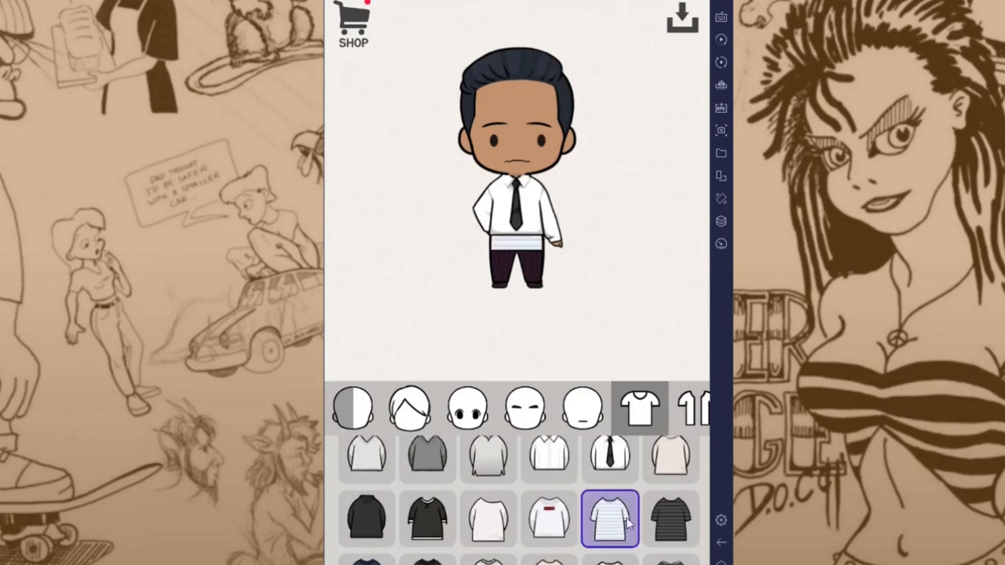
click(693, 409)
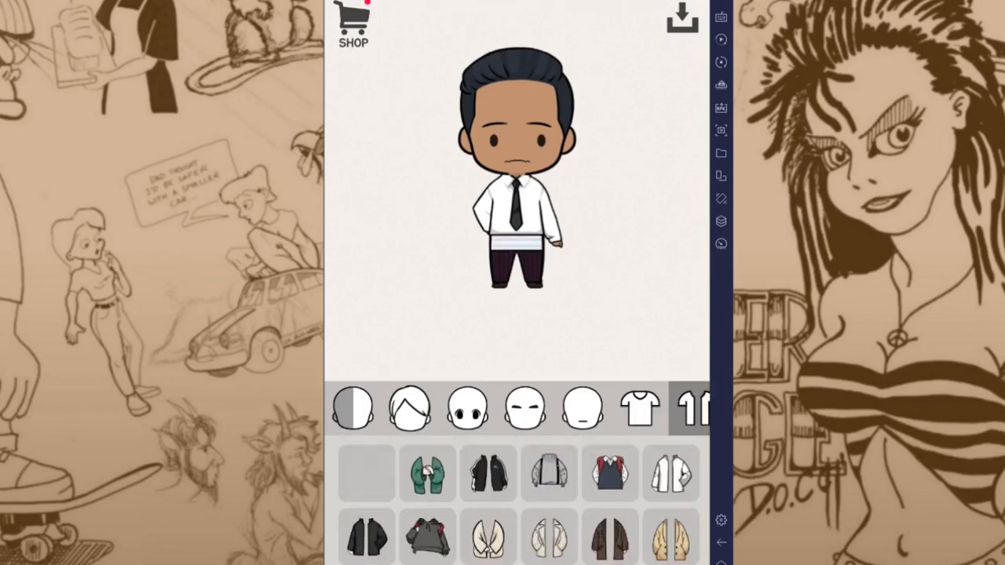
click(365, 475)
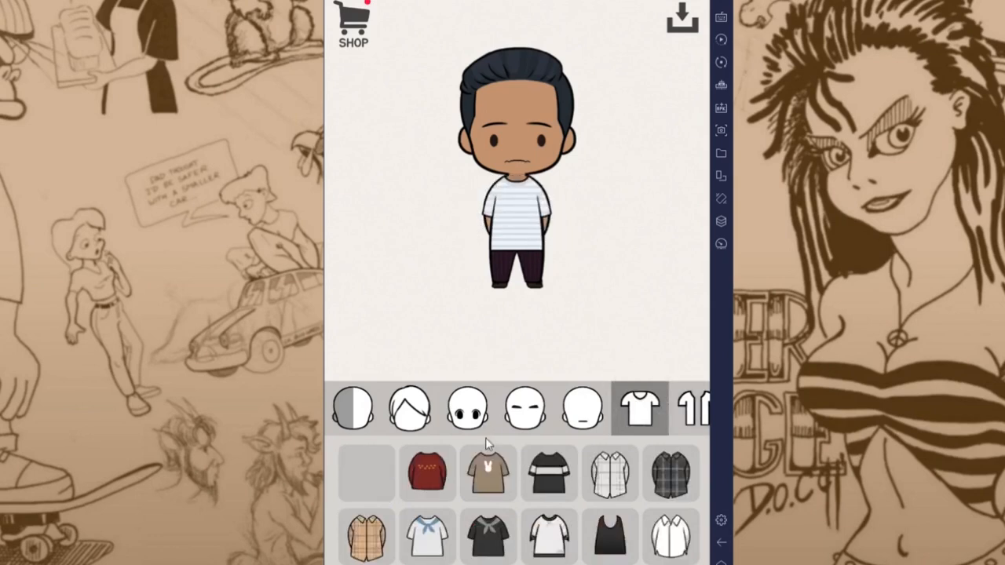
Remove the striped undershirt so the white shirt with black tie shows
scroll(down, 3)
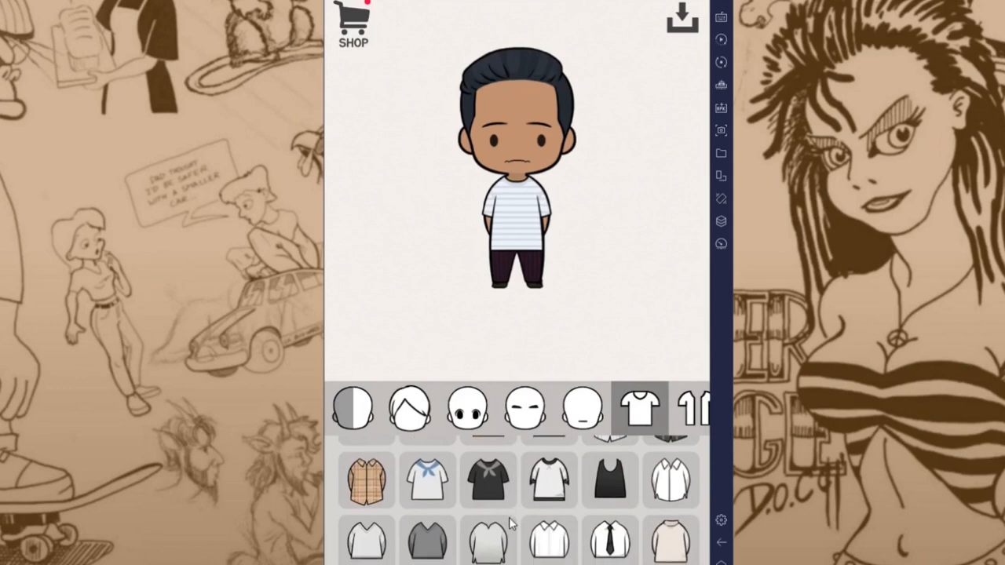
scroll(down, 3)
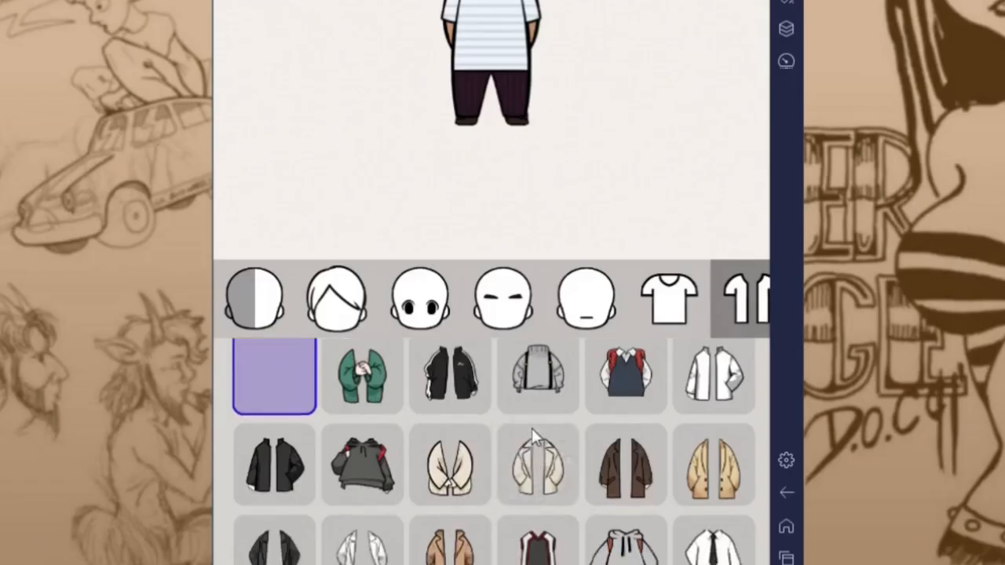
scroll(down, 3)
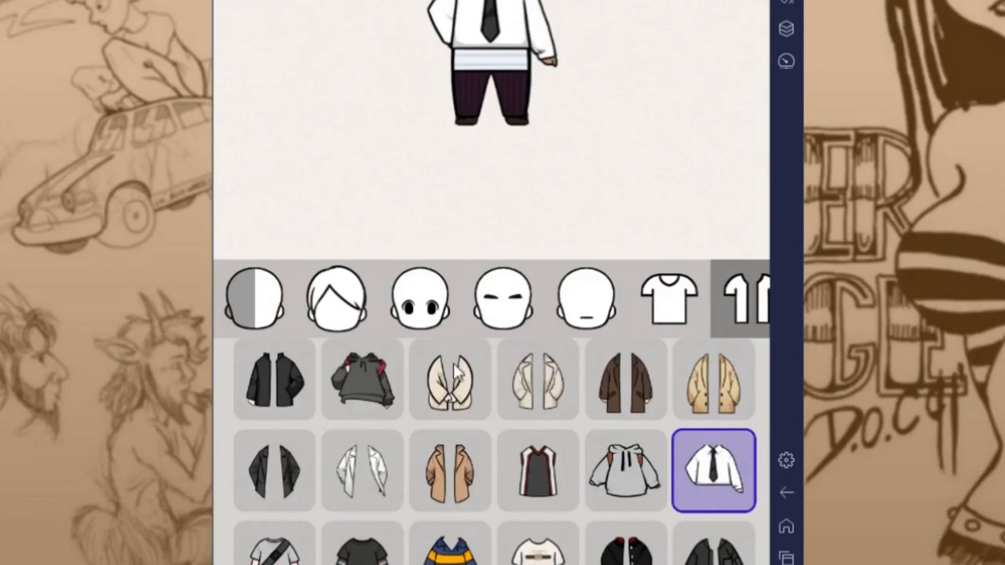
click(668, 298)
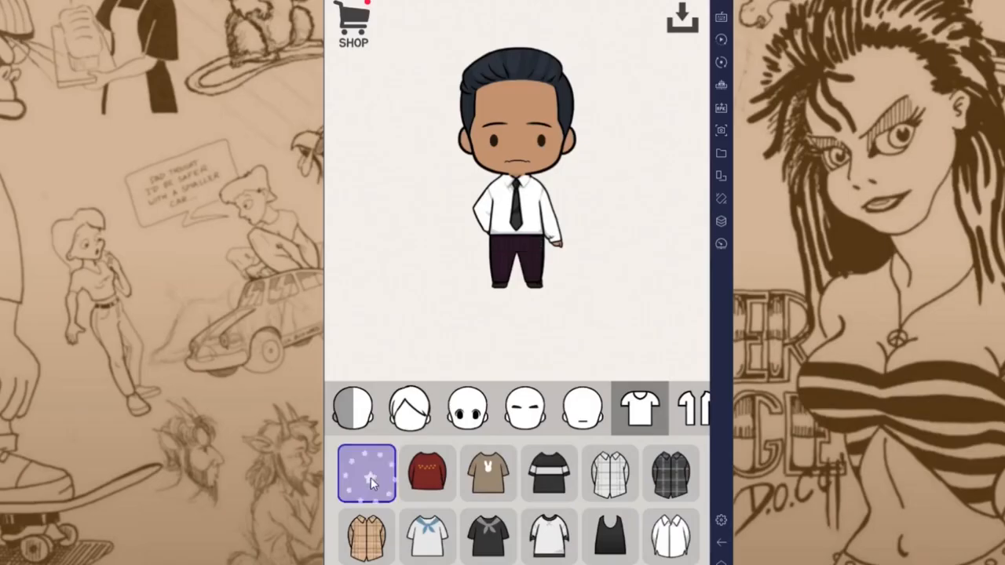
click(396, 408)
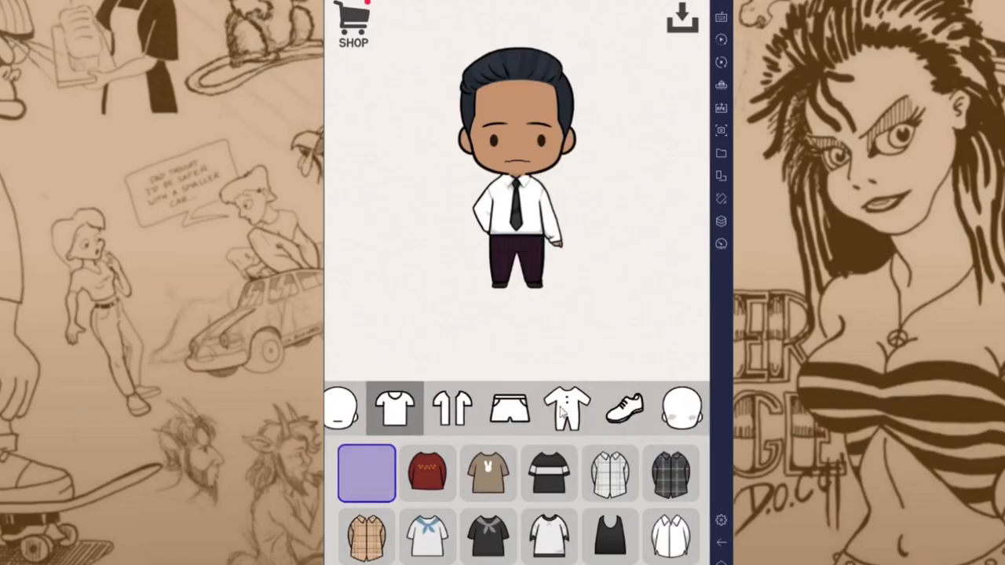
Browse the shoe, blush and accessory options for the doll
click(625, 406)
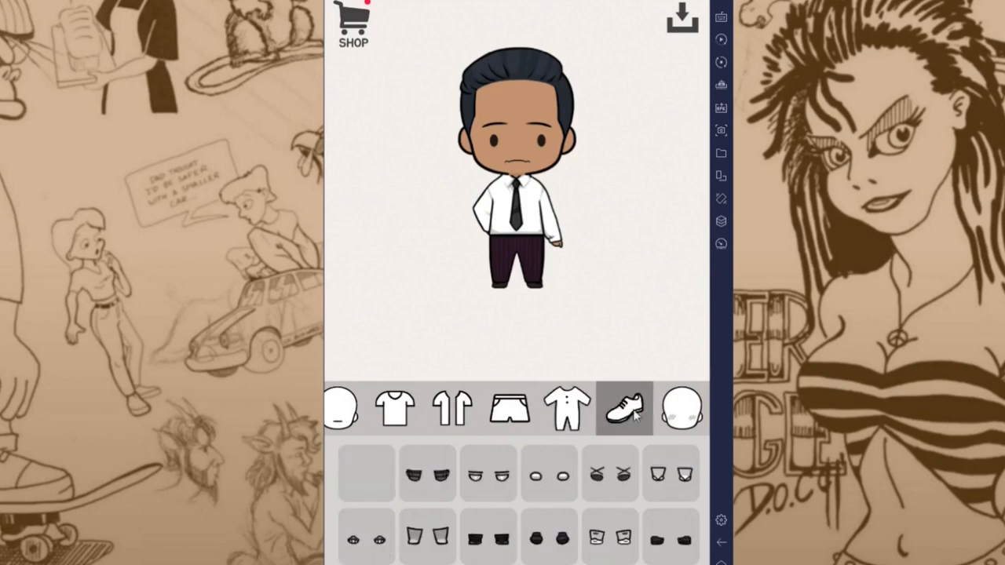
click(680, 407)
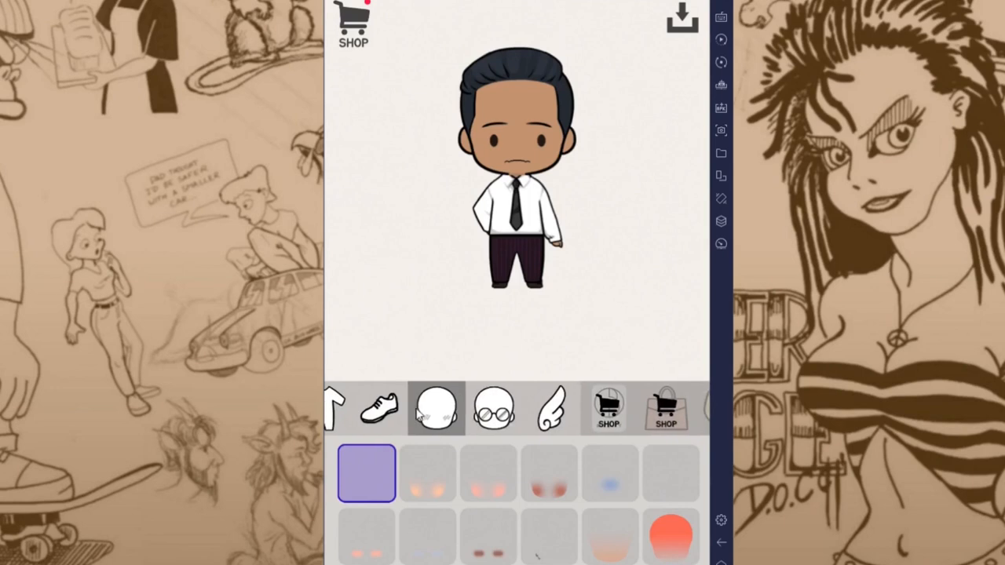
click(495, 408)
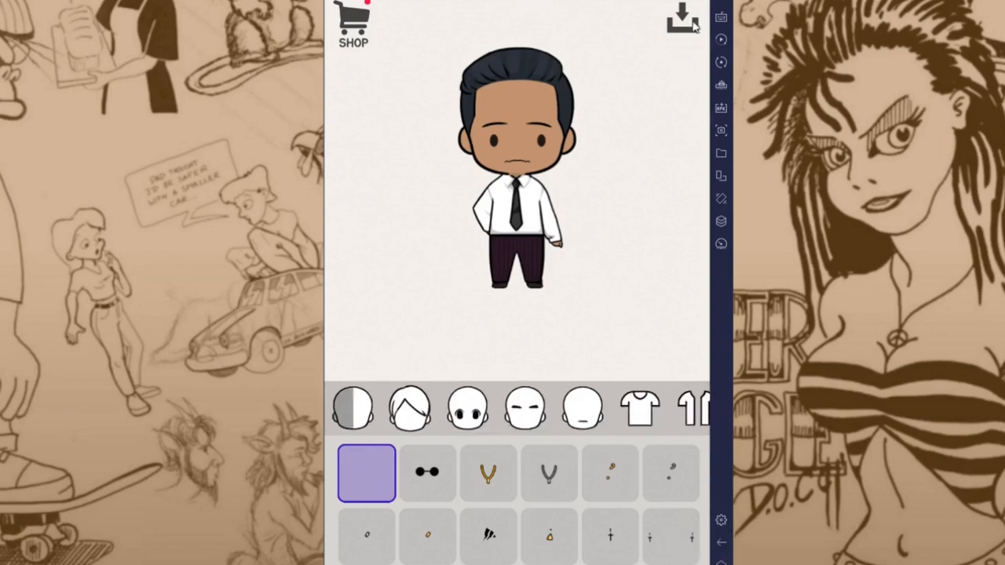
Save the office-worker doll, open its 1:1 capture, and bring up the share options
click(682, 18)
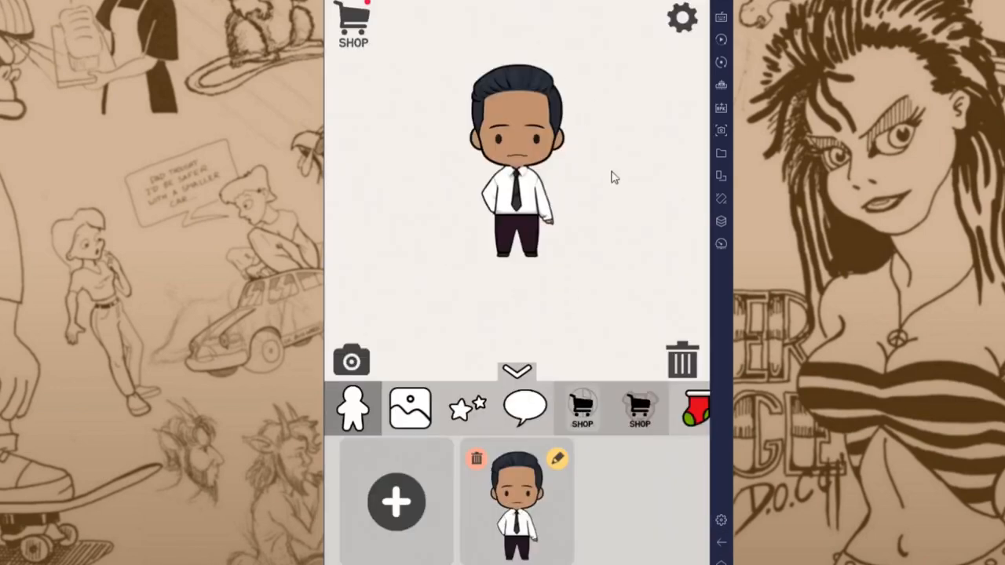
mouse_move(395, 316)
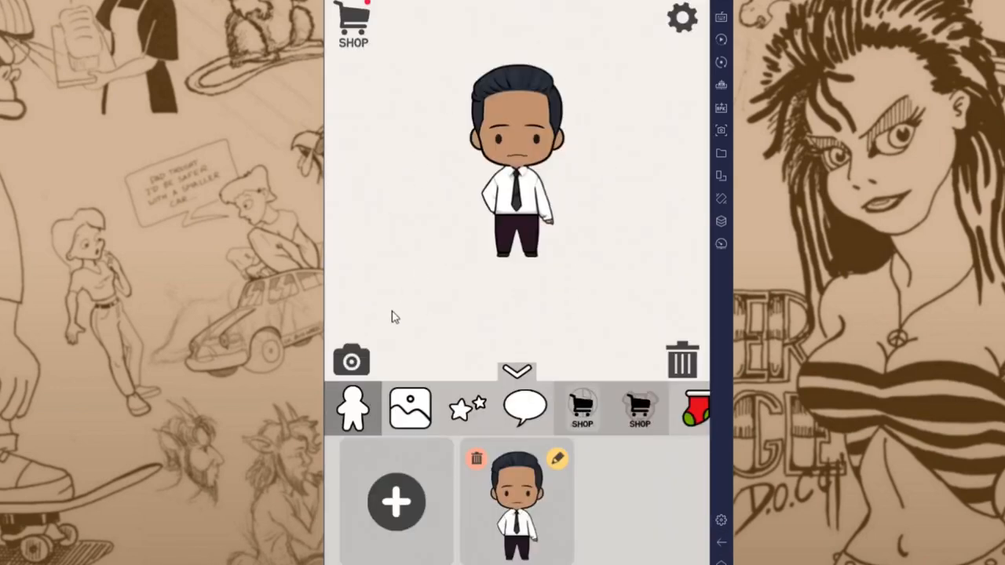
click(351, 361)
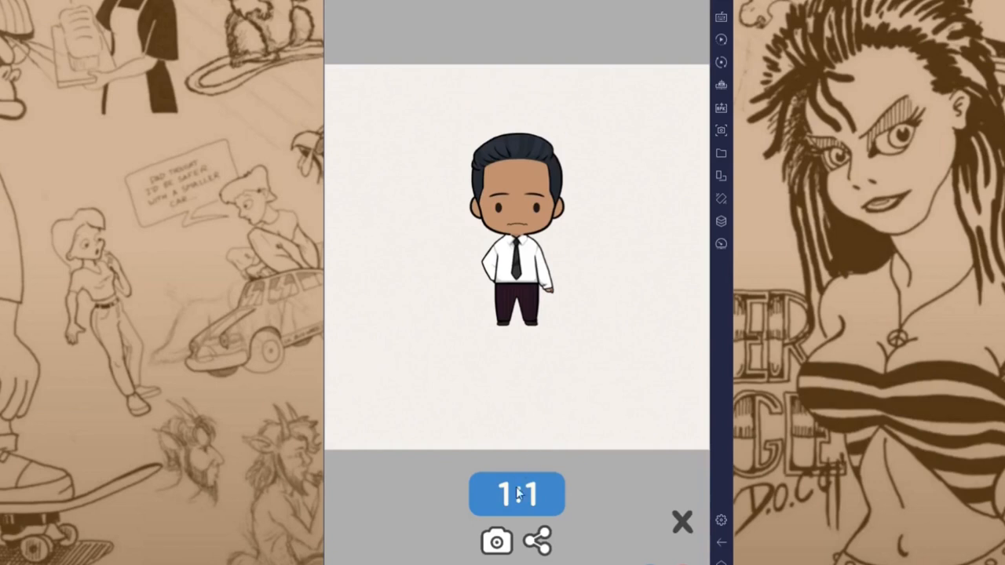
click(538, 541)
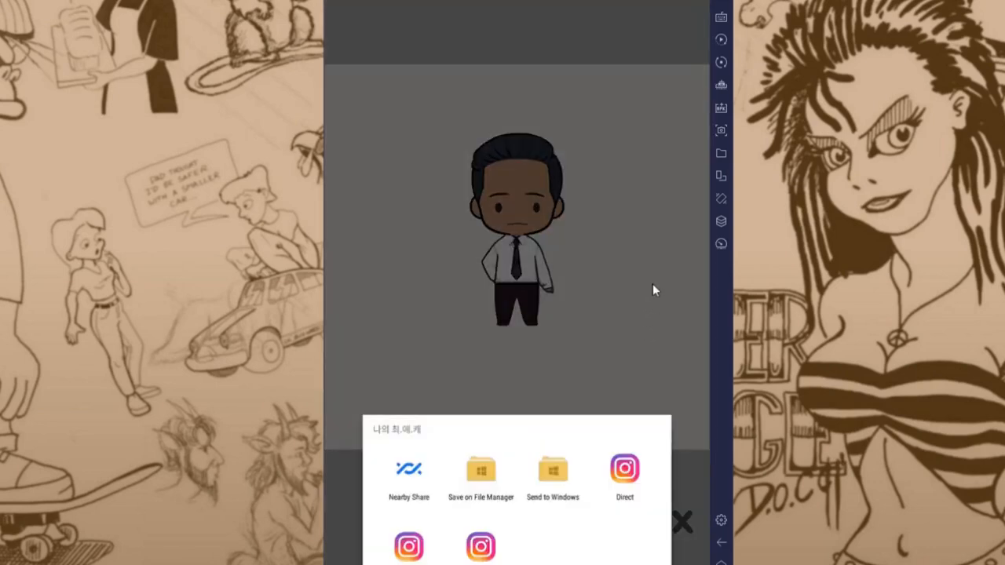
mouse_move(582, 557)
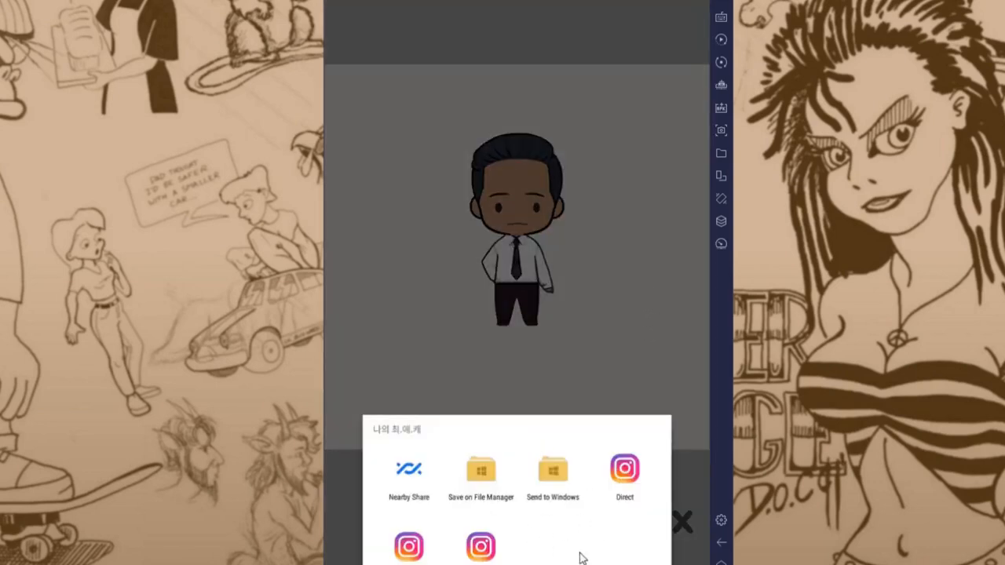
mouse_move(504, 392)
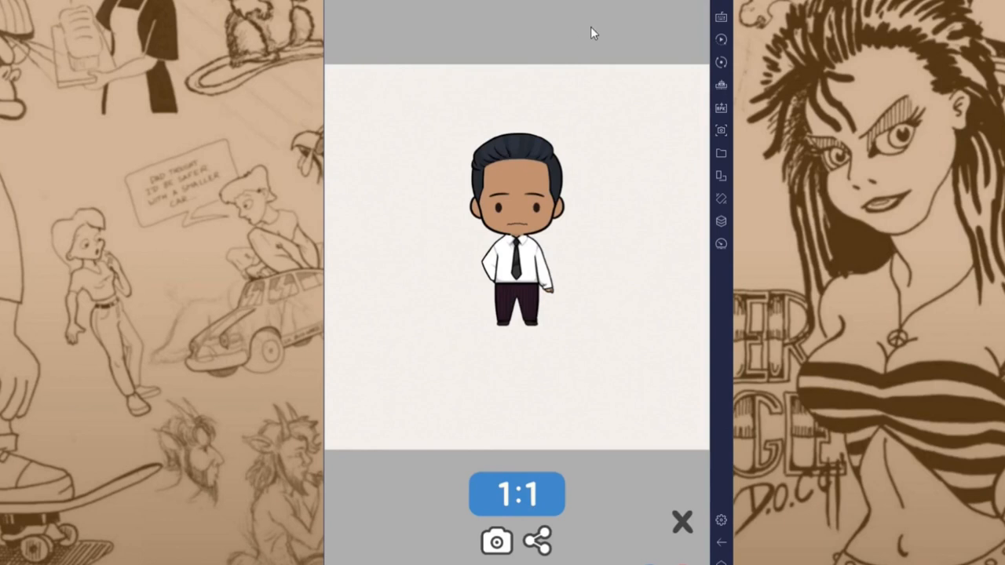
mouse_move(528, 228)
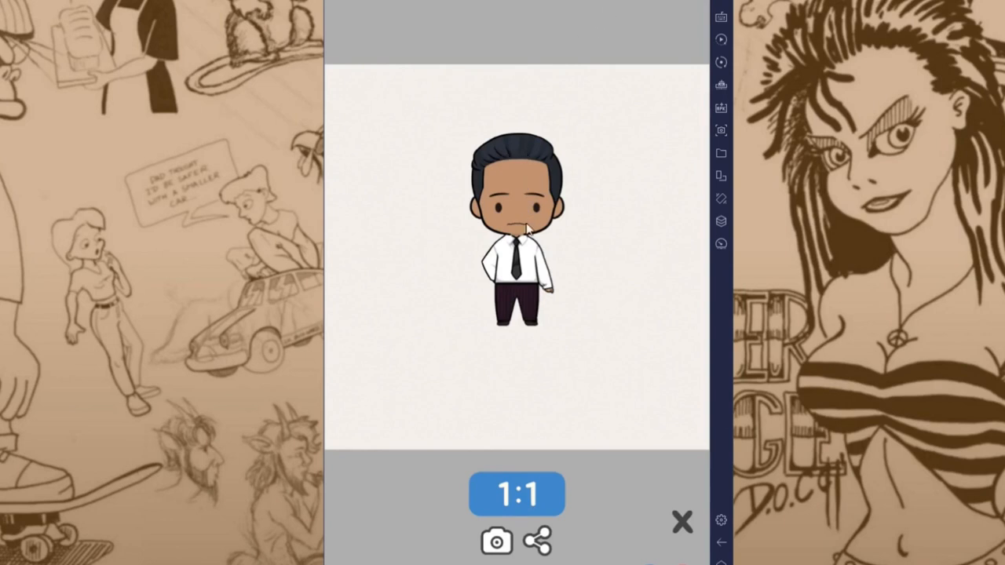
mouse_move(522, 288)
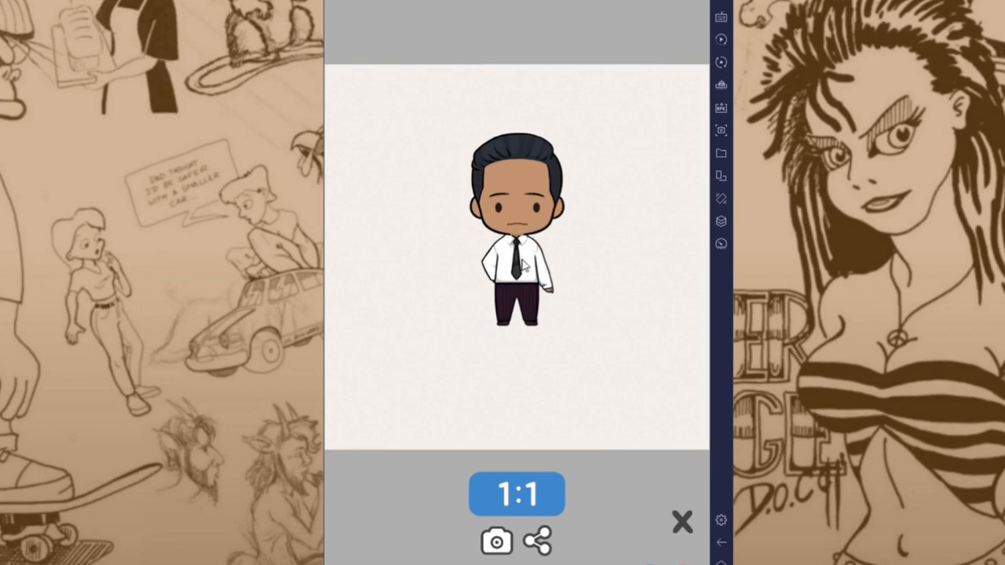
mouse_move(590, 72)
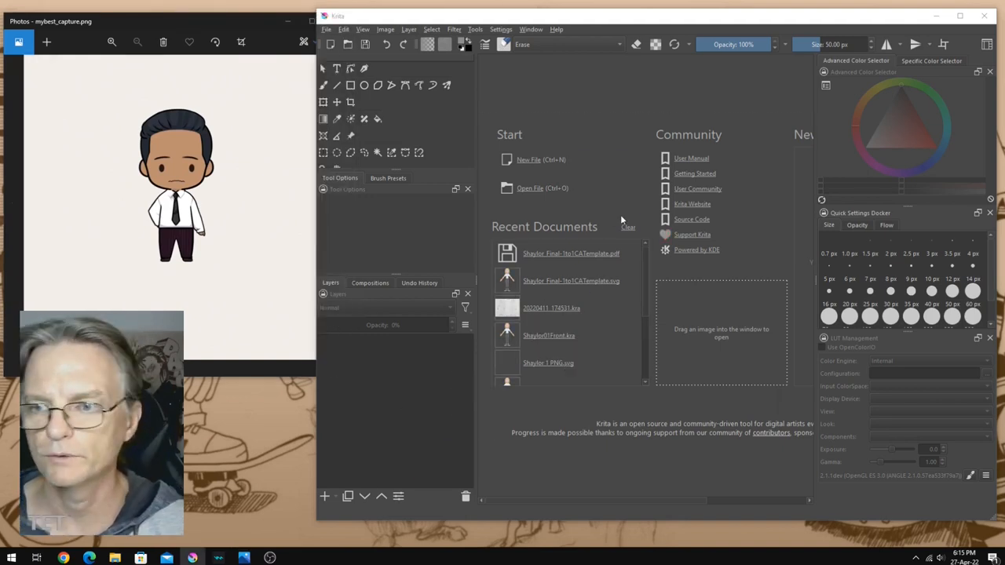
Open mybest_capture.png, cut out the right-side arm, and reposition the pasted arm piece
click(548, 363)
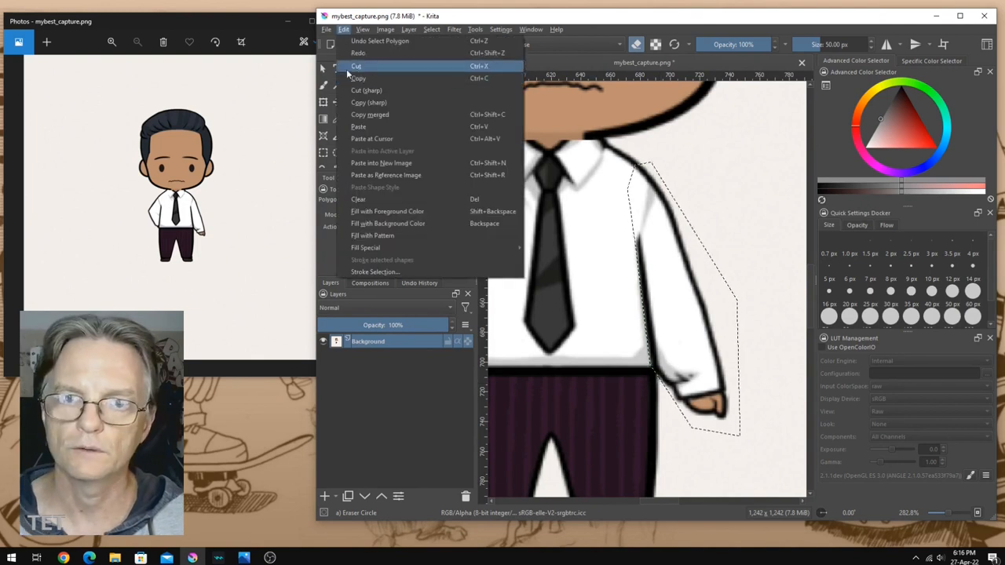
click(356, 66)
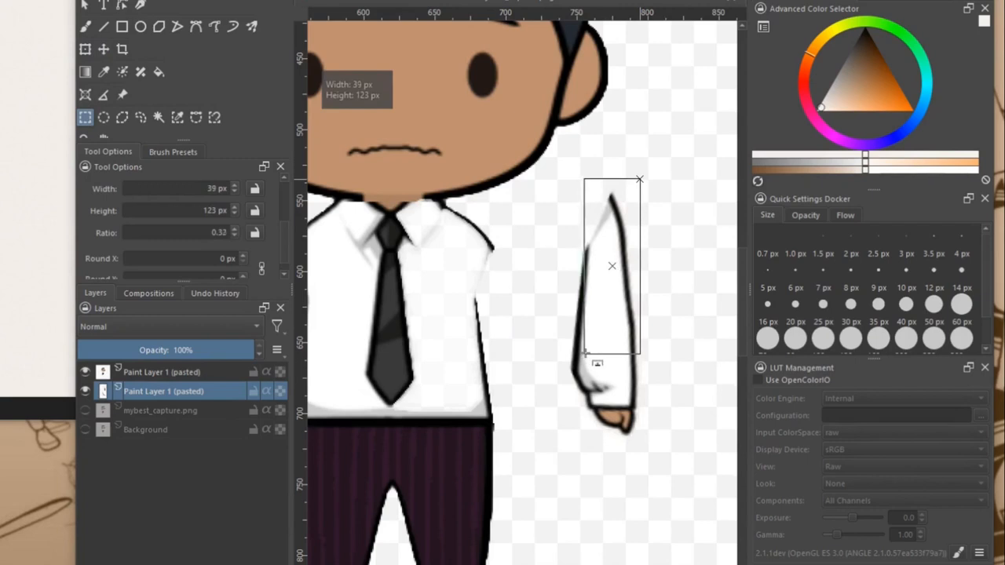
click(103, 48)
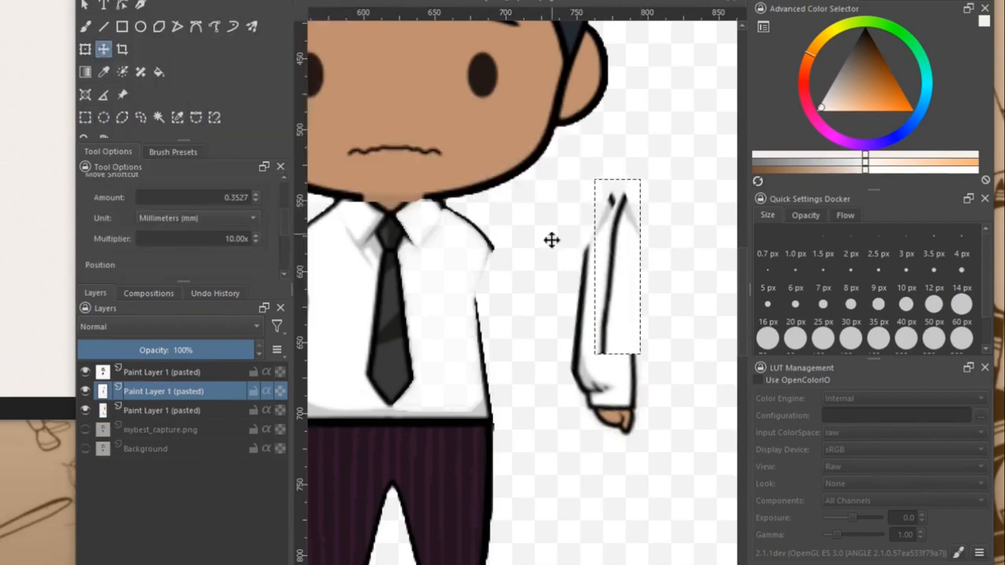
click(85, 49)
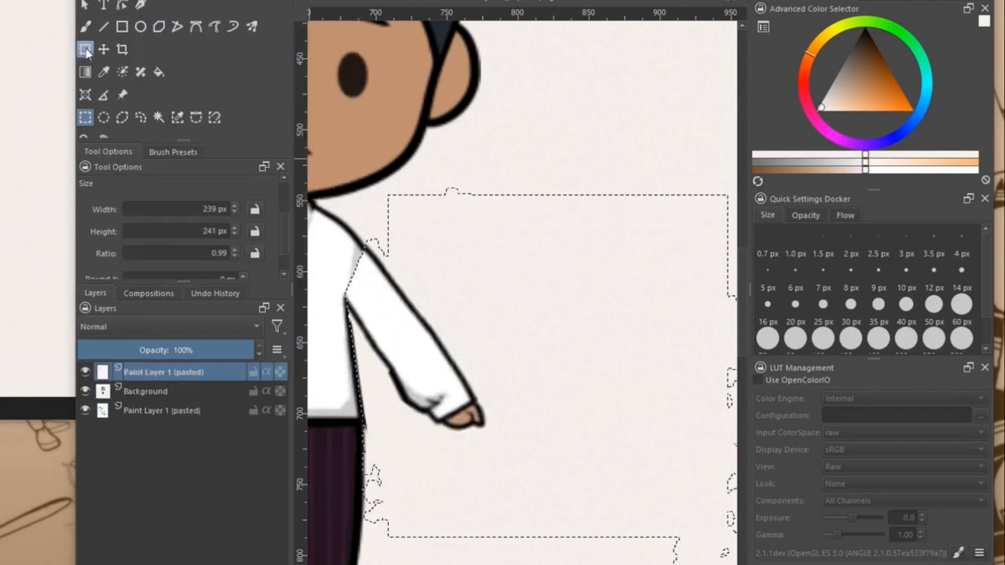
click(85, 117)
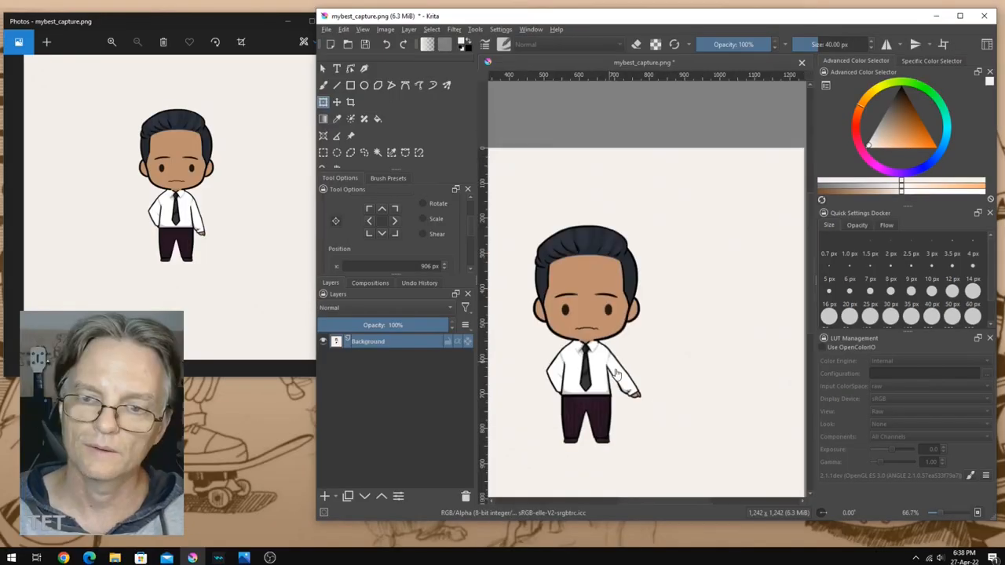
mouse_move(515, 398)
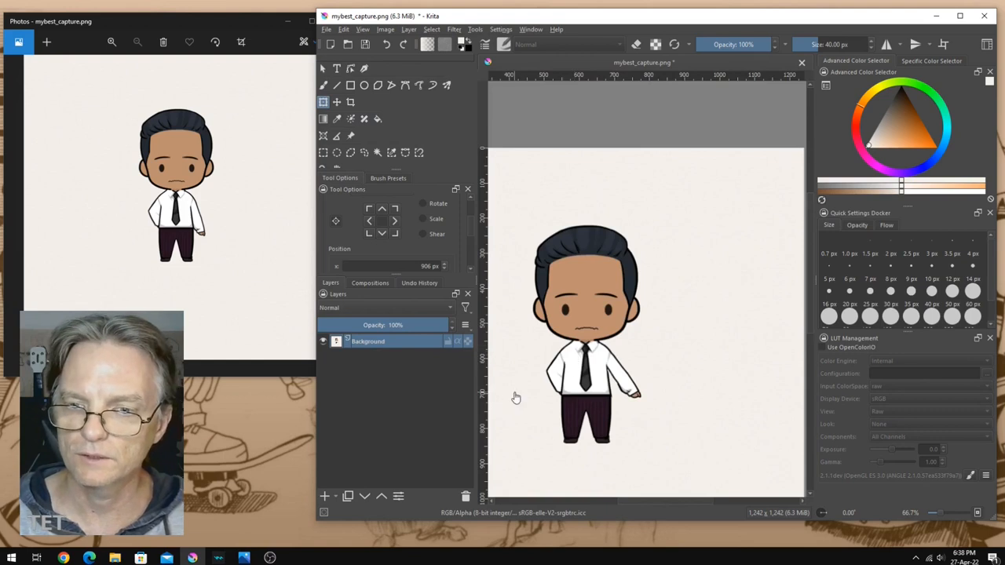
mouse_move(618, 308)
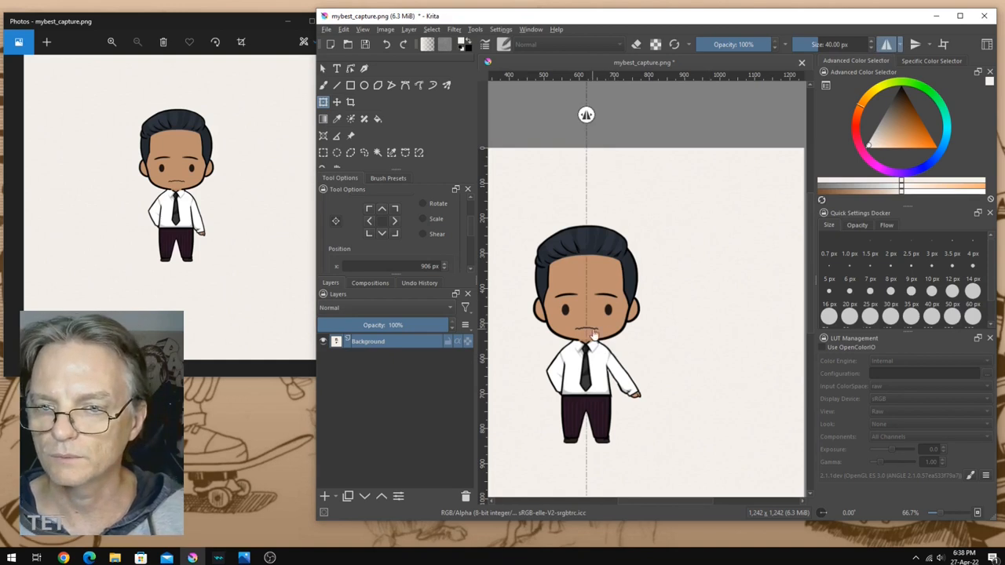
mouse_move(323, 153)
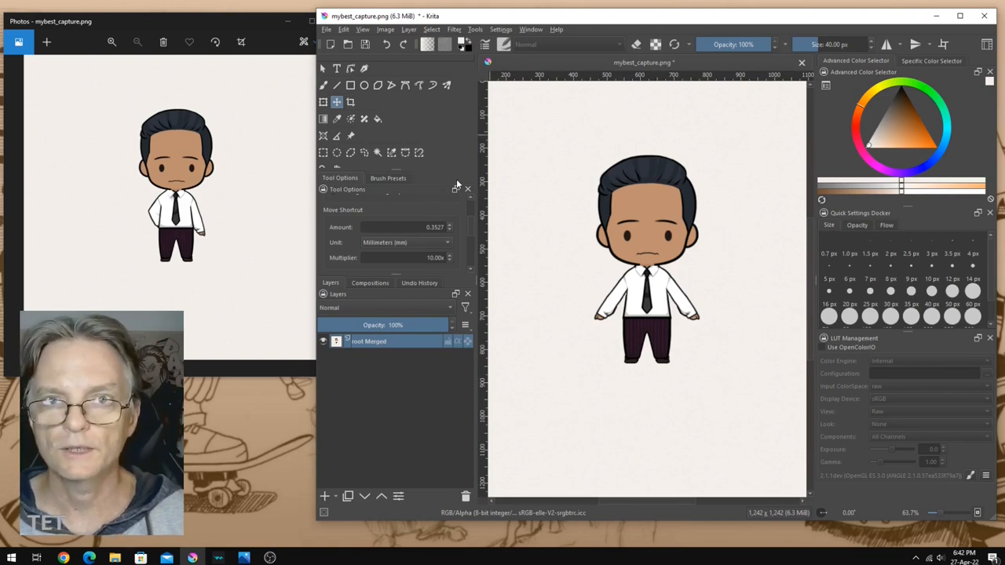
mouse_move(349, 102)
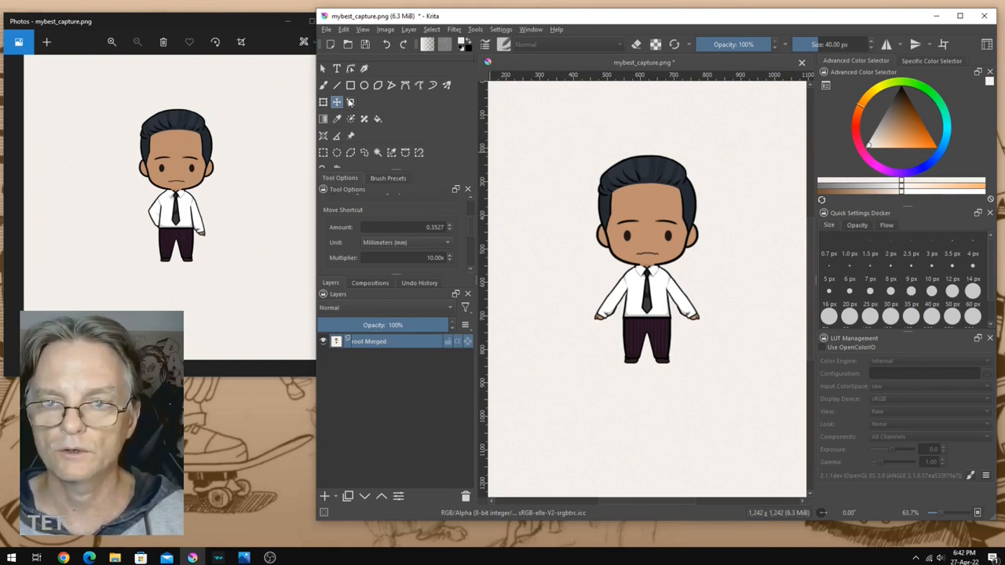
Crop tightly around the doll and save as oppa-doll-office-worker-A-Pose.png
click(350, 102)
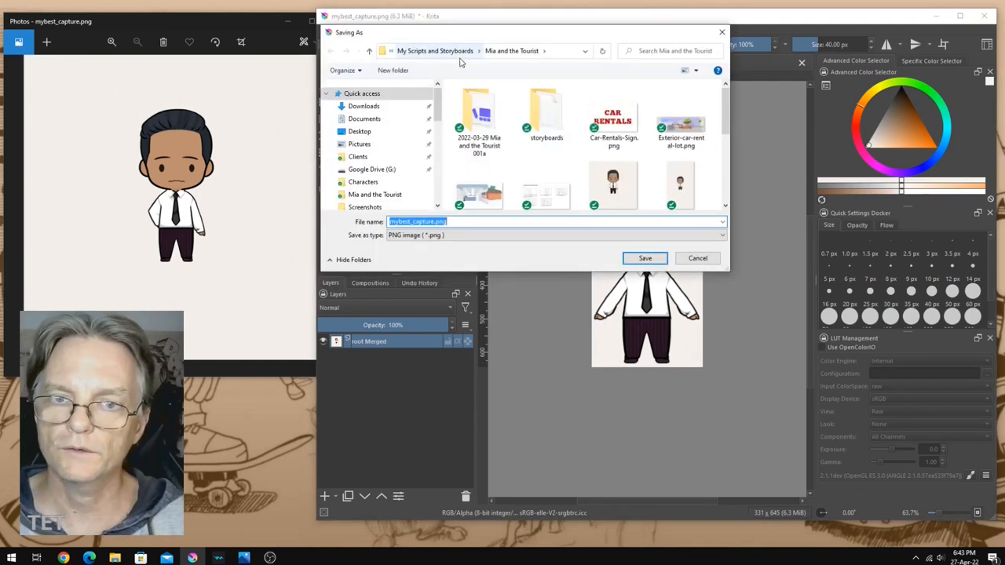
mouse_move(704, 333)
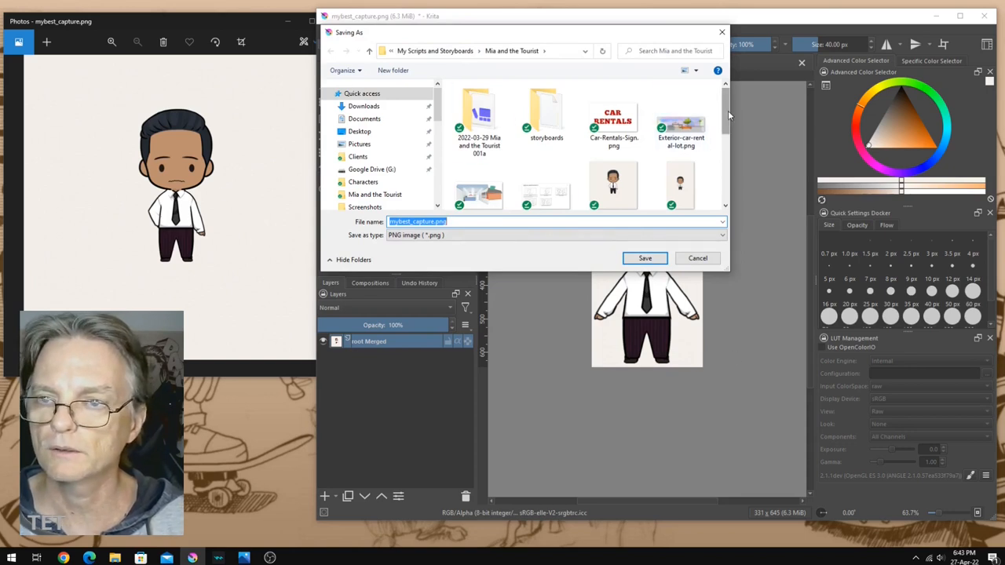
scroll(down, 3)
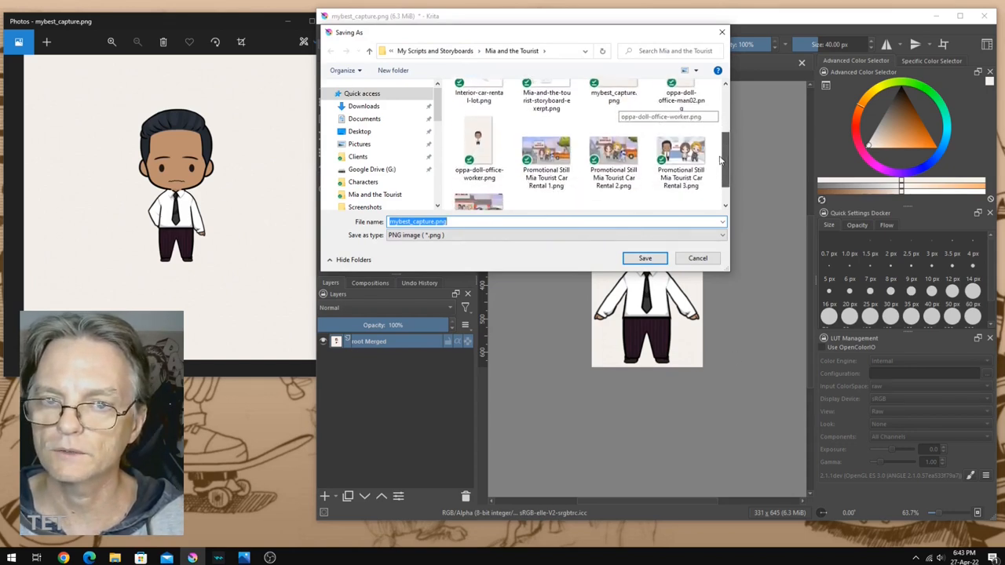
scroll(down, 3)
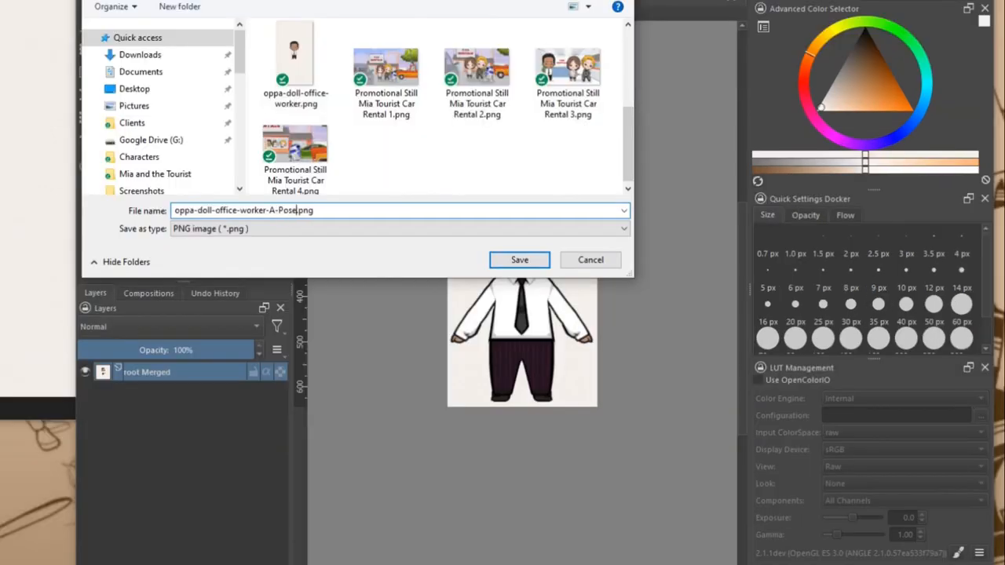
click(519, 260)
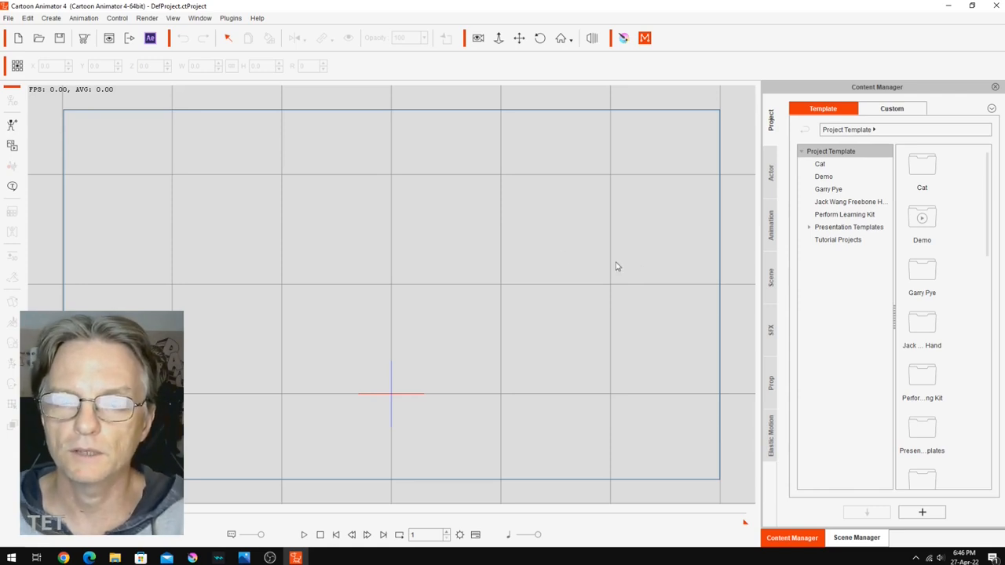
mouse_move(509, 196)
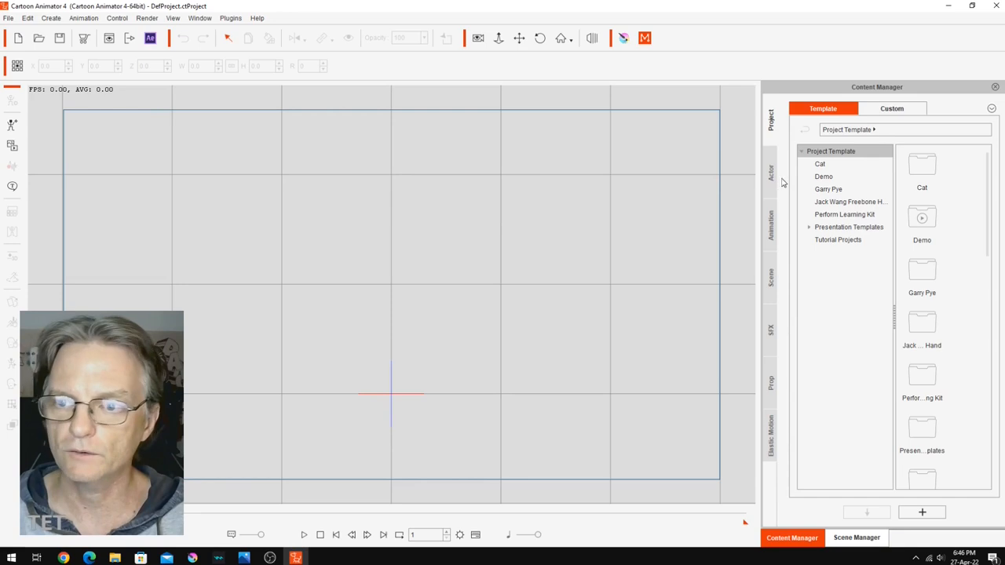
Browse Actor > Character templates in Content Manager to the G3 Human dummy template
click(770, 171)
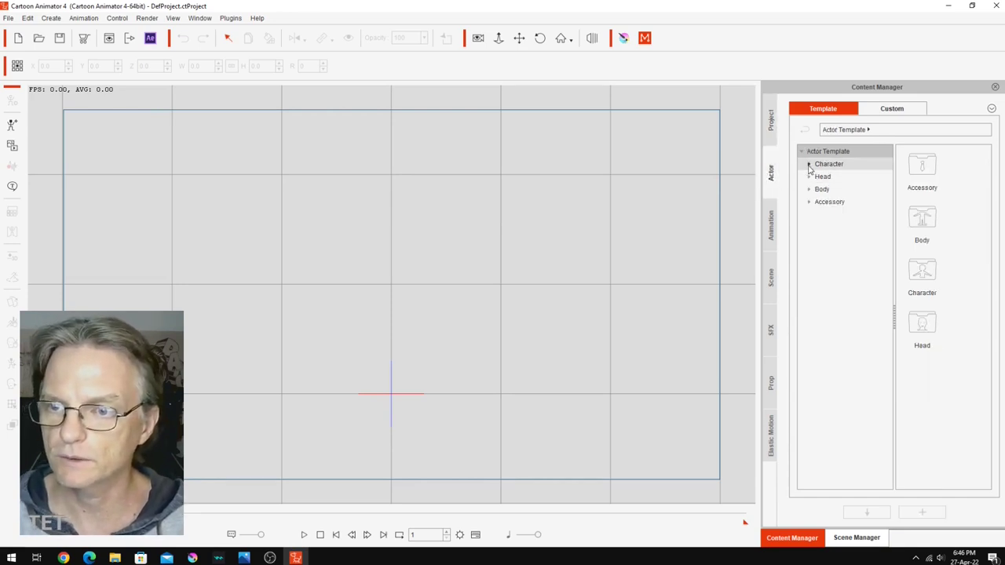
click(828, 163)
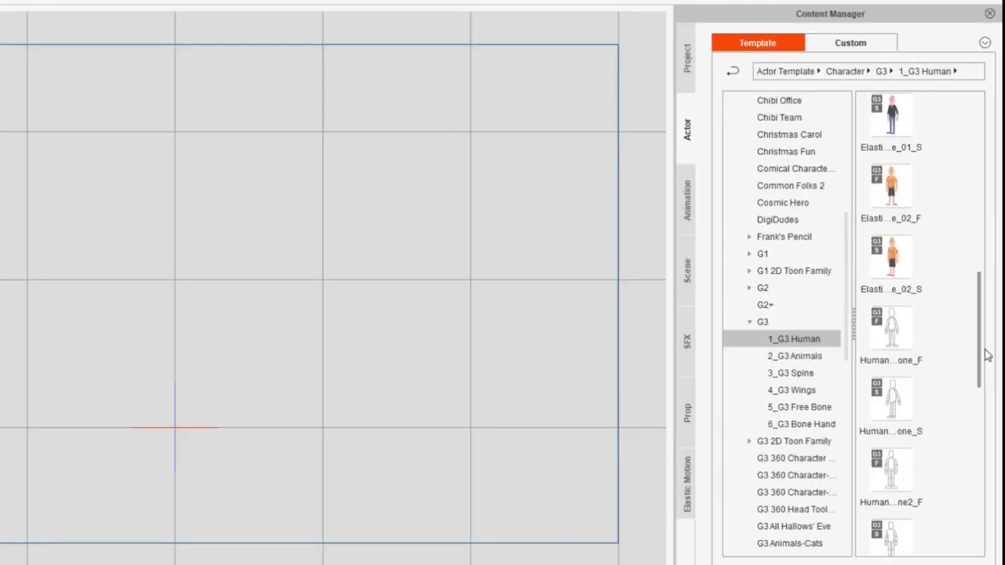
scroll(down, 3)
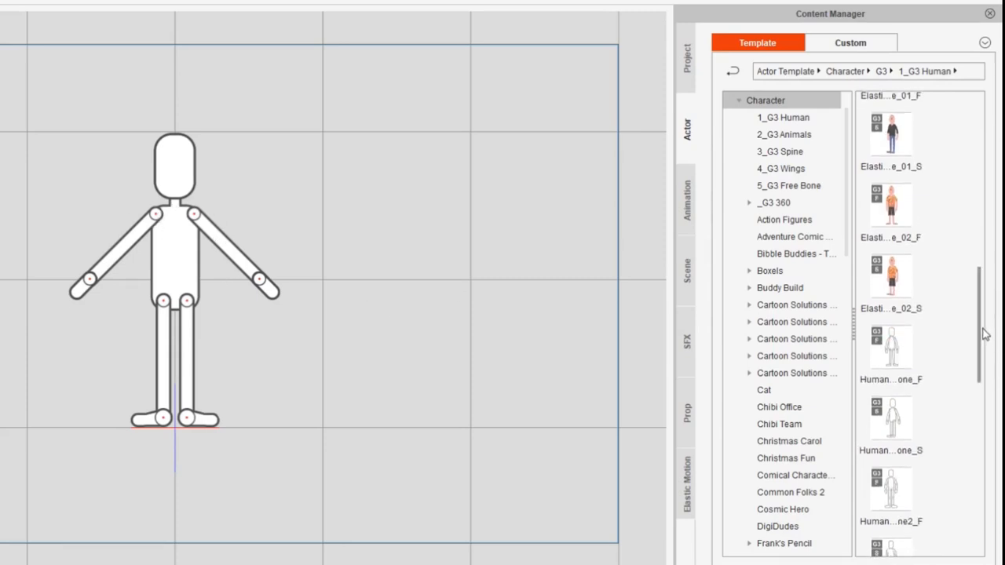
scroll(down, 3)
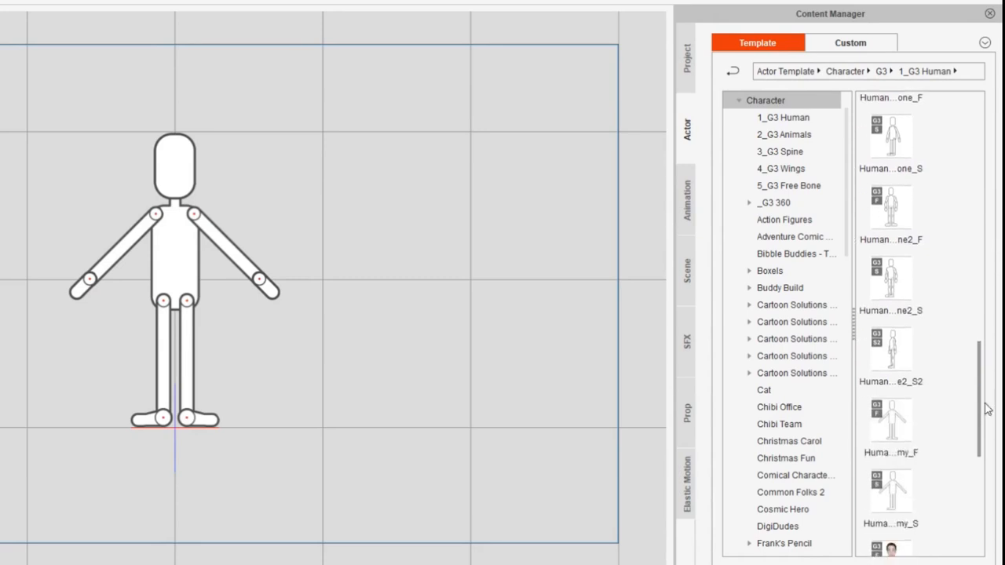
scroll(down, 3)
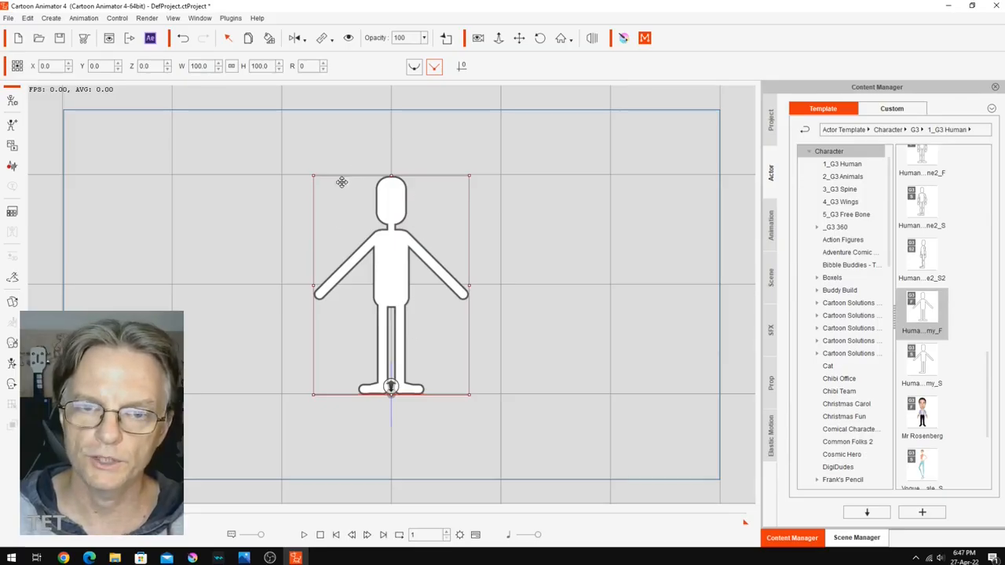
mouse_move(385, 236)
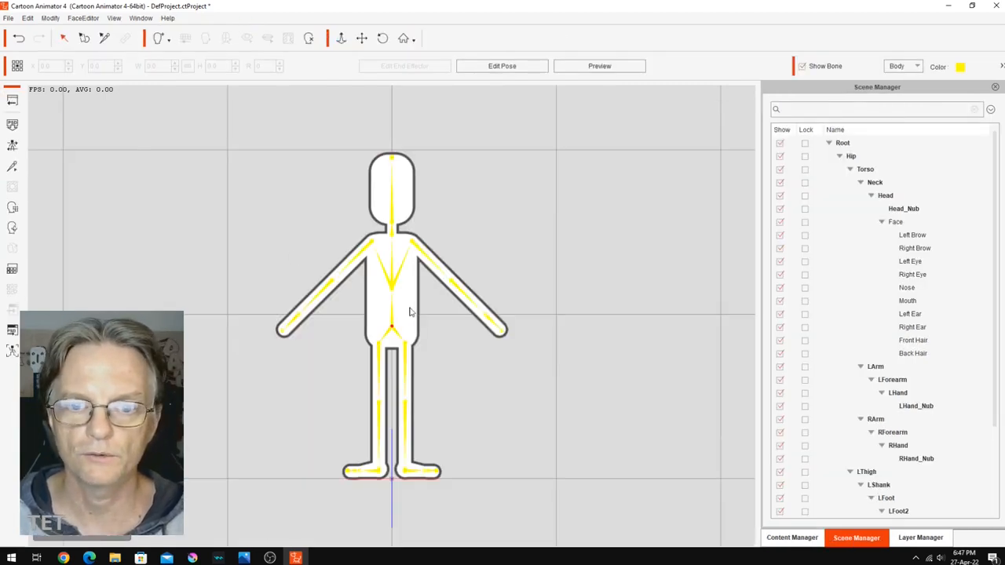
Select the Hip sprite in the Sprite Editor and swap in the A-pose doll image
click(851, 156)
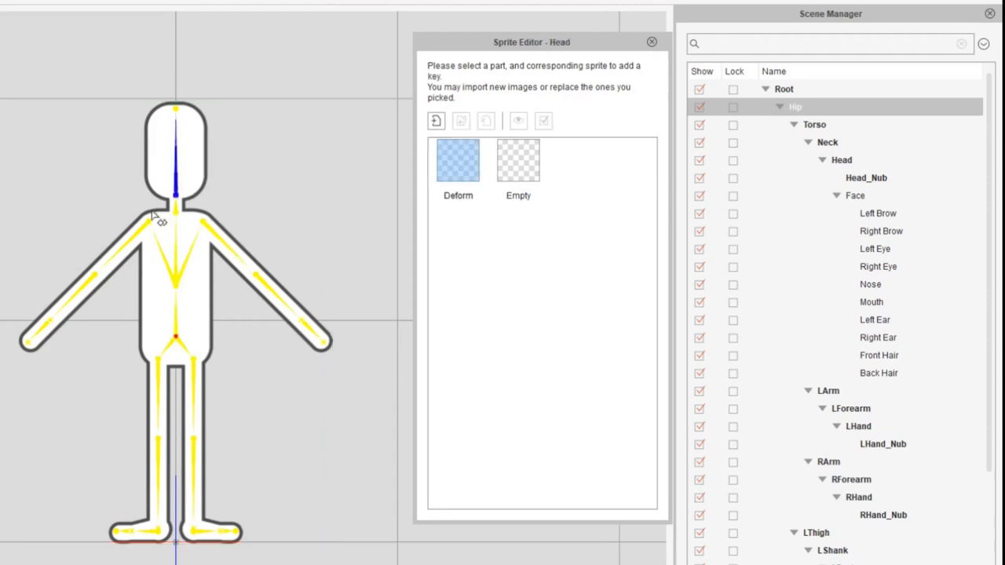
click(175, 337)
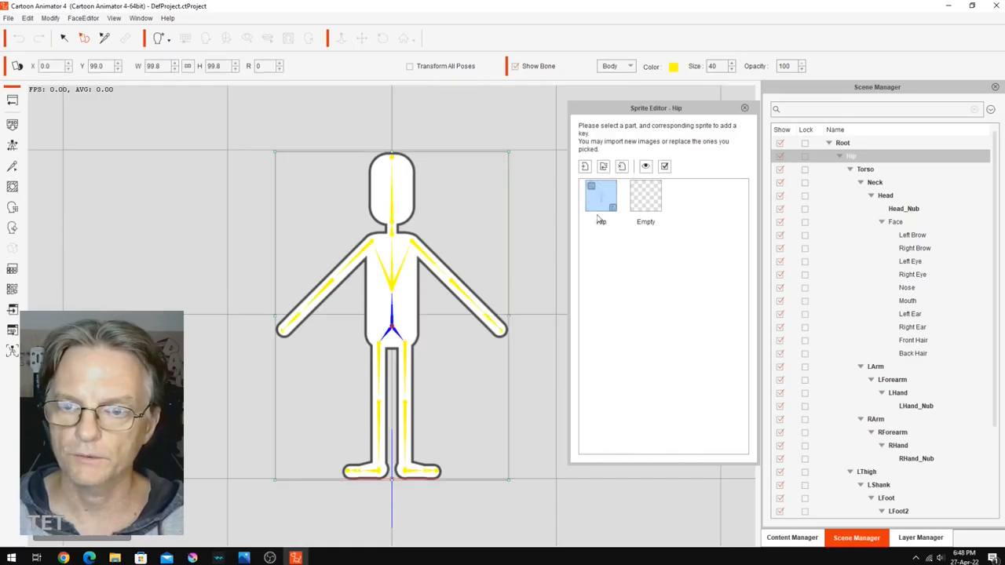
click(603, 165)
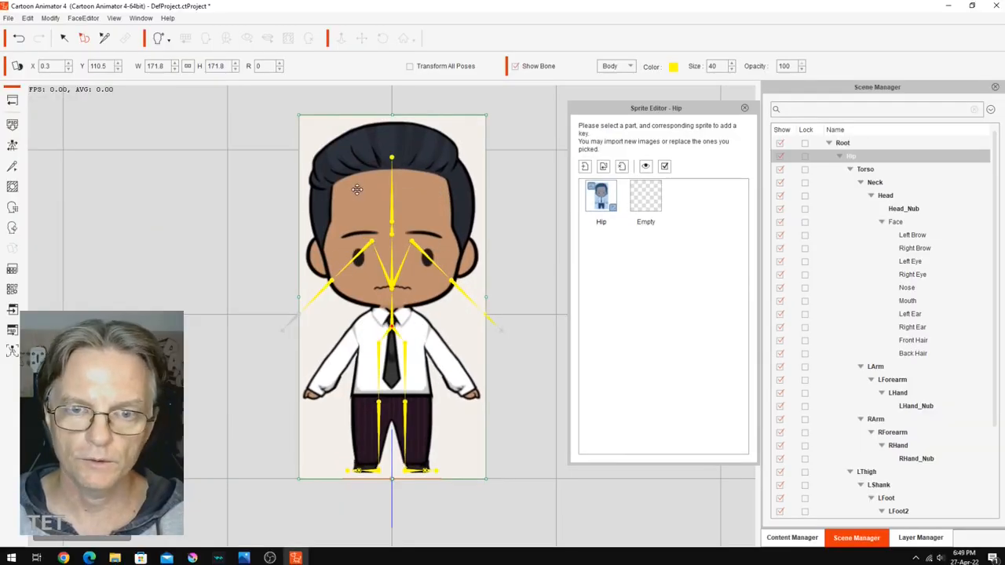
mouse_move(459, 450)
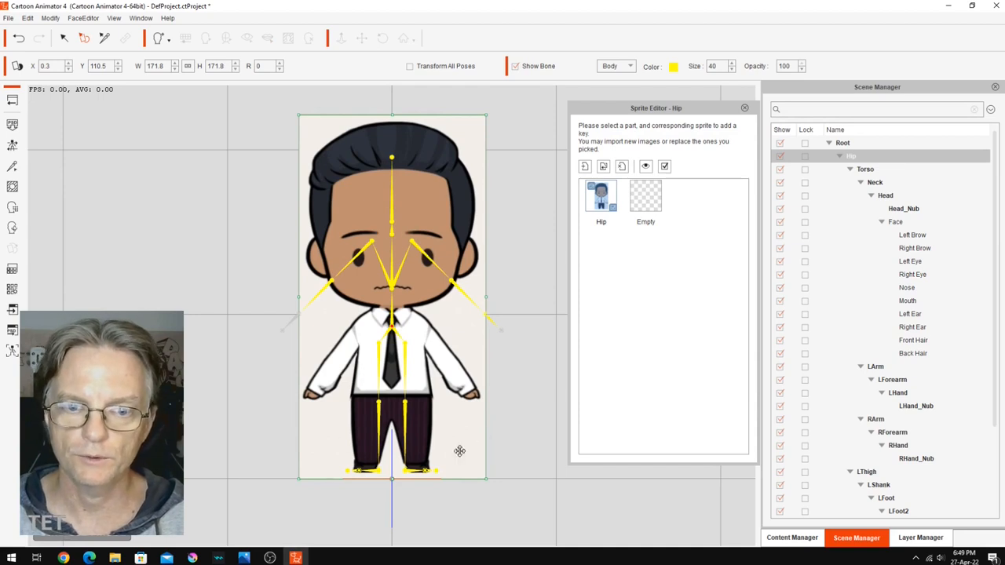
mouse_move(585, 197)
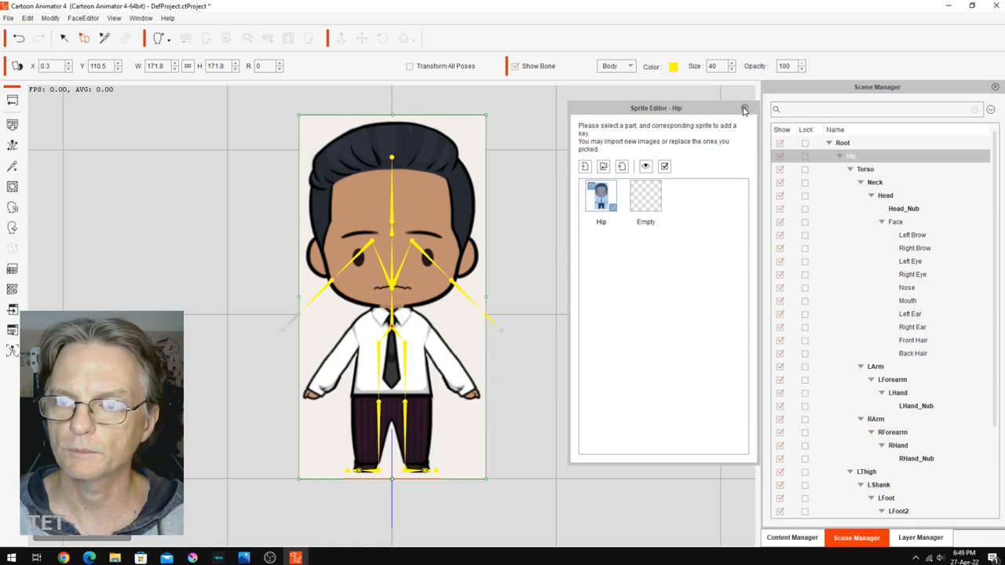
Close the Sprite Editor, then close the Hip_Layer Mask Editor without changes
click(744, 108)
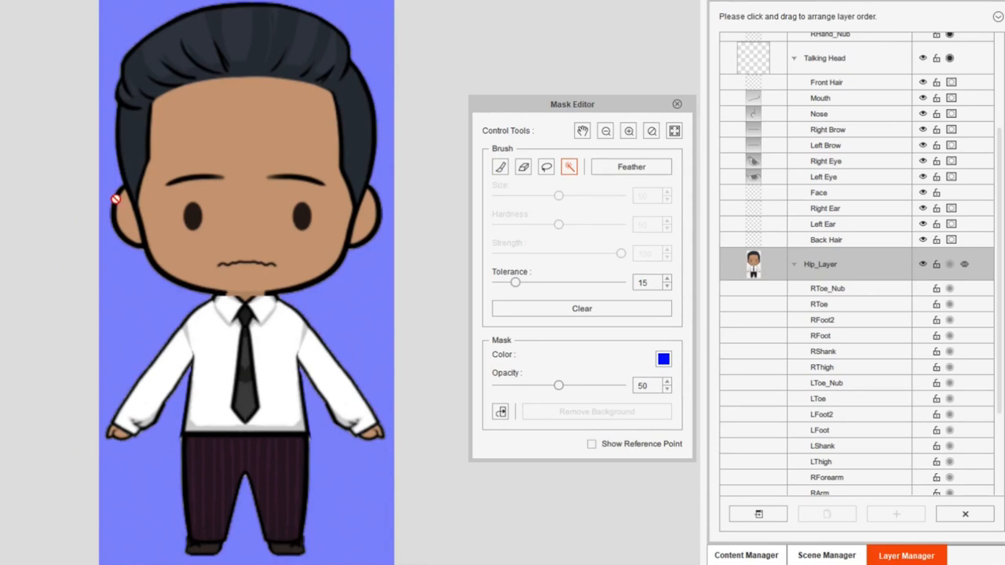
mouse_move(95, 58)
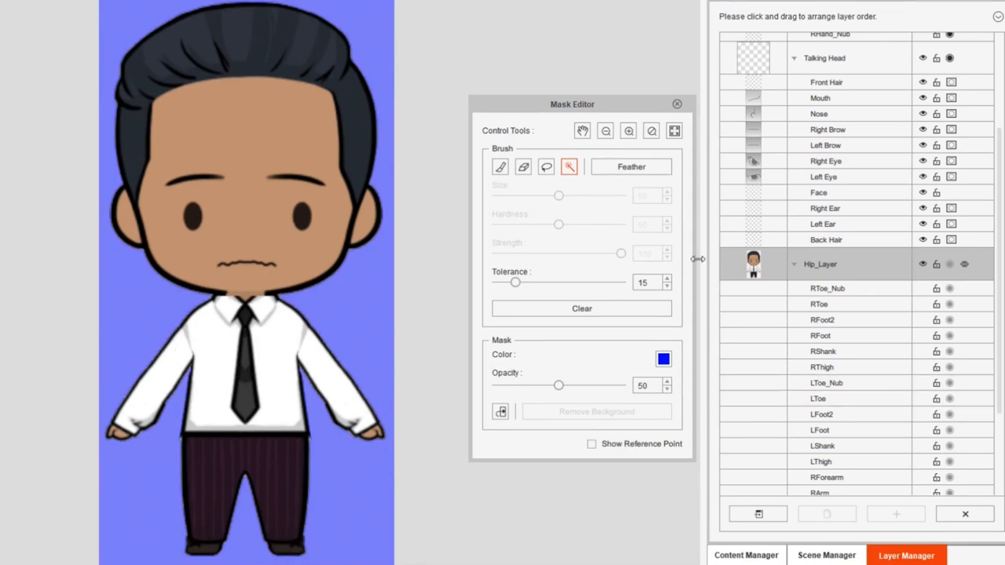
mouse_move(677, 105)
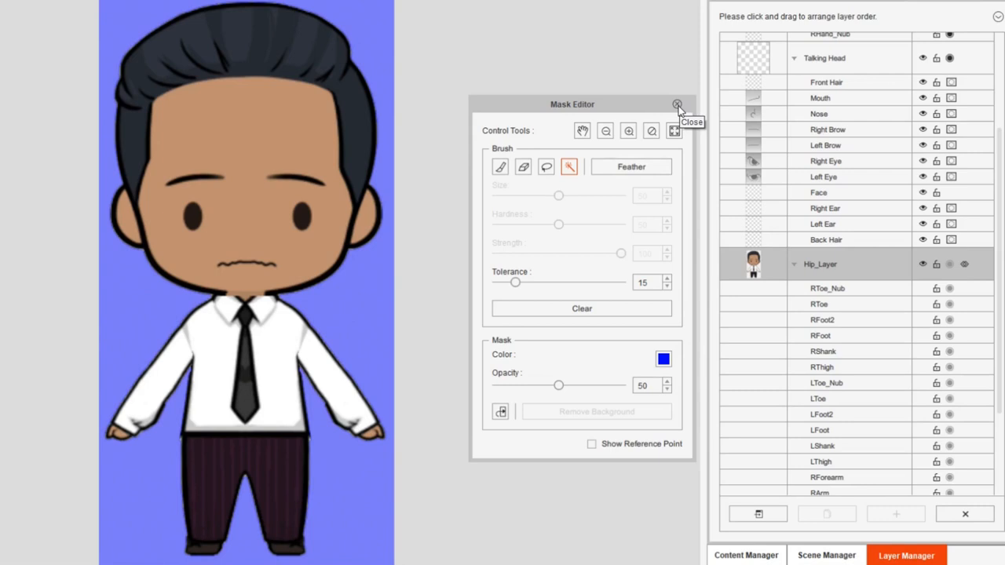
click(678, 104)
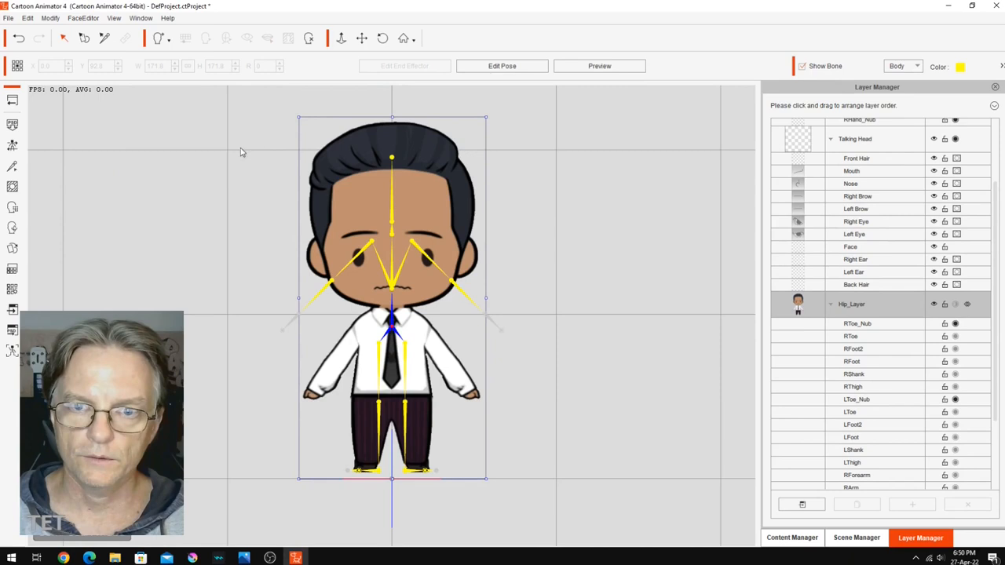
mouse_move(403, 174)
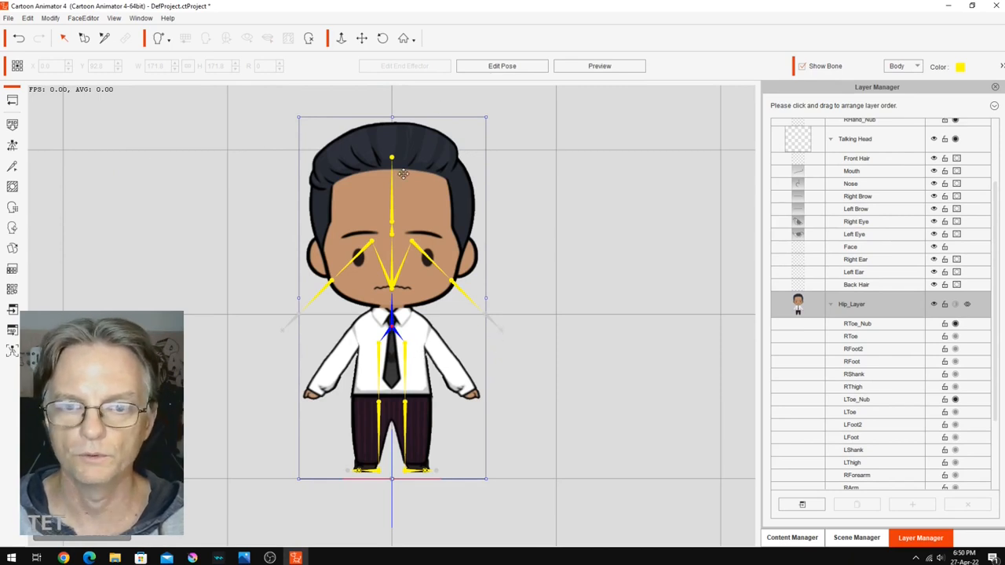
In the Bone Editor, fit the leg, torso and foot bones to the doll
click(791, 538)
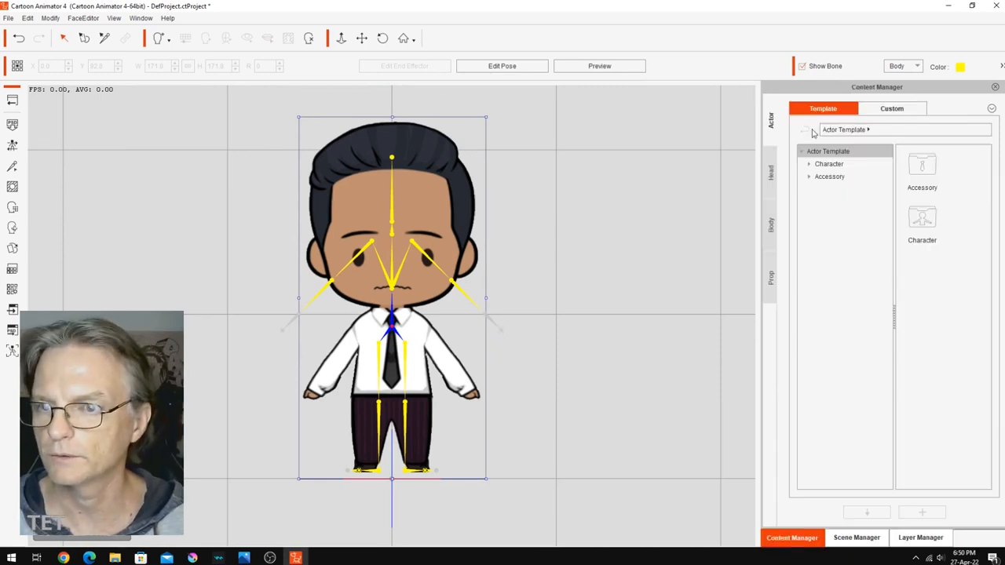
click(892, 108)
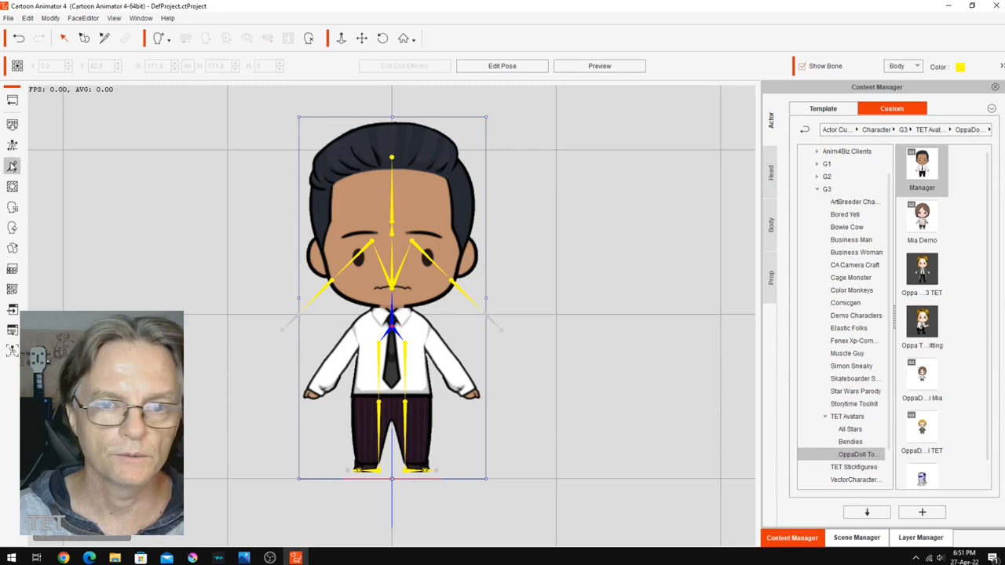
click(12, 165)
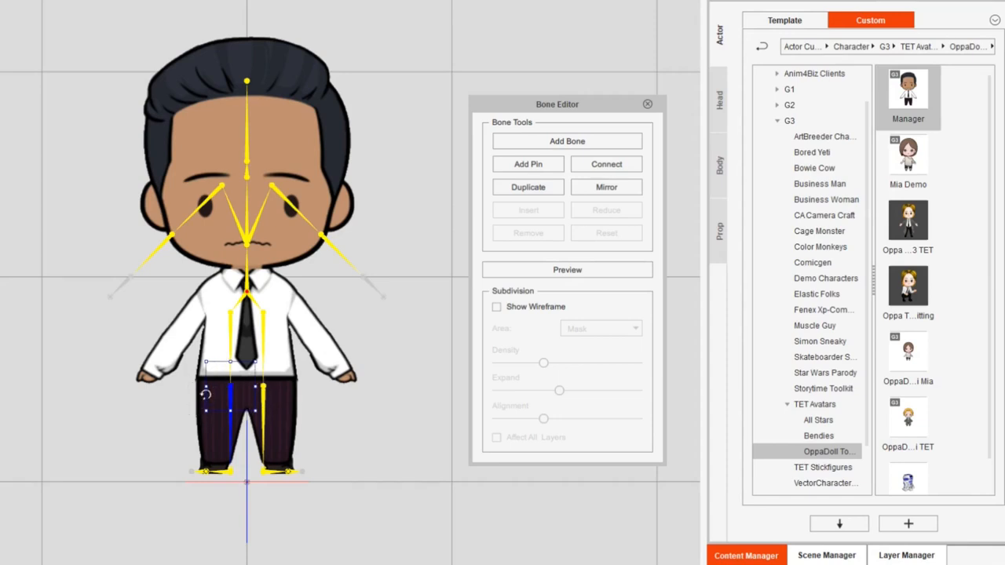
click(227, 353)
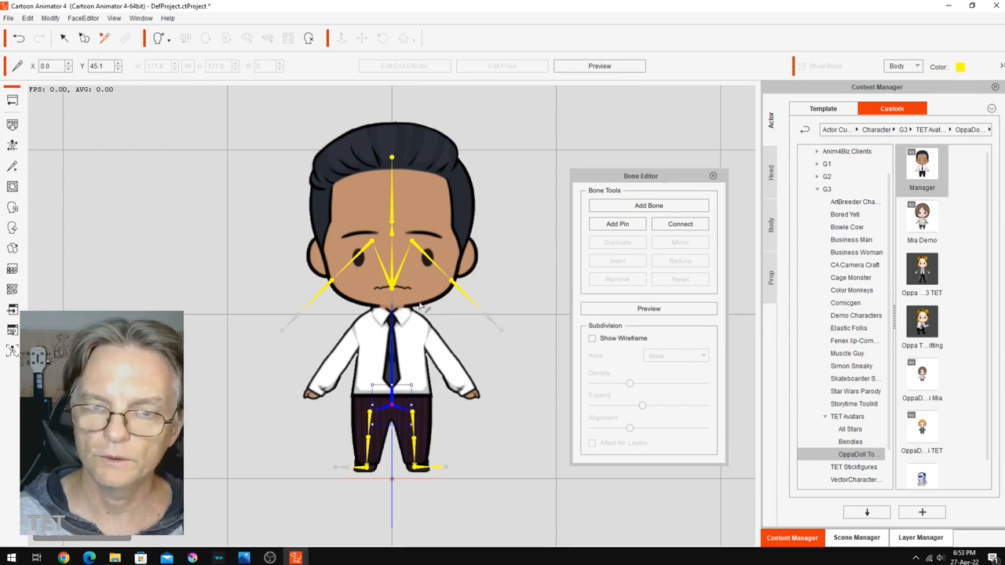
mouse_move(393, 283)
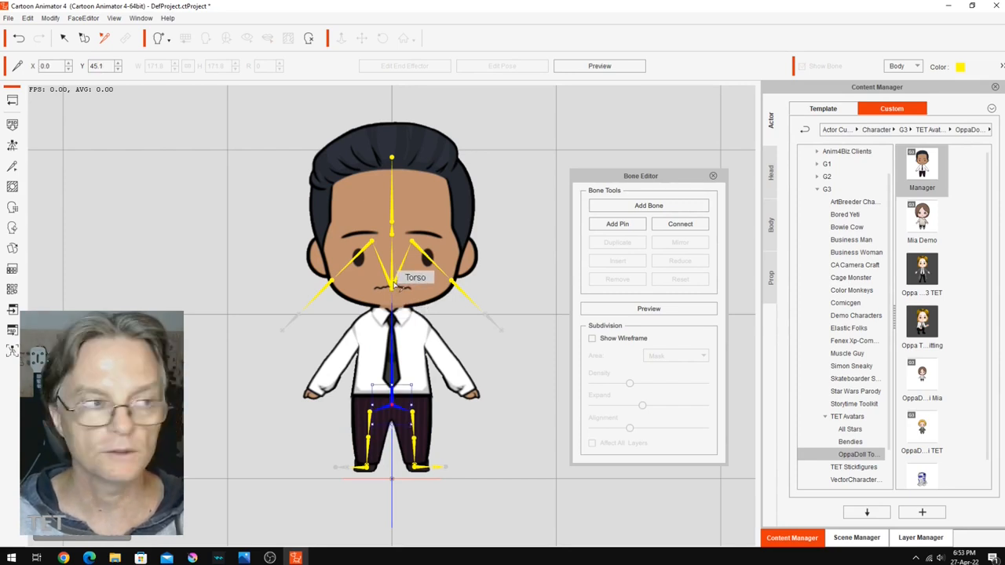
click(392, 343)
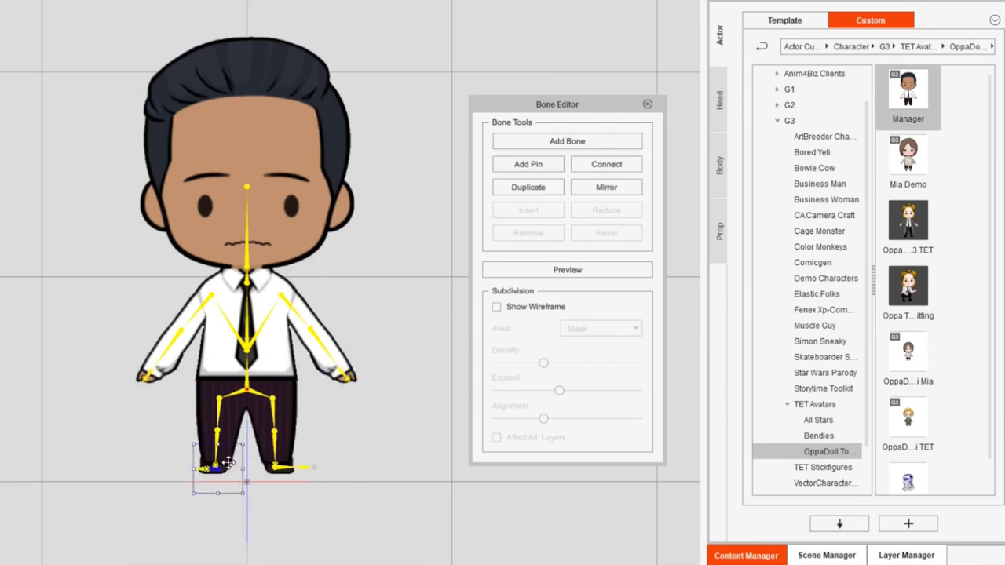
drag(218, 467, 275, 463)
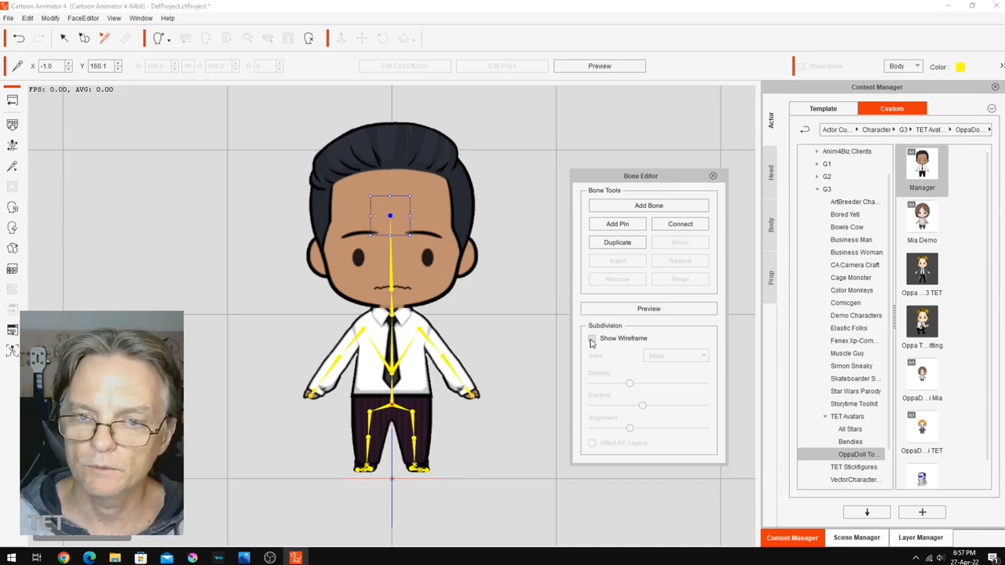
Turn on Show Wireframe to check the office worker's mesh against the fitted skeleton
click(592, 338)
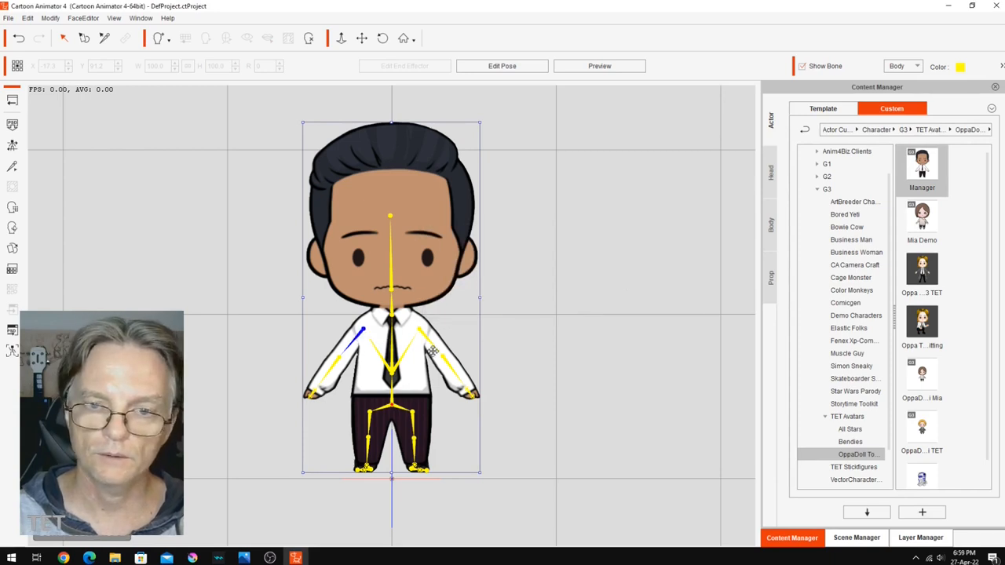
mouse_move(408, 215)
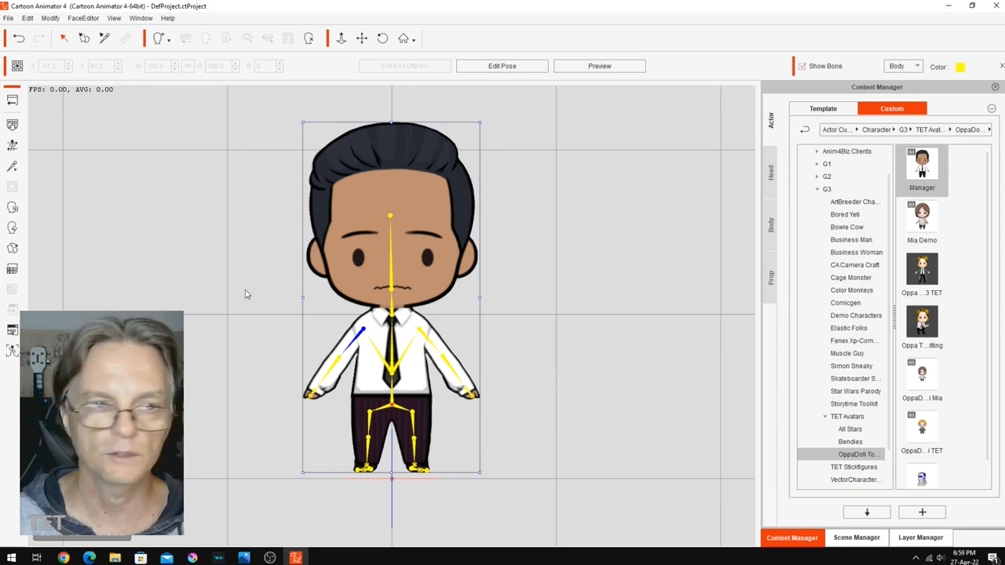
mouse_move(31, 181)
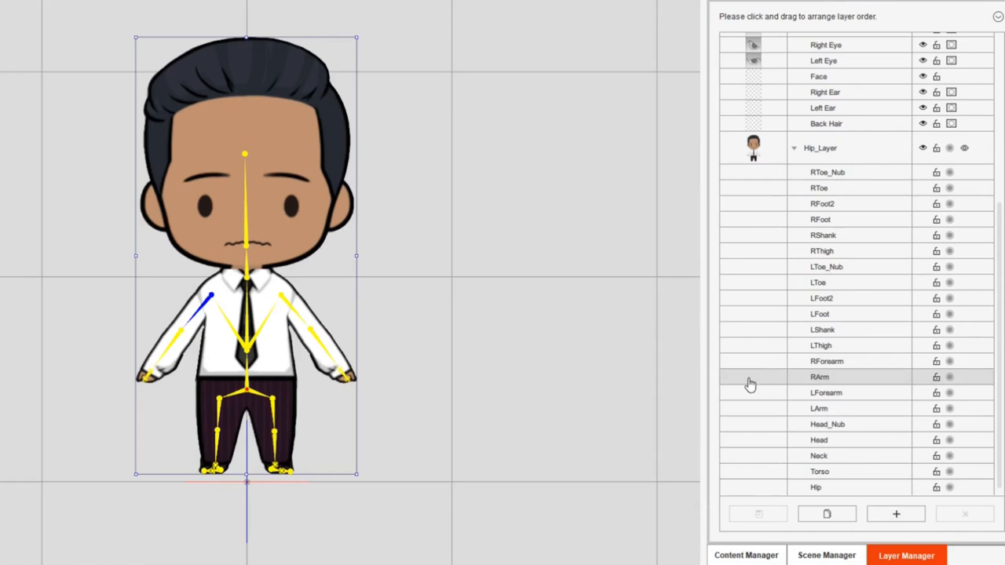
Import oppa-doll-office-worker-A-Pose.png as the RArm sprite, keeping the parent transform
click(820, 377)
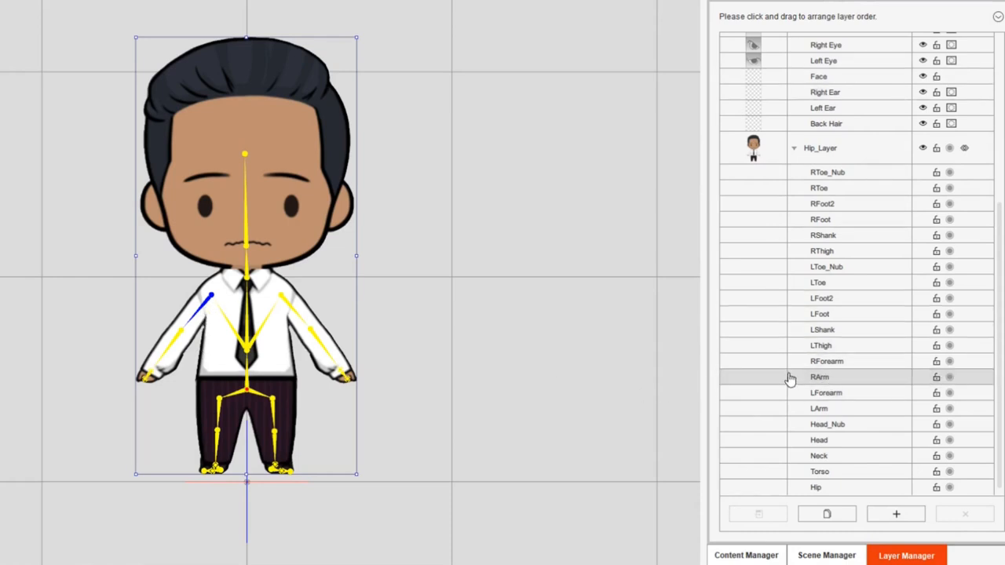
mouse_move(752, 384)
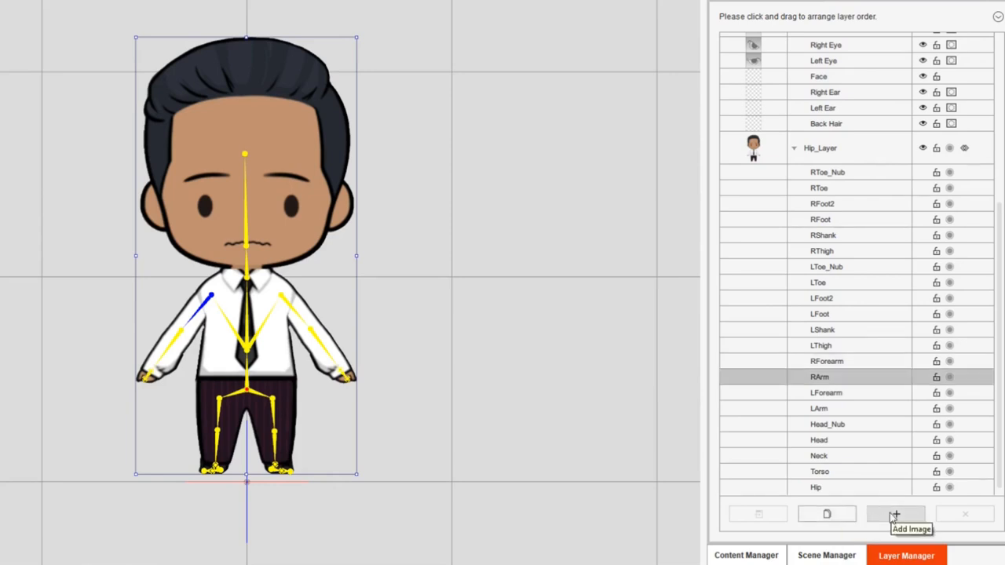
click(895, 514)
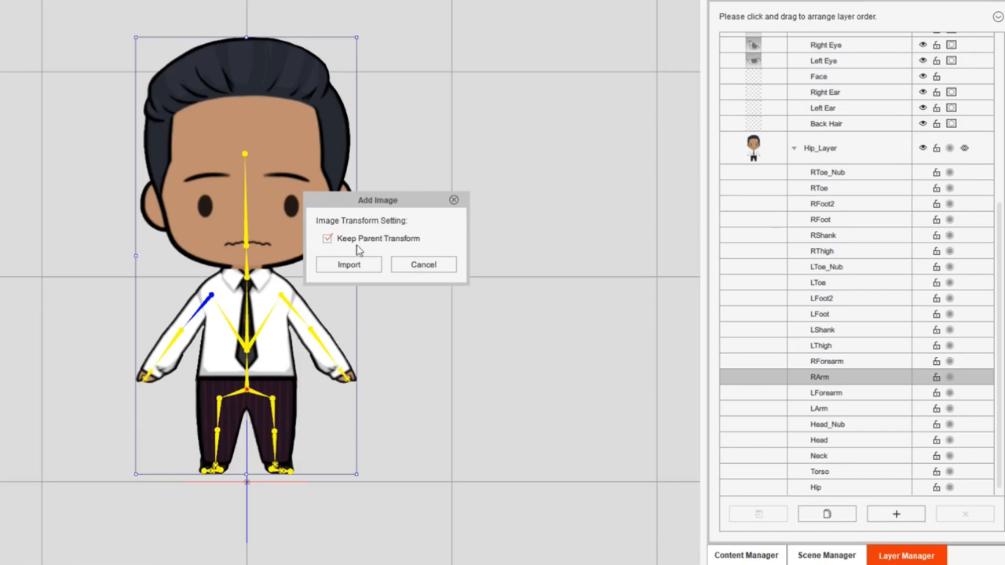
mouse_move(348, 256)
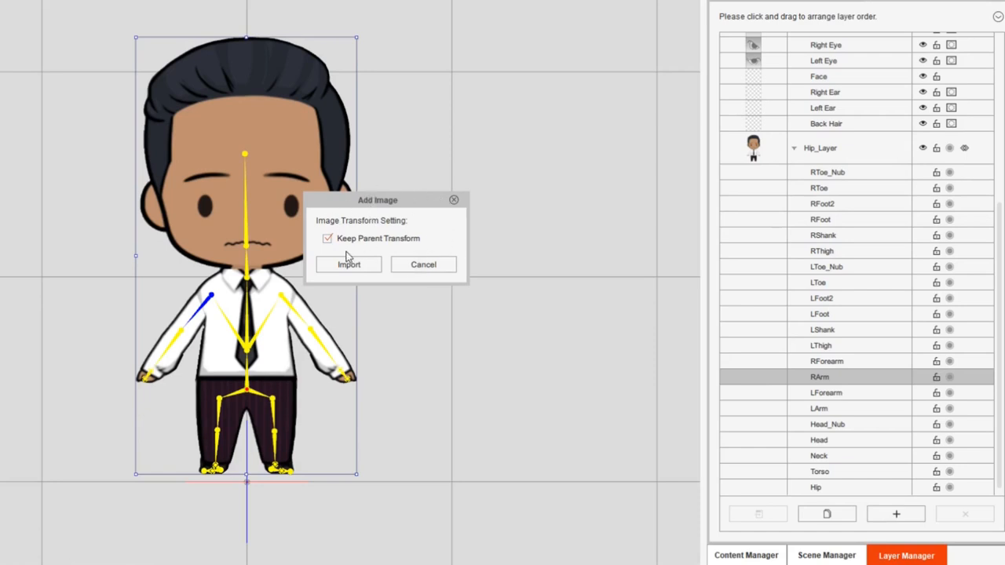
mouse_move(434, 238)
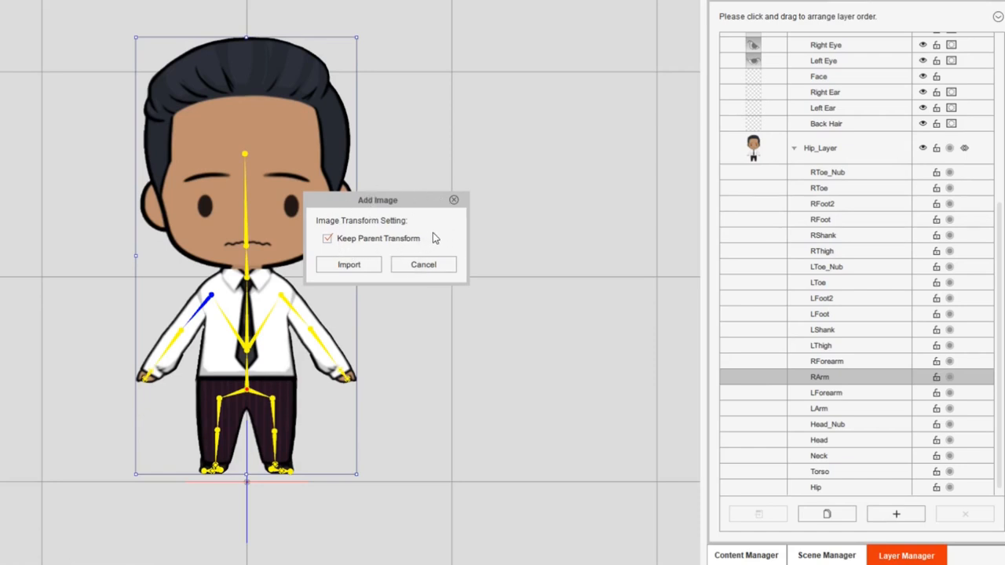
mouse_move(799, 381)
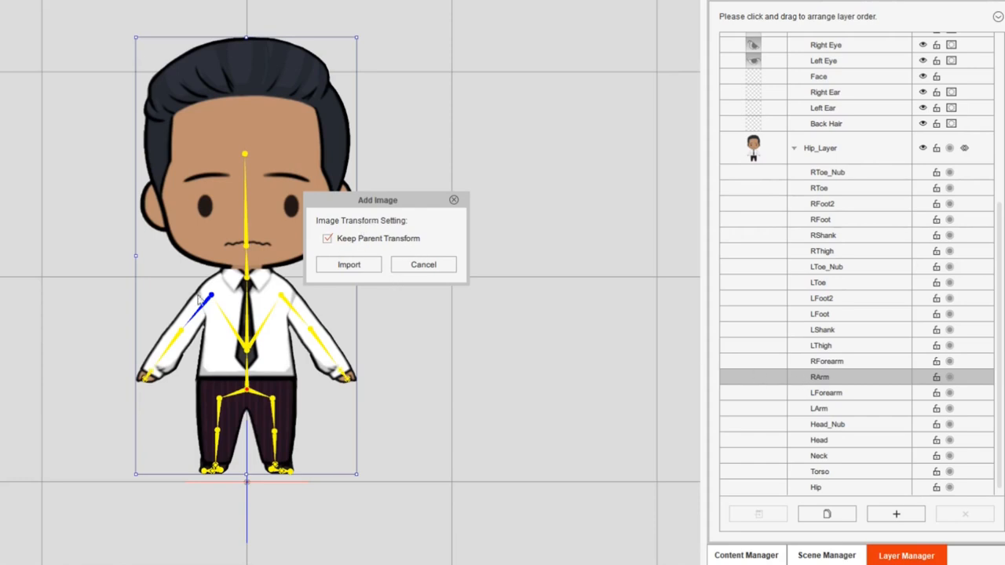
mouse_move(185, 313)
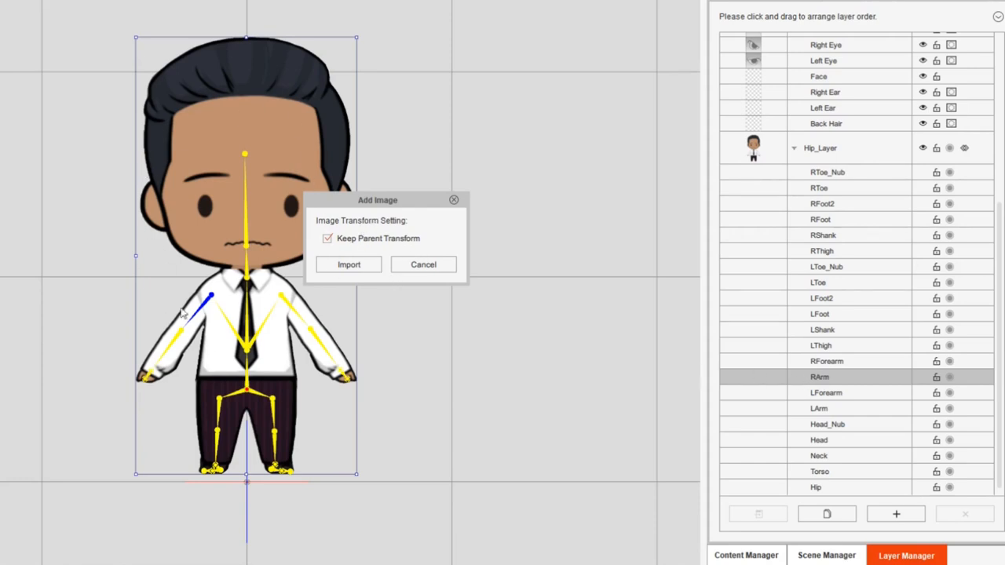
mouse_move(244, 92)
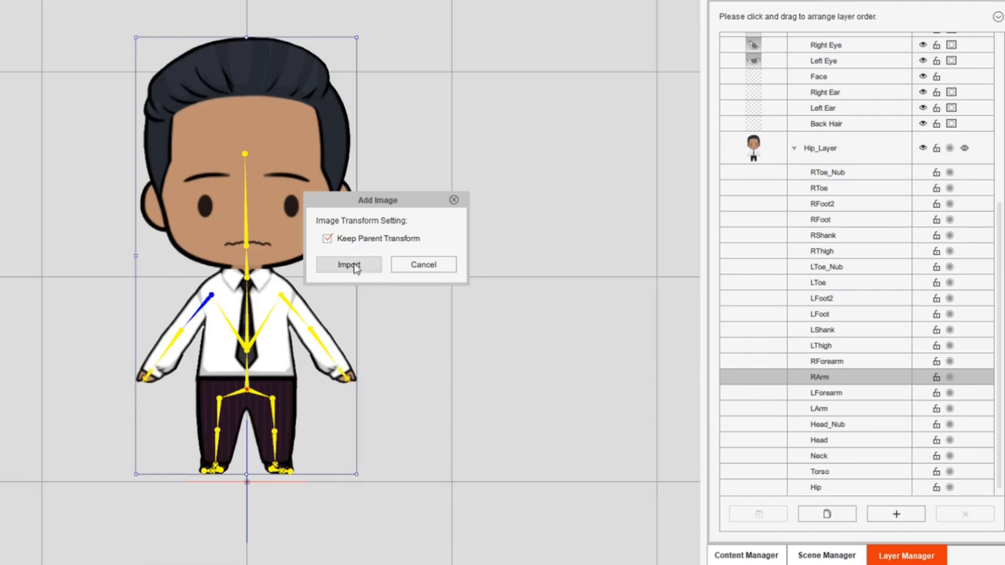
click(349, 265)
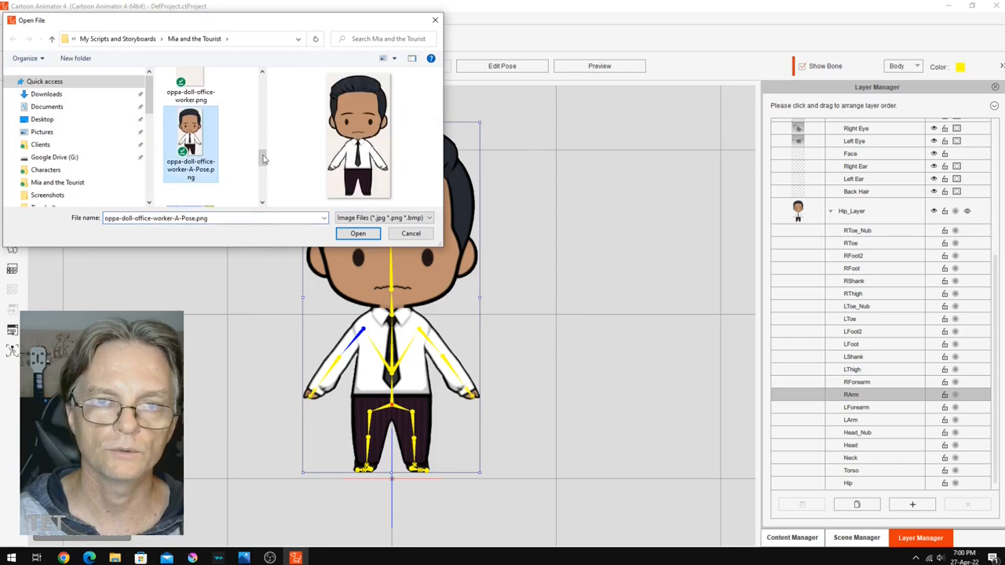
click(357, 234)
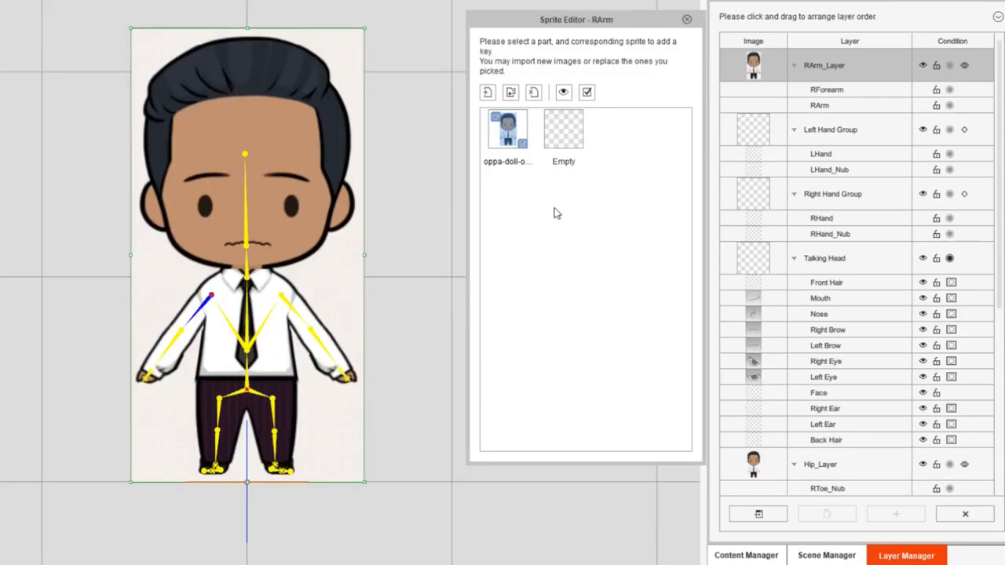
mouse_move(245, 256)
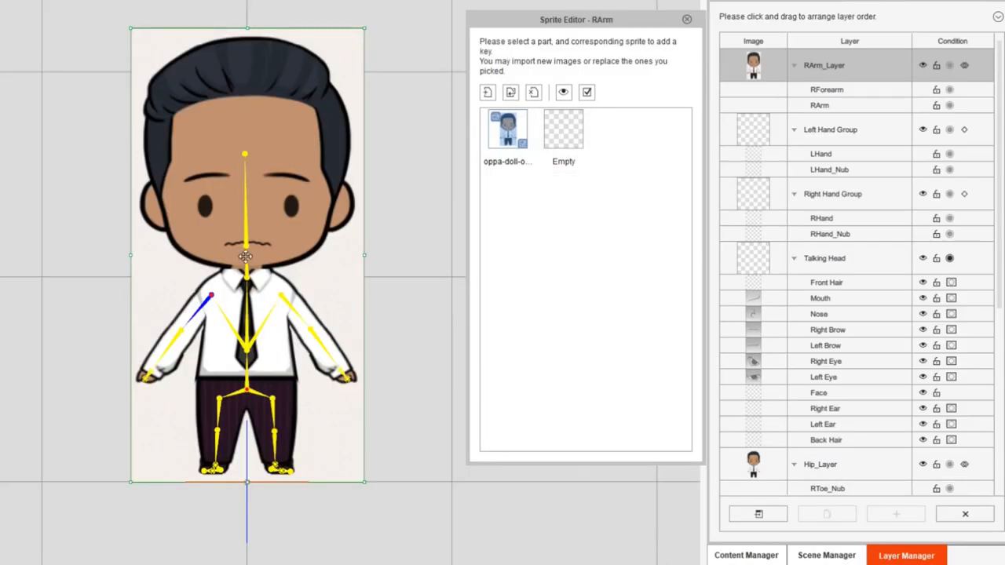
click(686, 19)
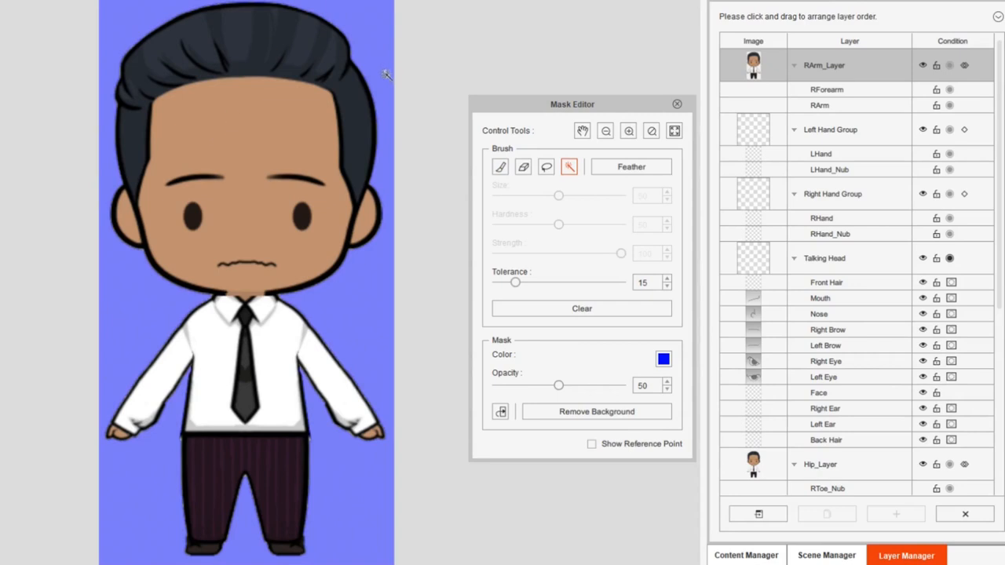
mouse_move(154, 388)
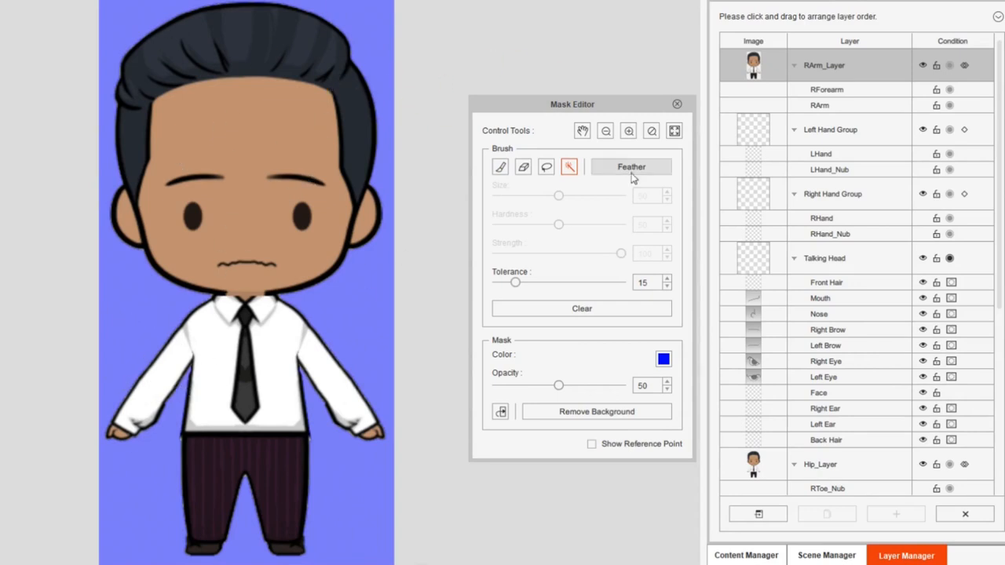
Paint a size-100 brush mask over the entire arm picture
click(500, 167)
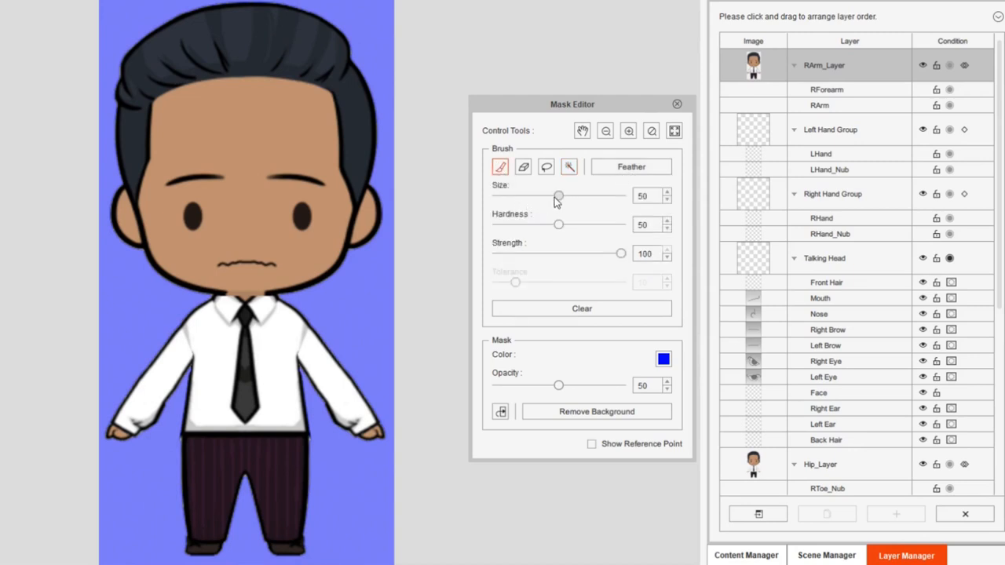
drag(558, 195, 621, 195)
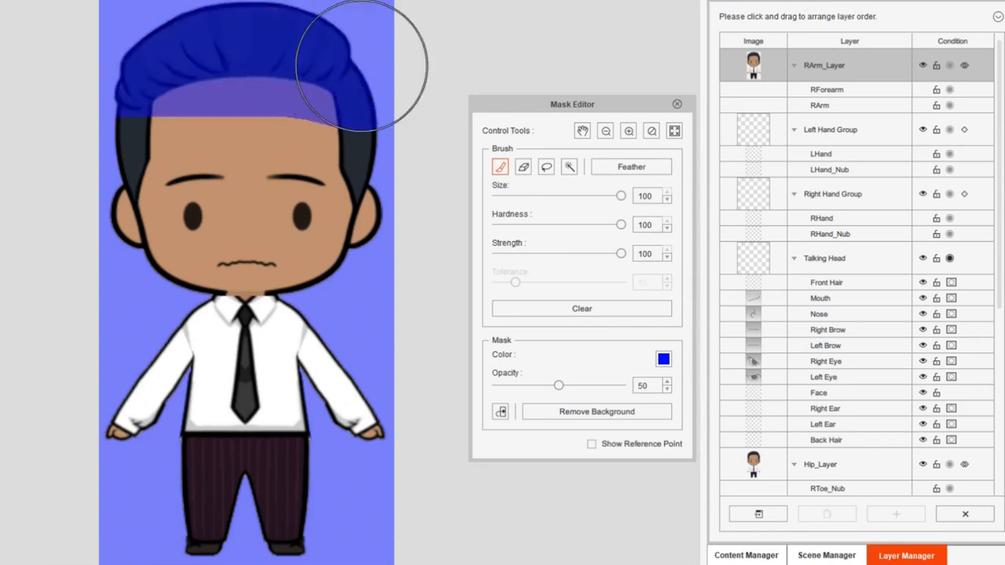
drag(361, 67, 204, 208)
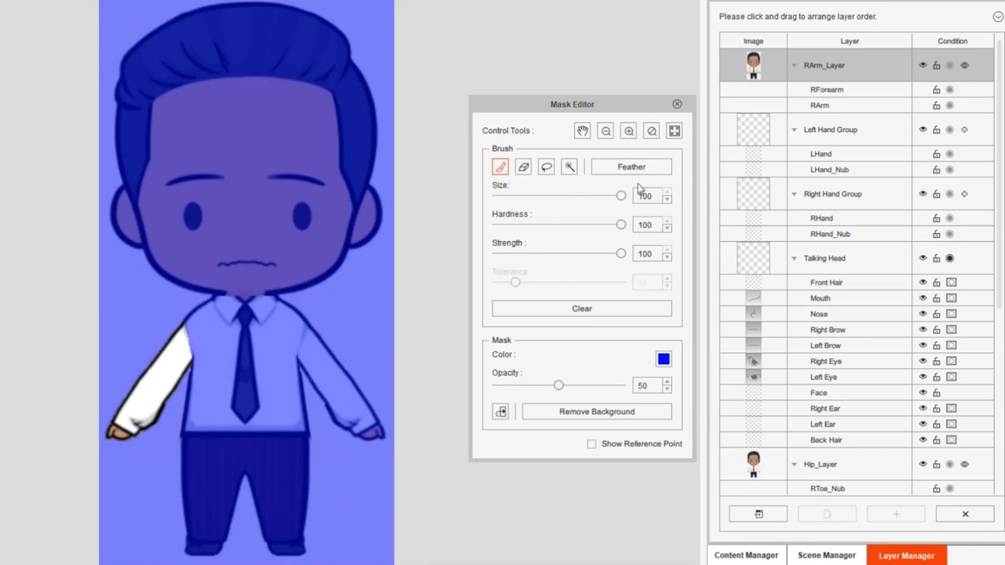
Switch to a smaller eraser and uncover the upper sleeve at the right shoulder
click(522, 166)
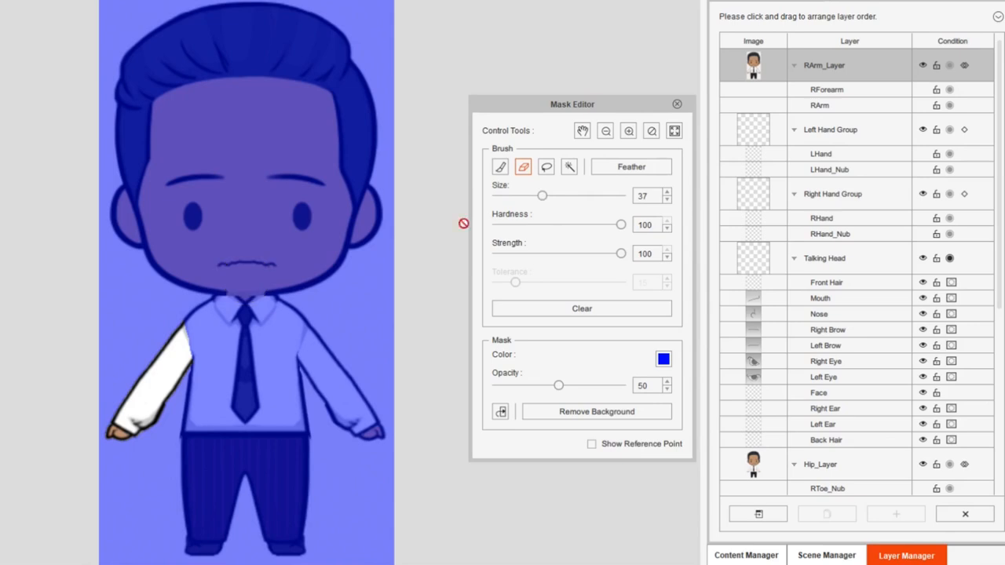
drag(542, 196, 539, 195)
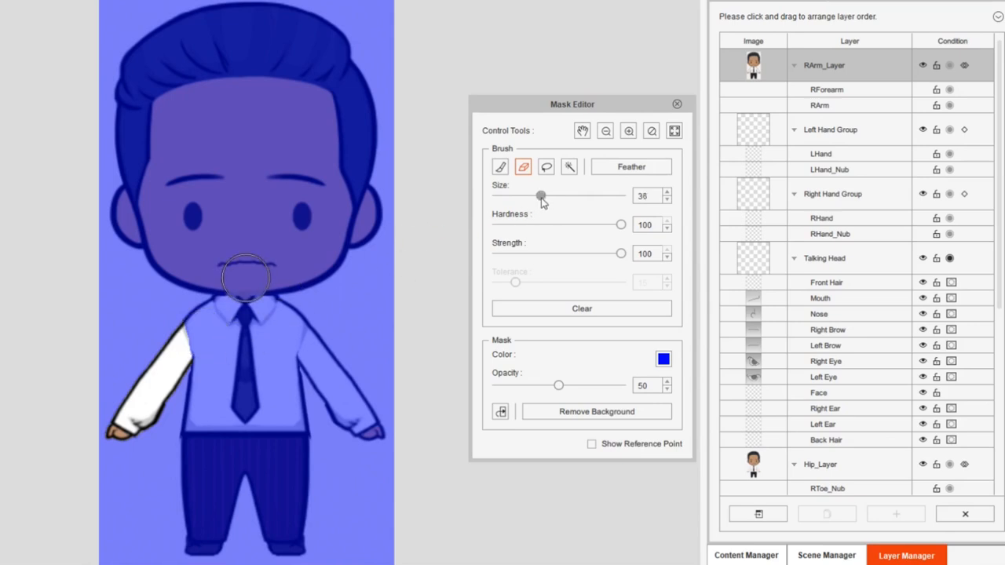
drag(540, 195, 526, 195)
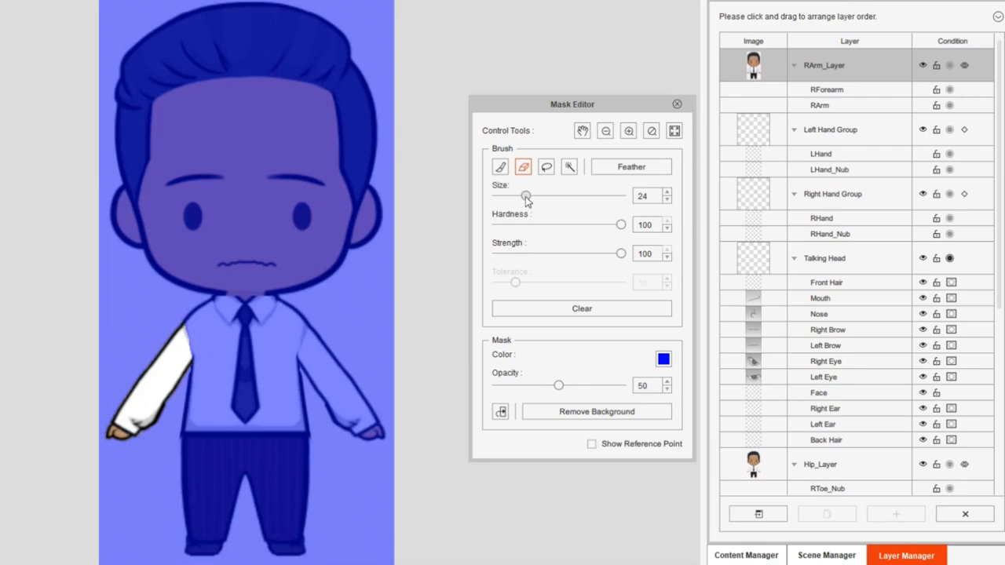
drag(526, 196, 536, 196)
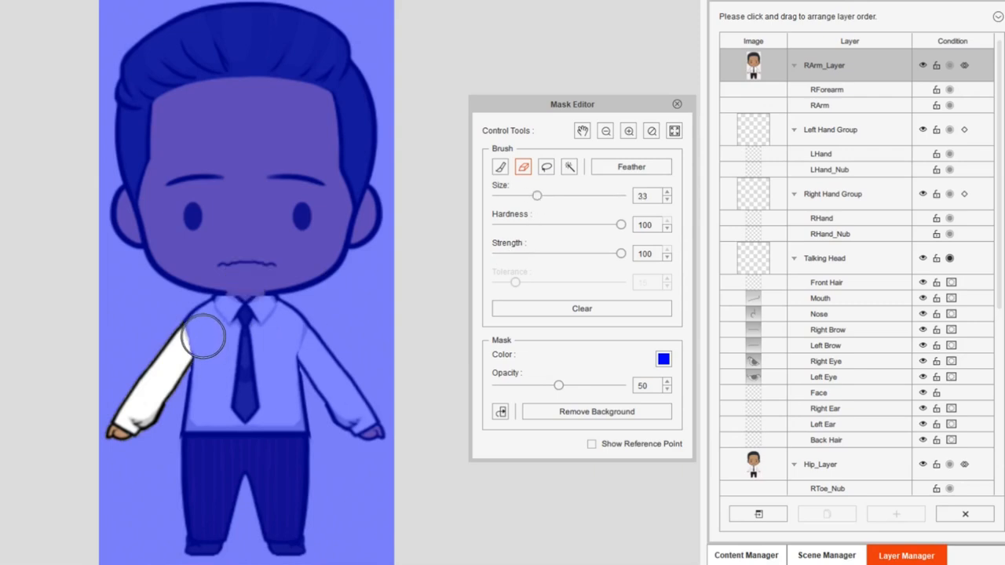
drag(538, 195, 529, 196)
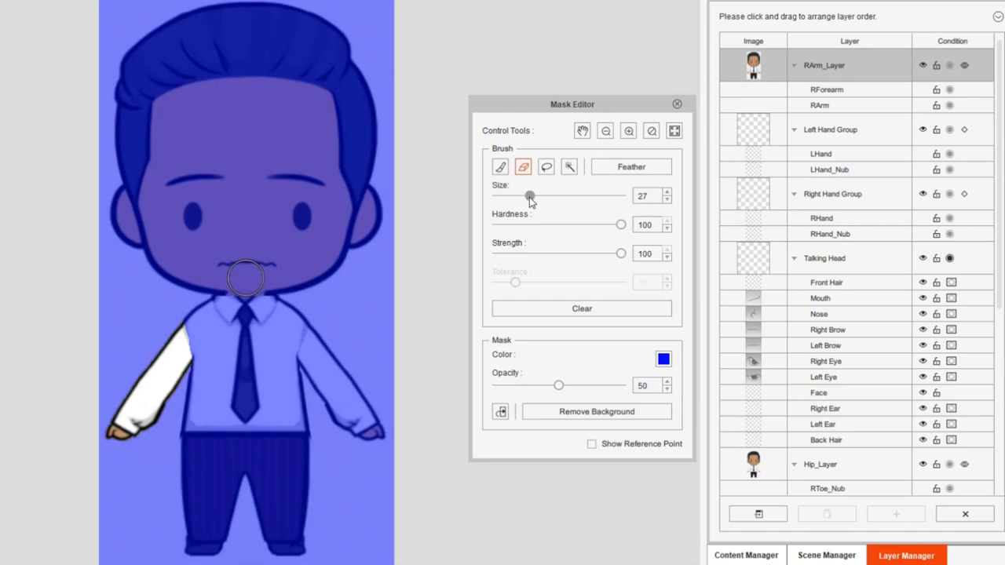
click(667, 198)
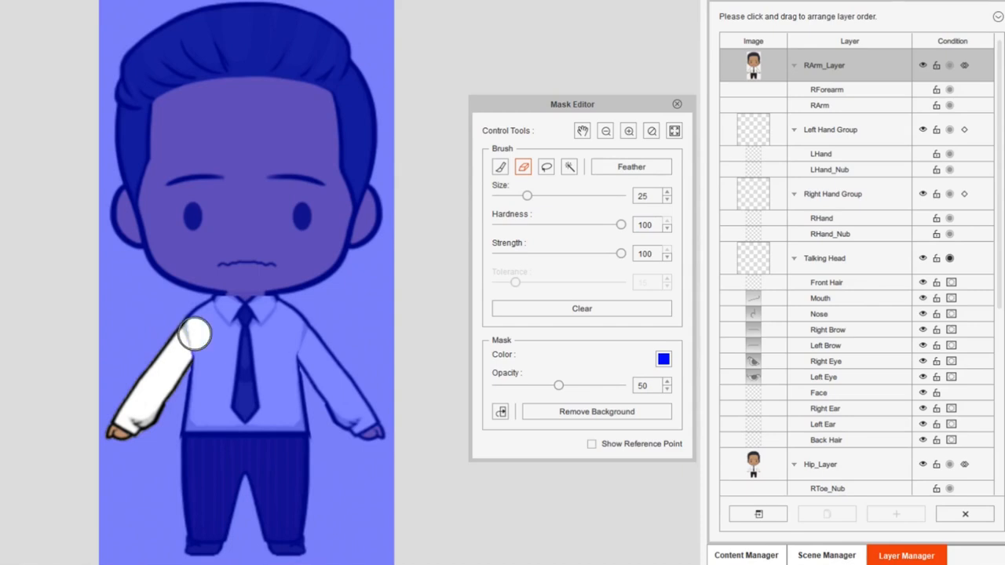
mouse_move(203, 345)
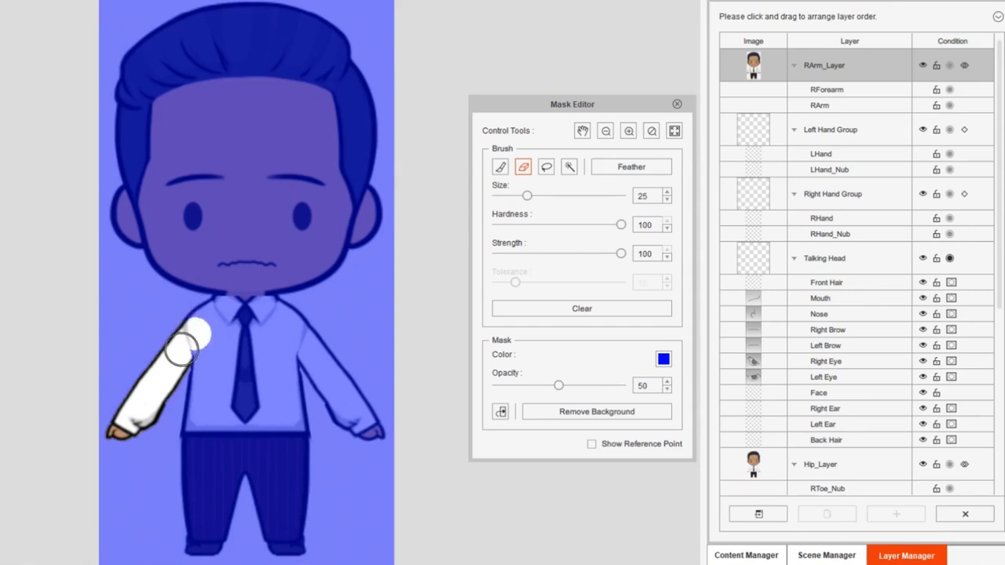
drag(526, 196, 513, 196)
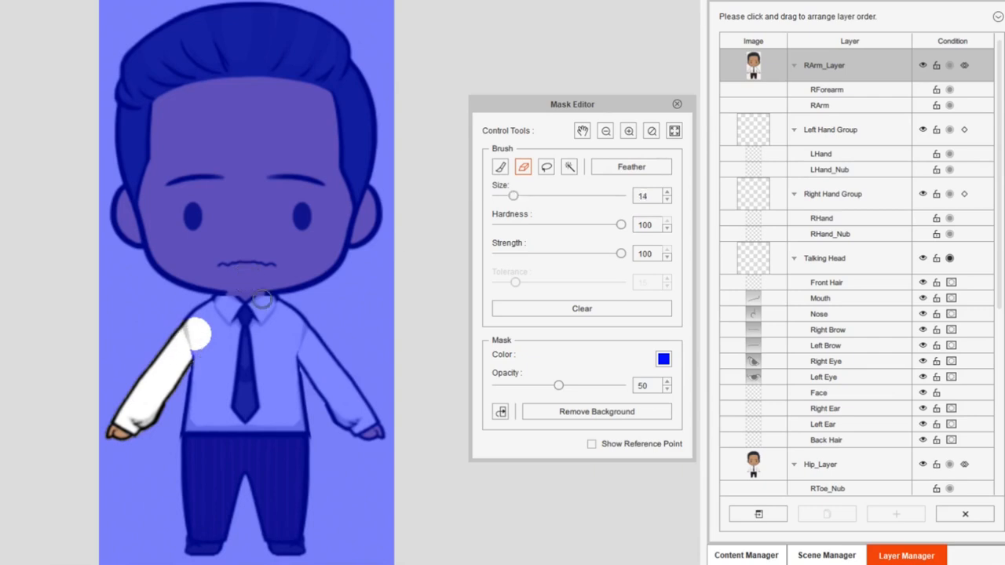
mouse_move(193, 346)
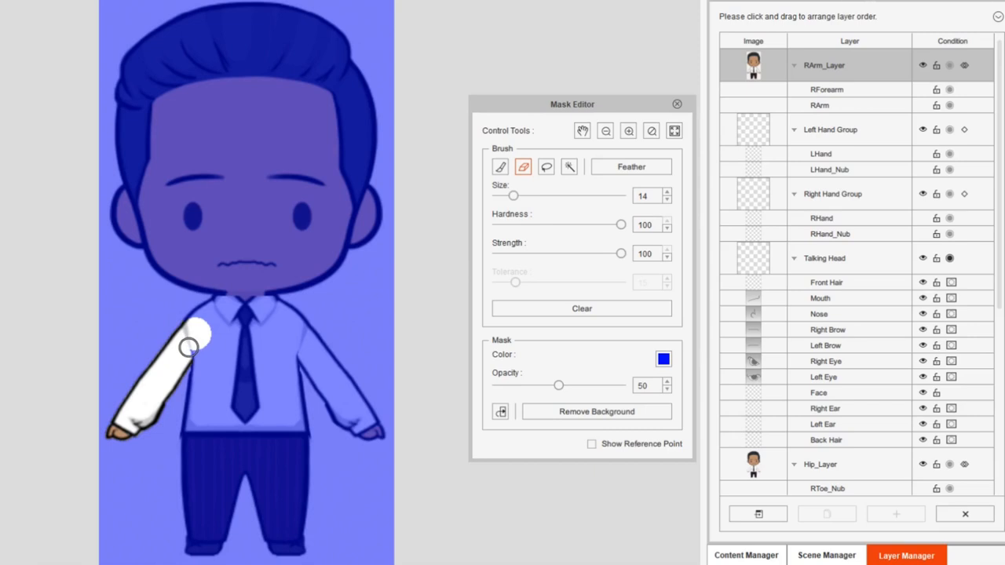
mouse_move(241, 337)
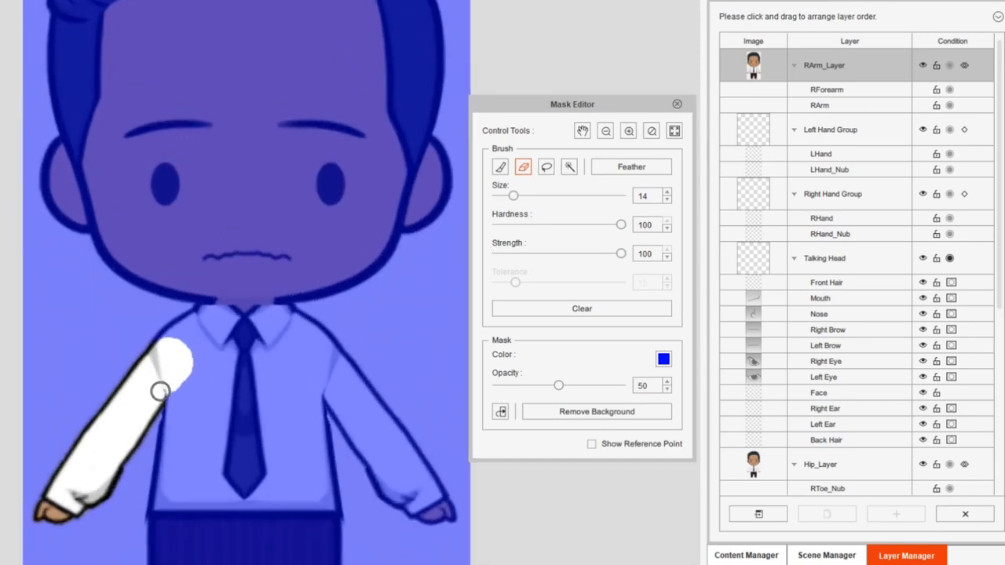
mouse_move(322, 247)
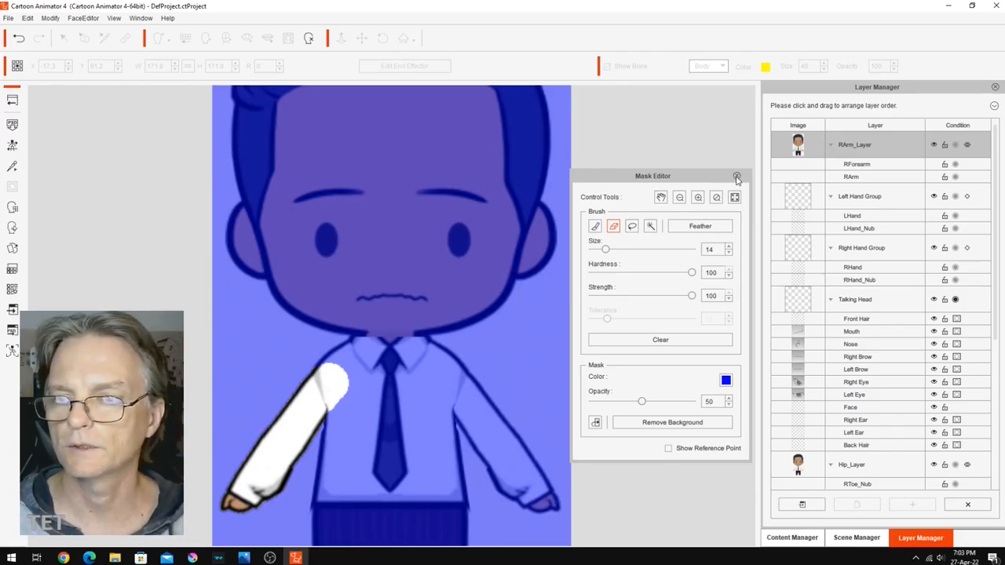
Close the Mask Editor and raise the right arm bone to test the sleeve sprite
click(736, 176)
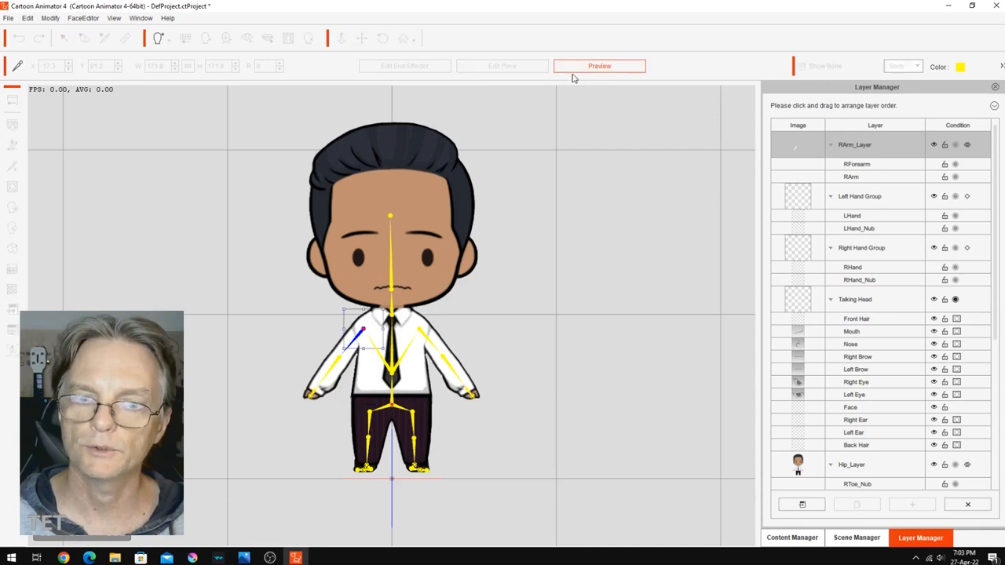
mouse_move(386, 307)
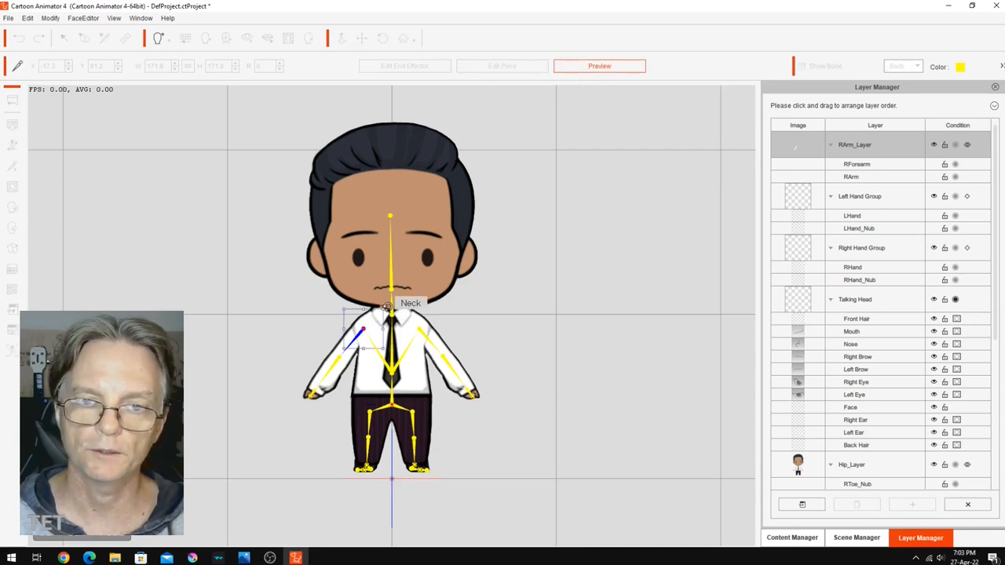
drag(354, 337, 306, 314)
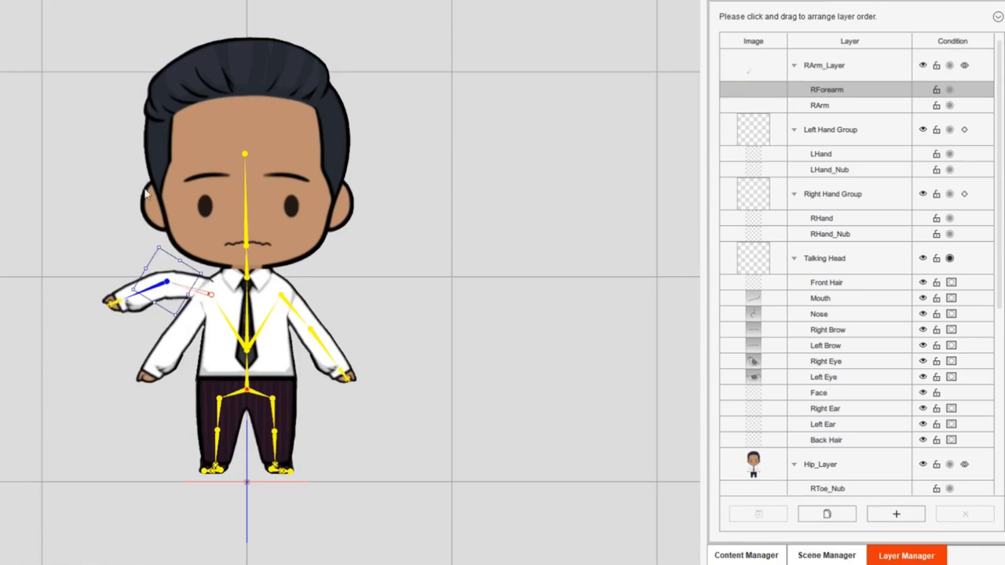
mouse_move(174, 352)
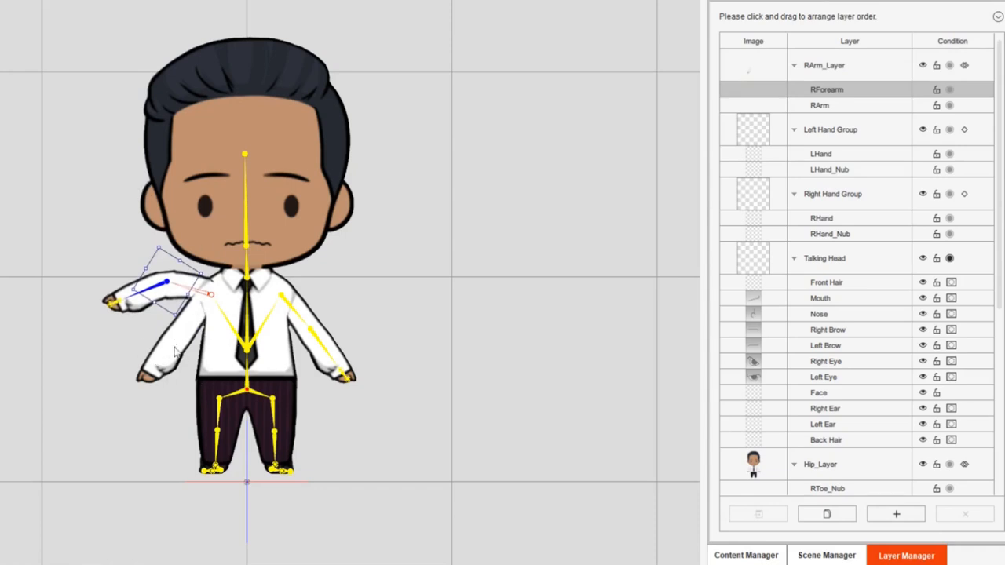
mouse_move(247, 348)
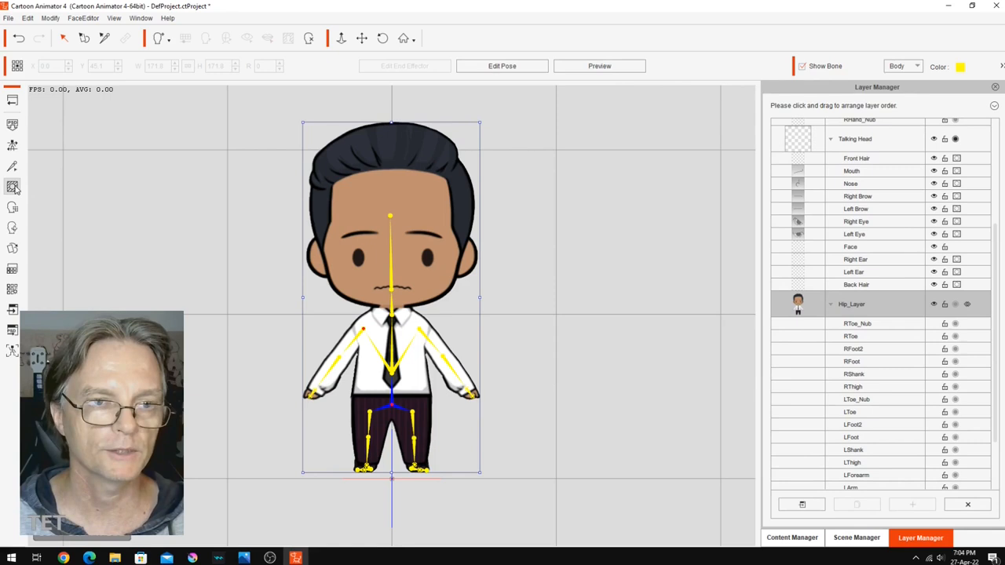
Mask the right arm out of the Hip_Layer body image, then bend RArm to verify
click(13, 187)
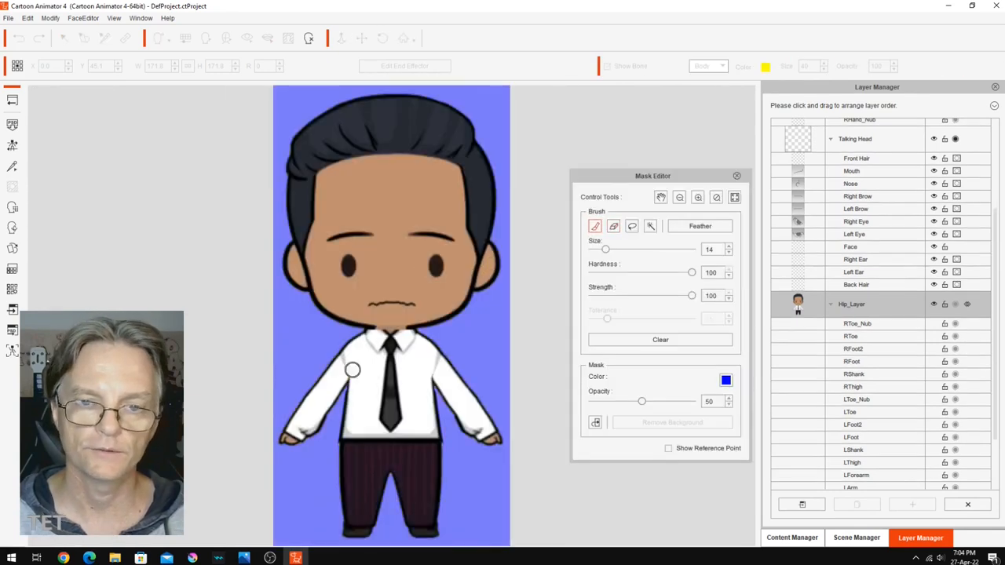
mouse_move(419, 491)
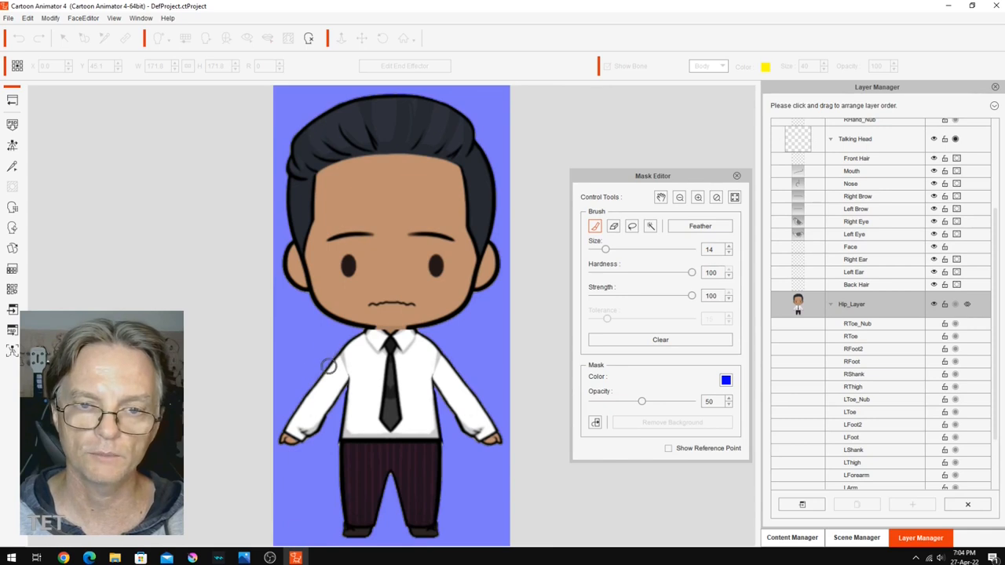
mouse_move(369, 365)
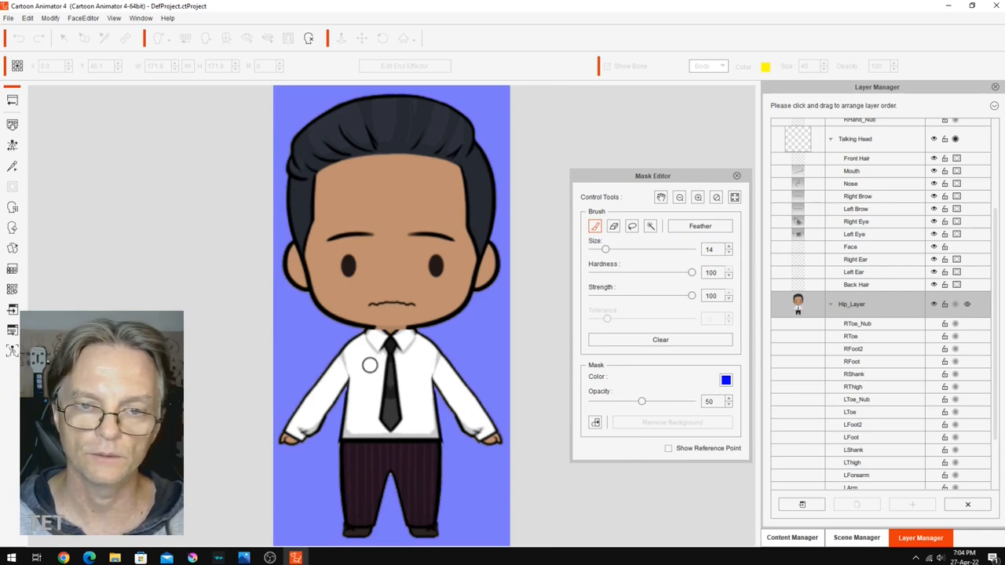
click(614, 226)
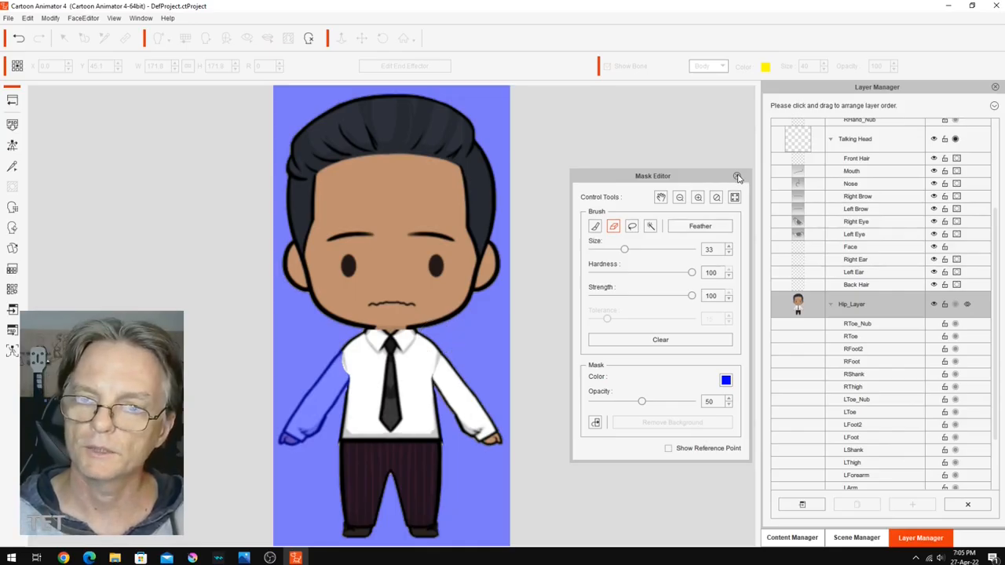
click(737, 175)
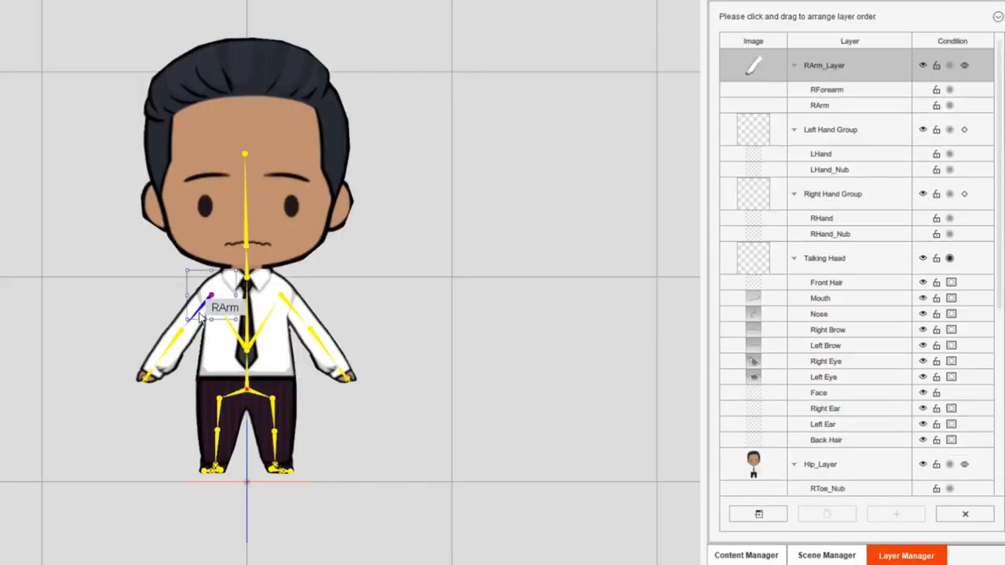
drag(210, 317, 211, 299)
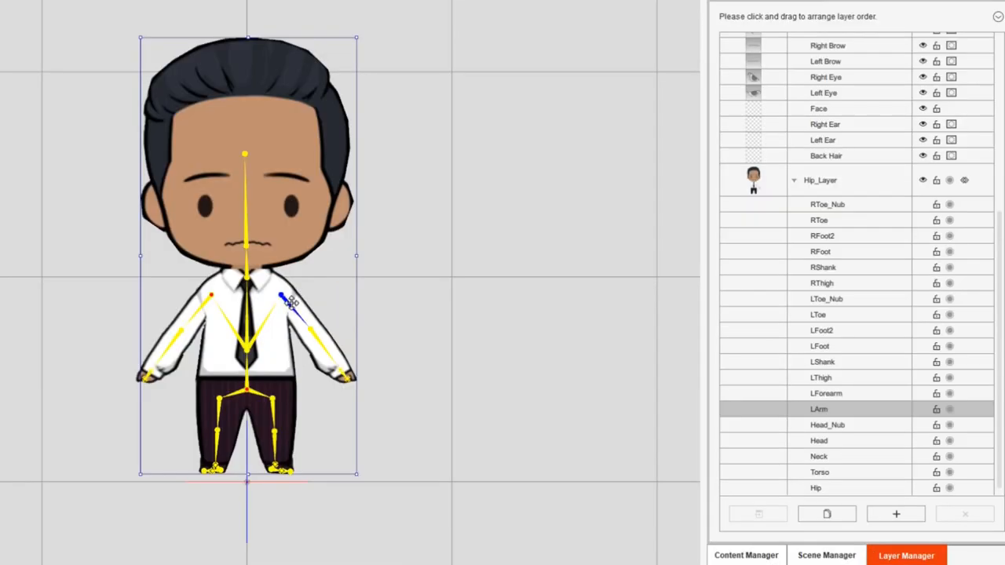
mouse_move(797, 422)
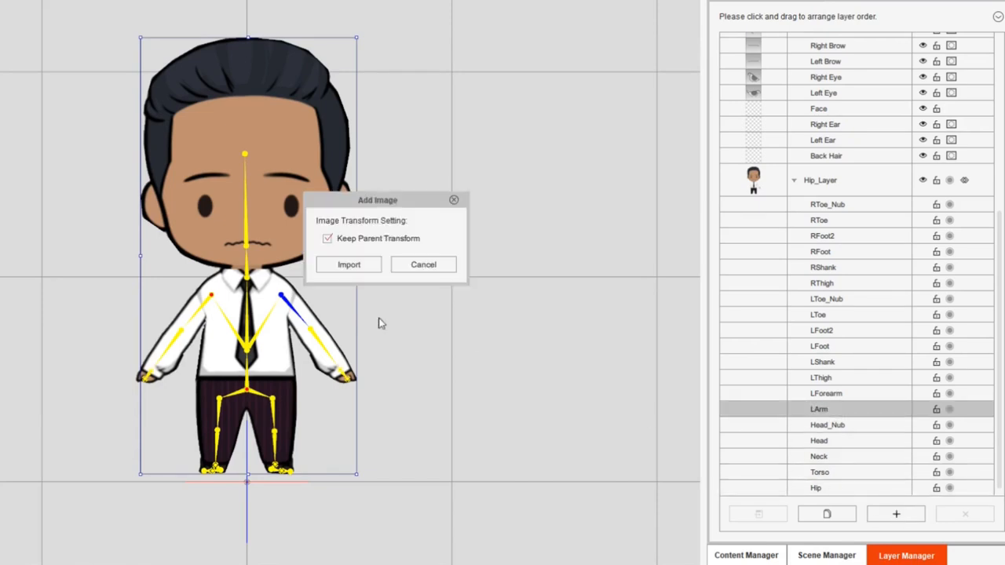
Import oppa-doll-office-worker-A-Pose.png as the LArm_Layer image
click(349, 263)
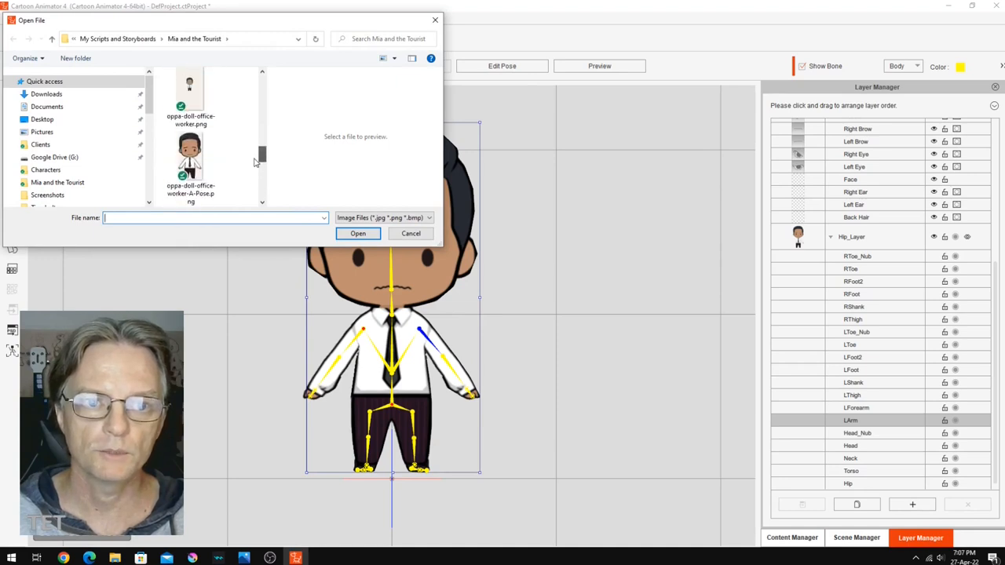
click(411, 233)
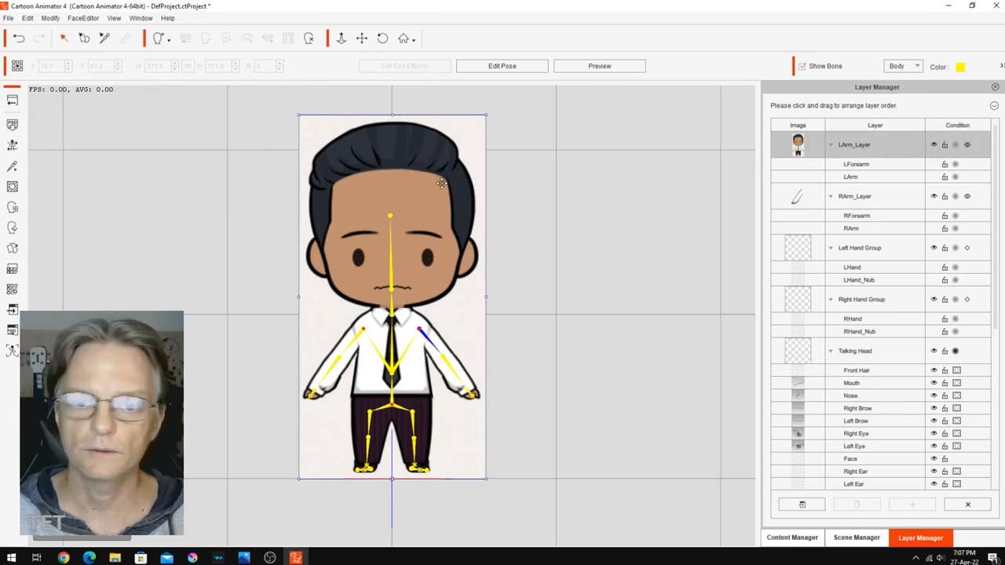
mouse_move(12, 187)
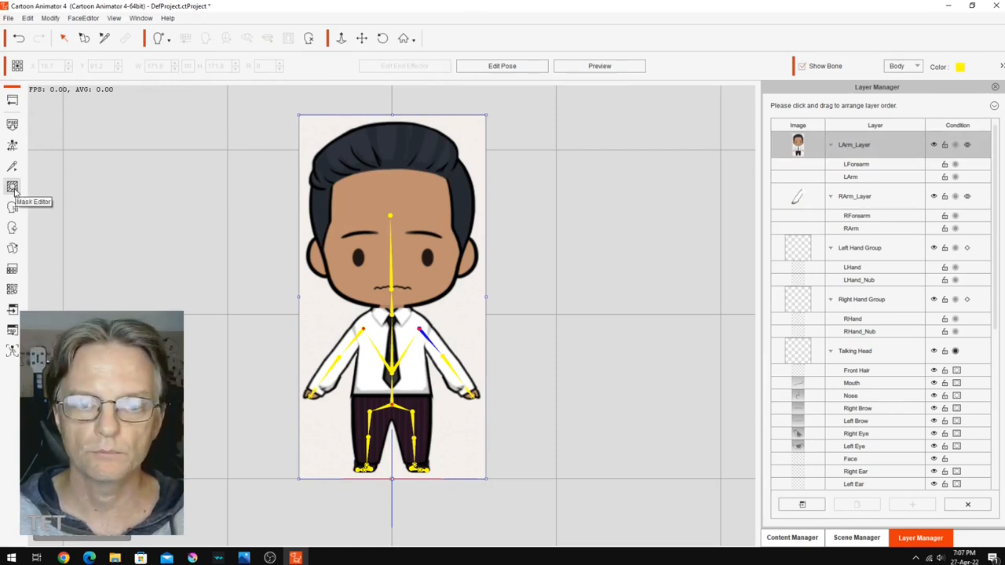
mouse_move(12, 188)
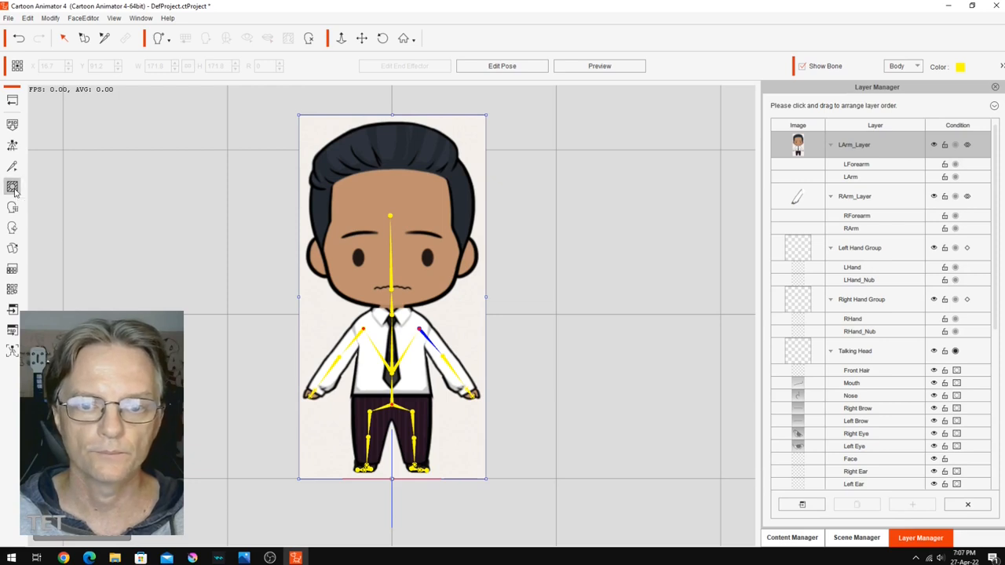
Erase the left-arm mask to reveal only the right-side sleeve, then close the Mask Editor
click(13, 187)
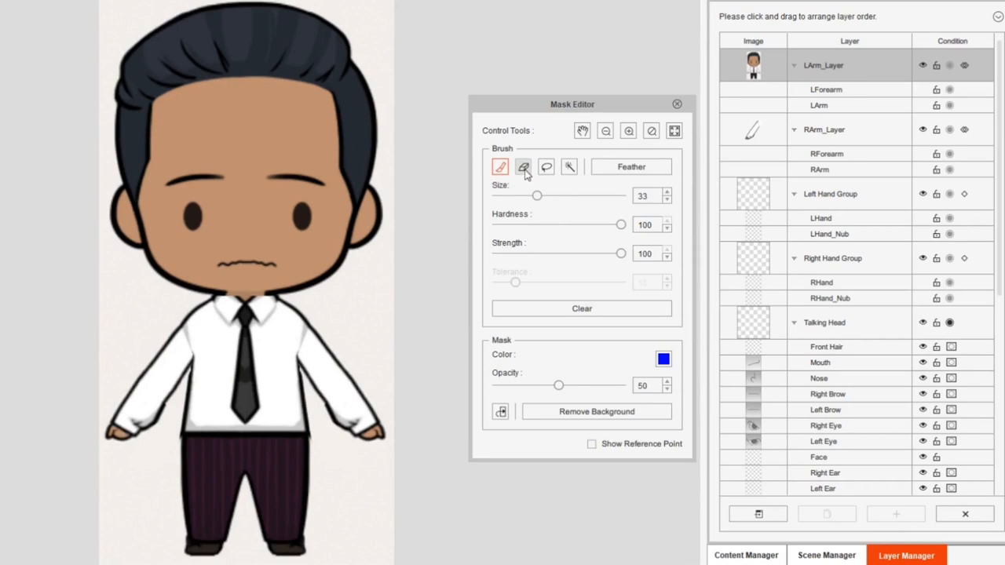
drag(537, 195, 578, 195)
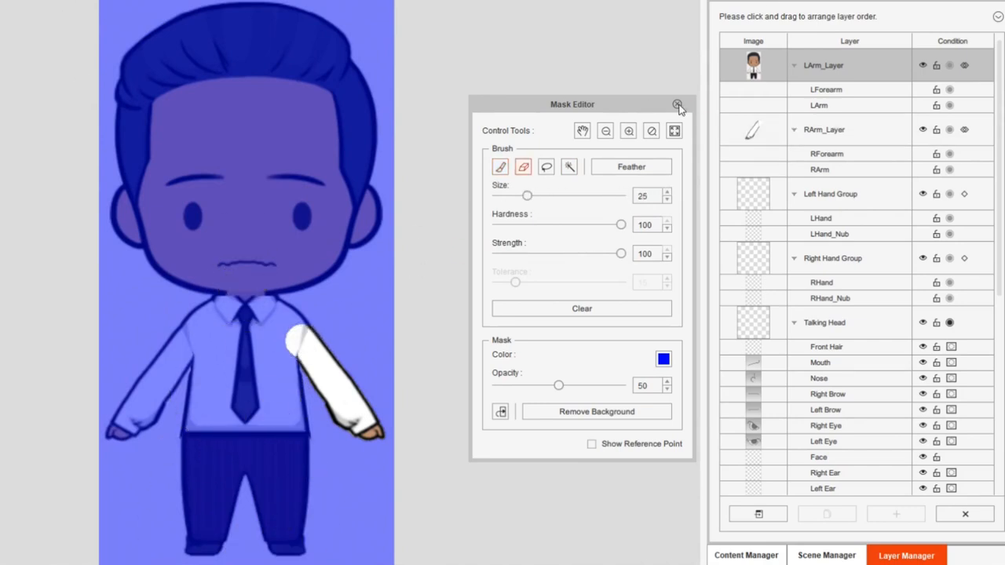
click(678, 104)
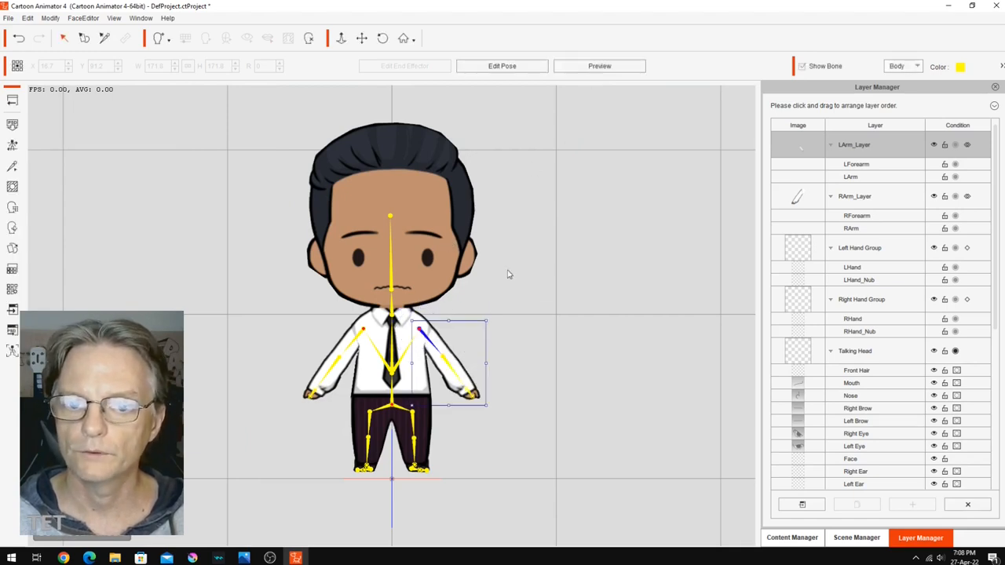
Mask both arms on Hip_Layer and clean up around the jaw with brush size 33
click(393, 393)
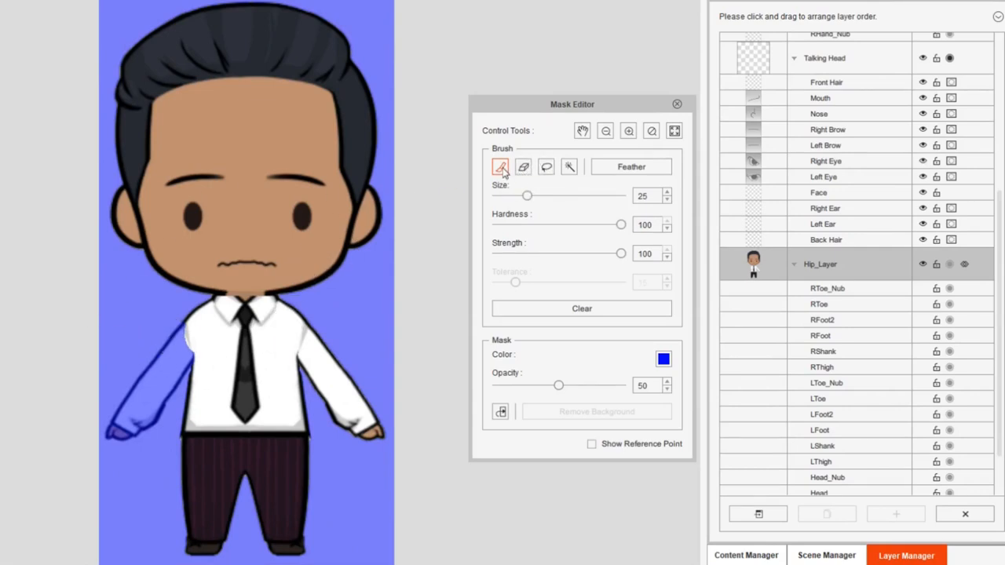
click(522, 166)
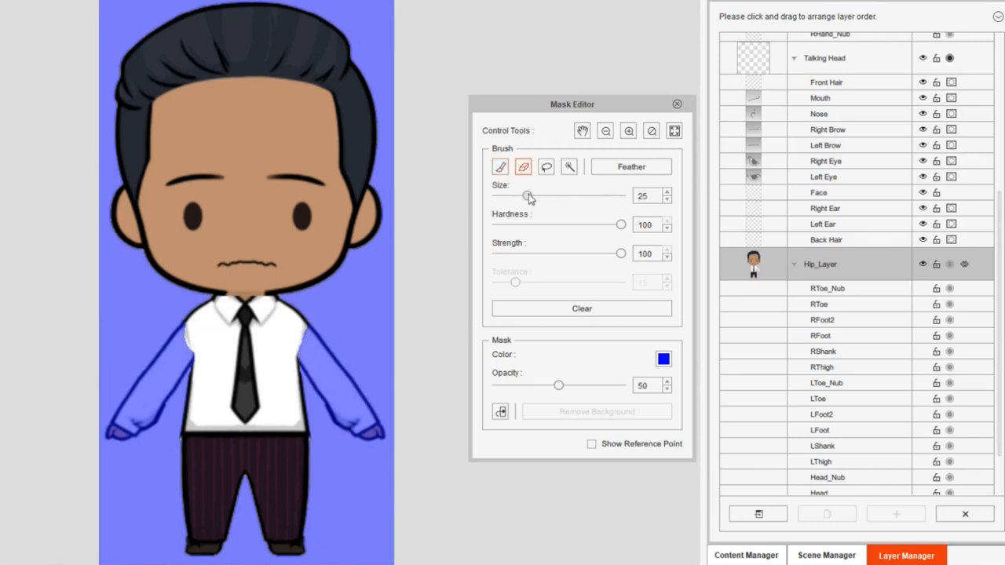
drag(528, 195, 536, 196)
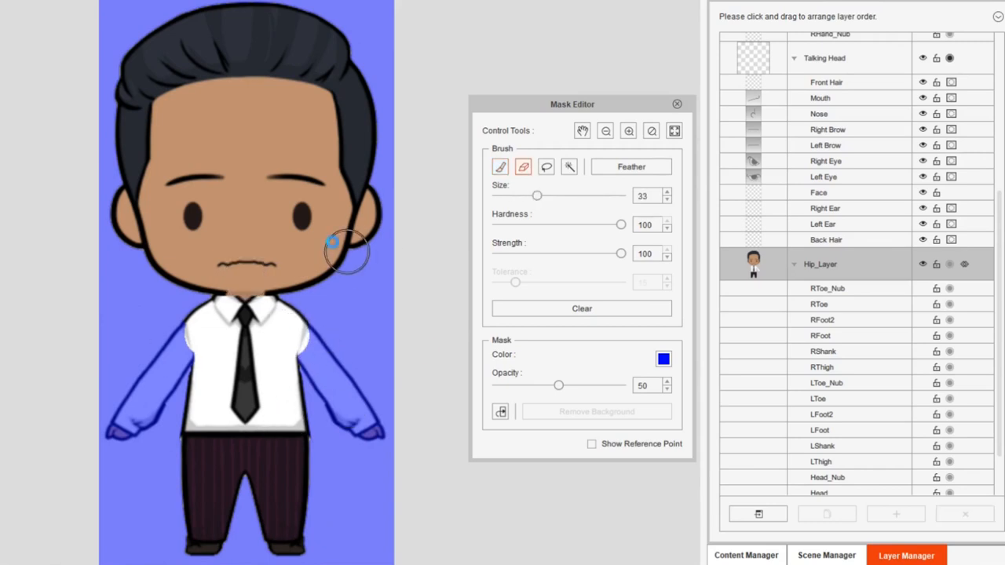
click(676, 103)
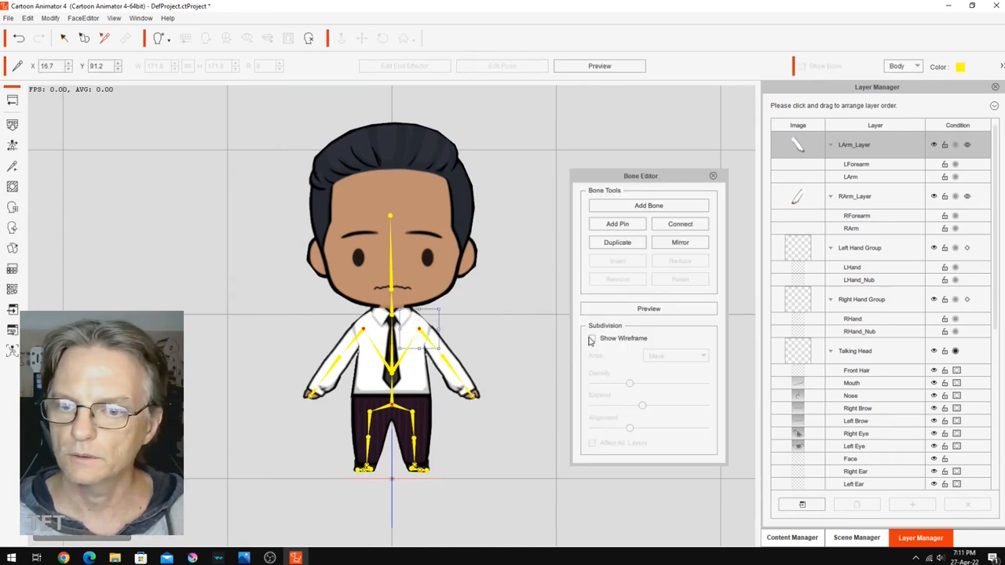
click(591, 338)
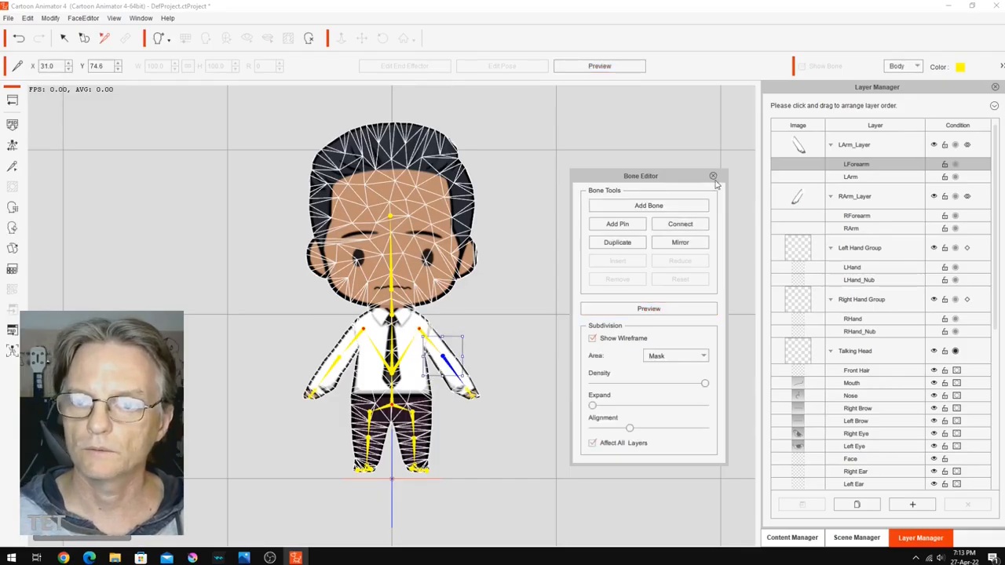
click(713, 175)
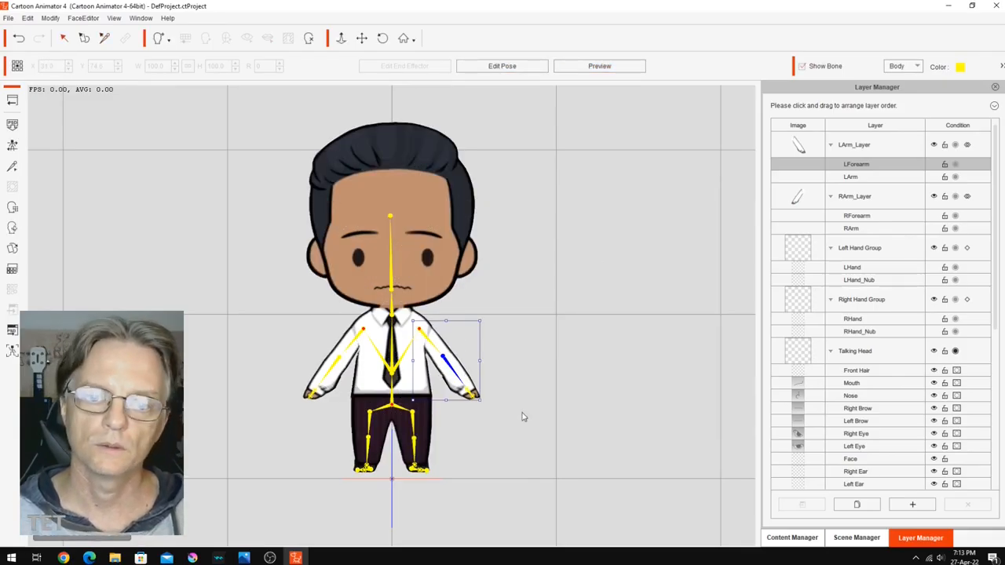
mouse_move(547, 366)
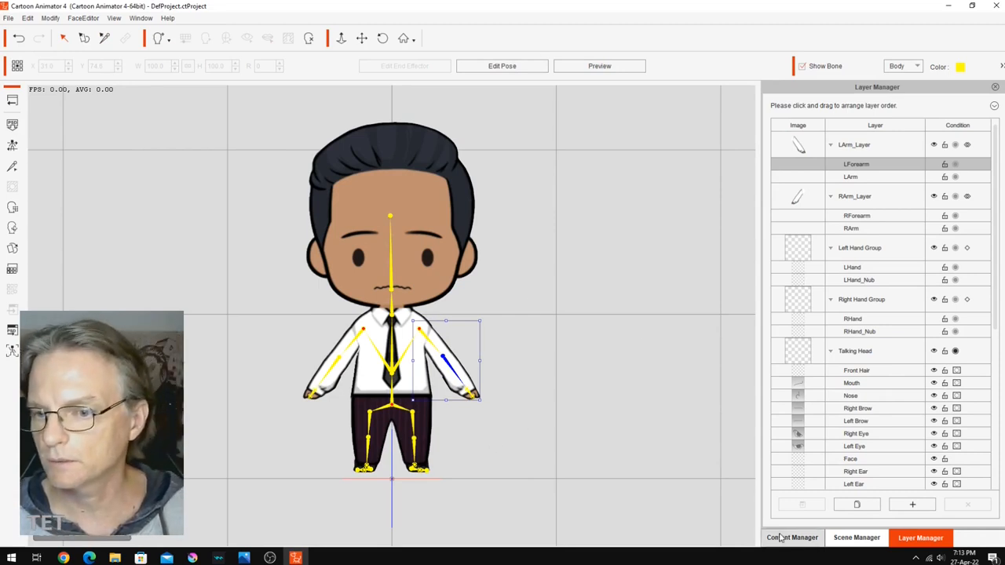
Switch the right panel to Content Manager to show the custom G3 character folders
click(791, 537)
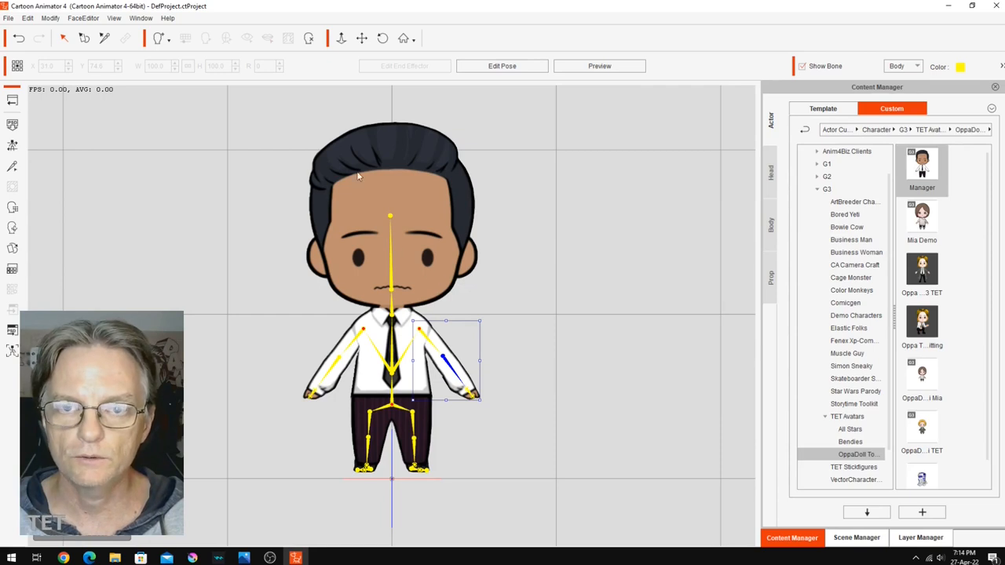
mouse_move(399, 265)
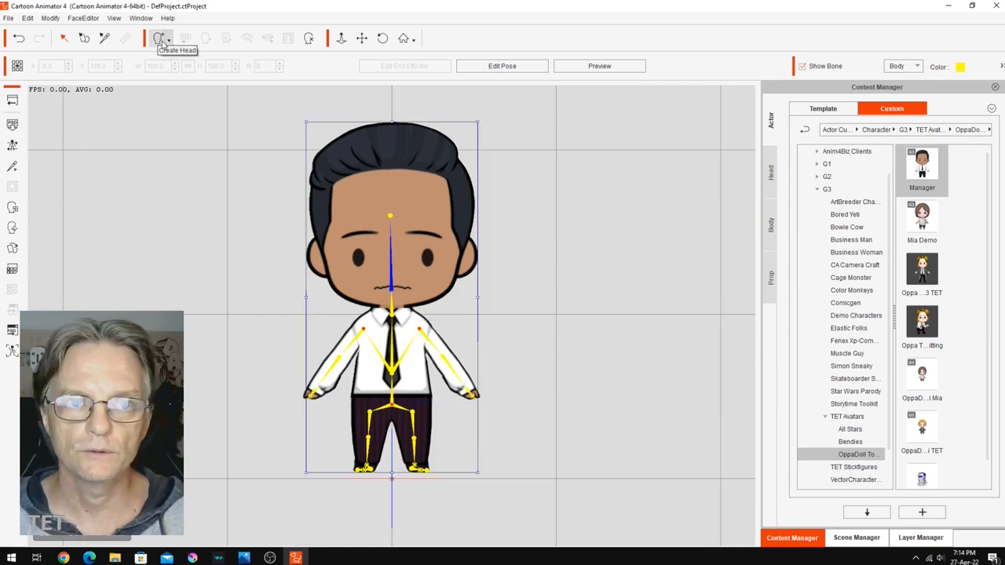
Start a morph-based head replacing the current one, loading oppa-doll-office-worker-A-Pose.png
click(159, 38)
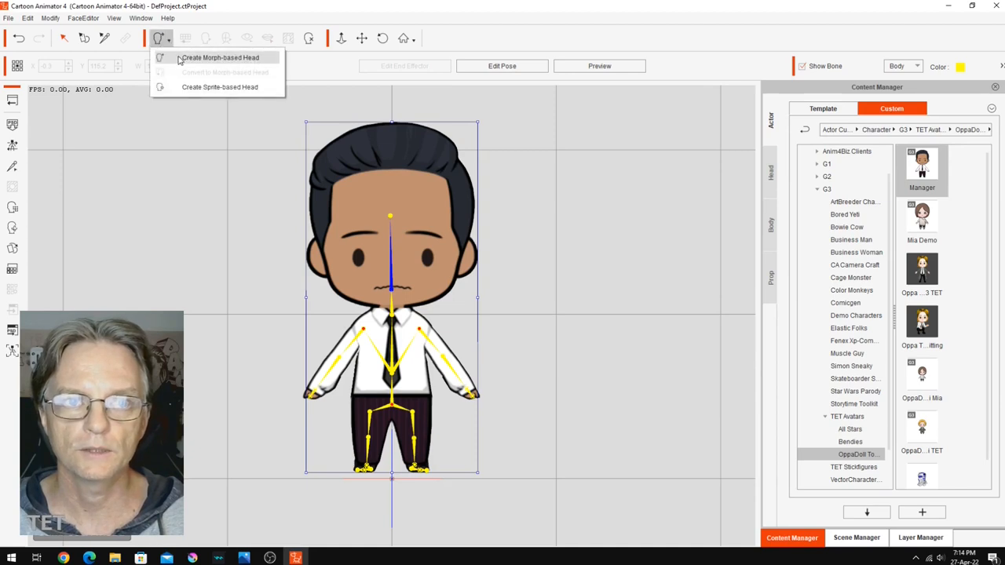
click(219, 57)
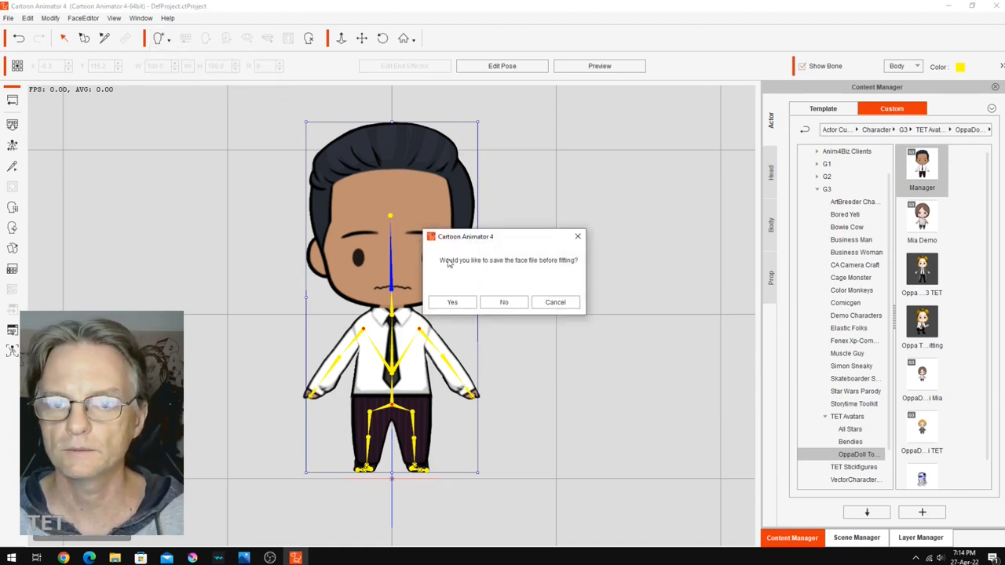
click(503, 303)
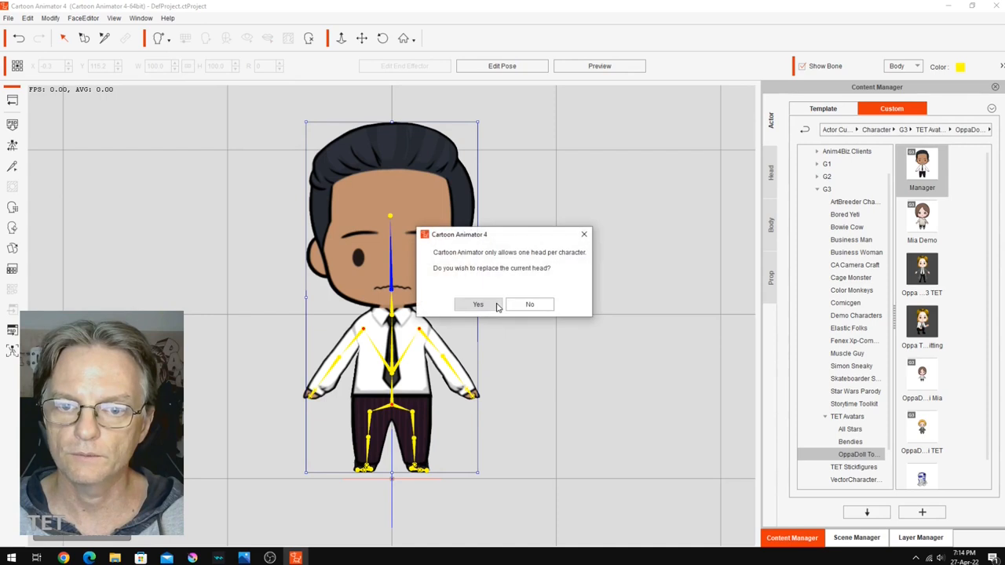
click(477, 304)
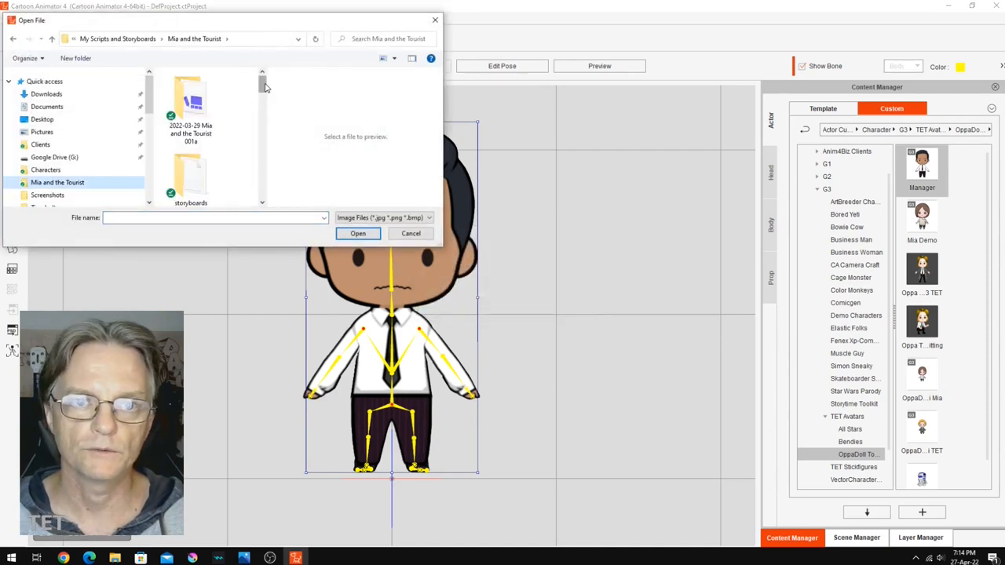
click(190, 137)
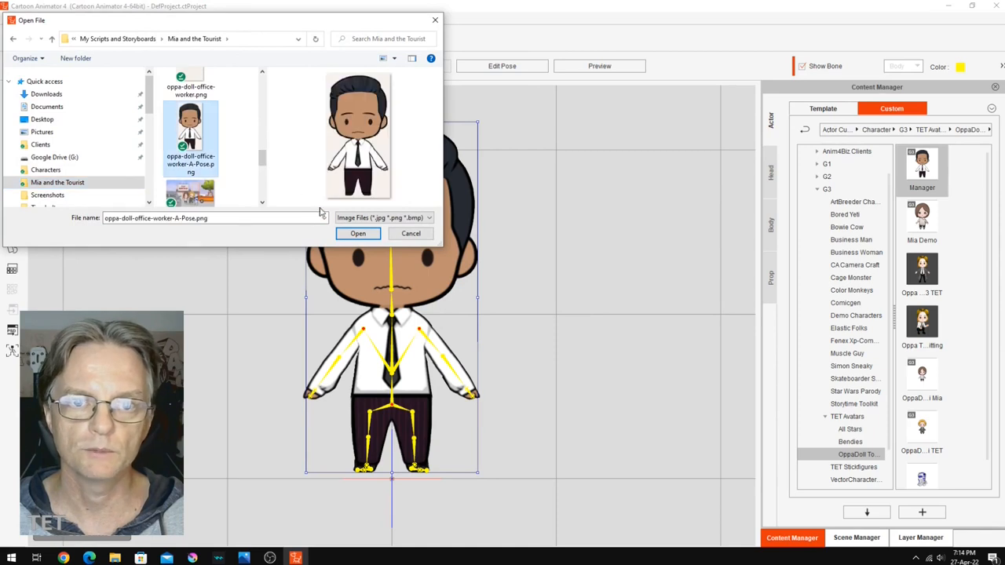
click(357, 233)
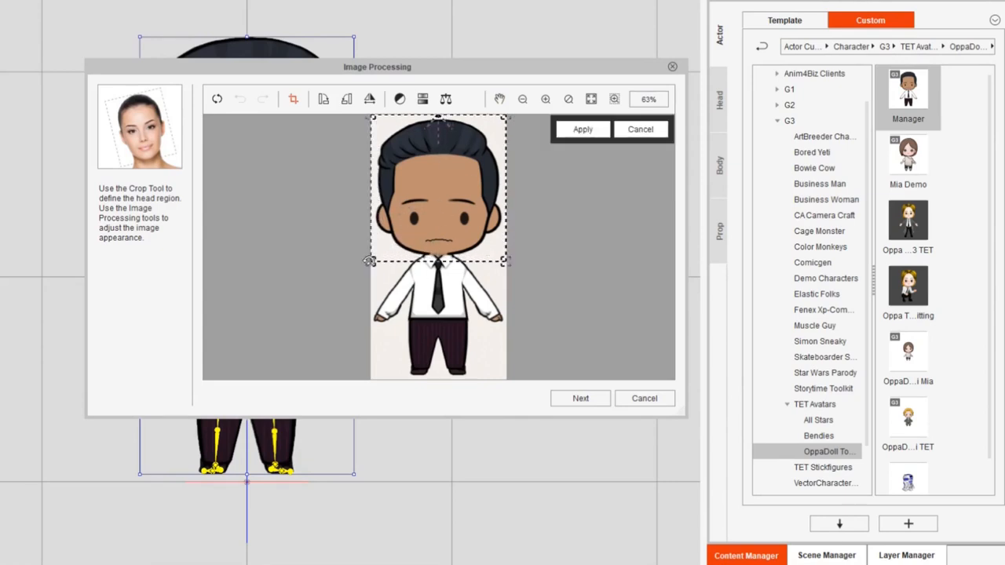
Accept the head crop and place anchor points on the left and right eyes
click(582, 129)
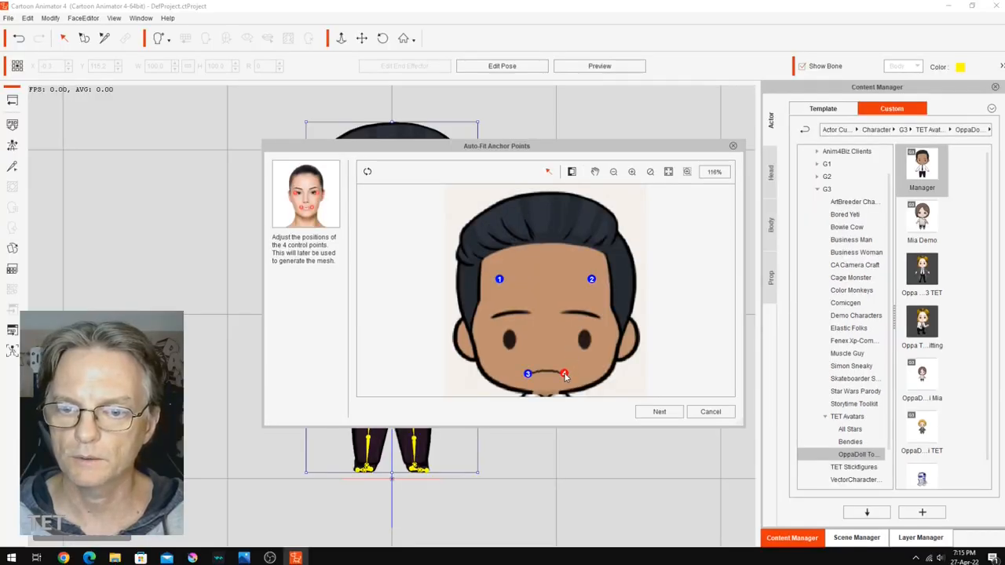
drag(499, 278, 509, 342)
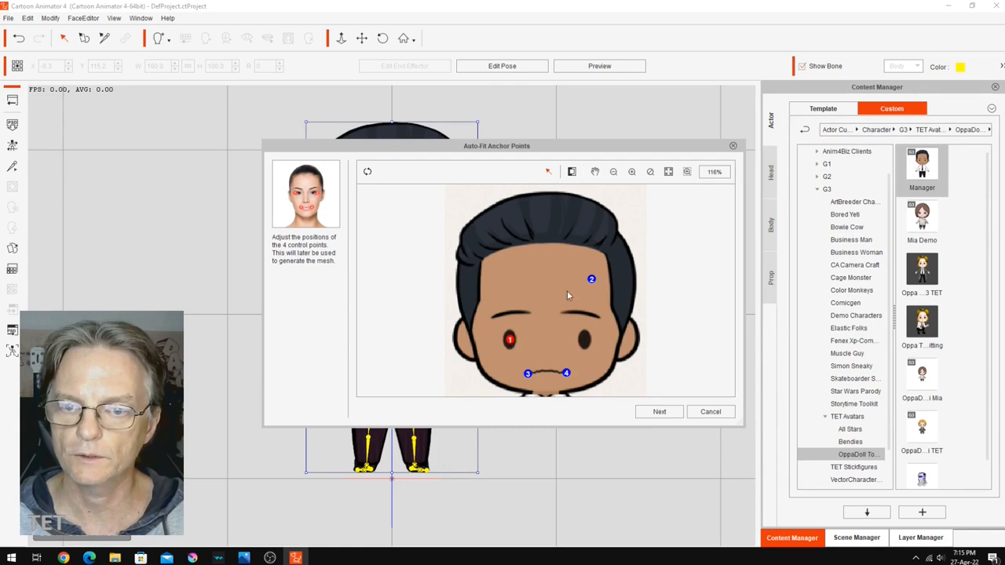
drag(591, 279, 584, 339)
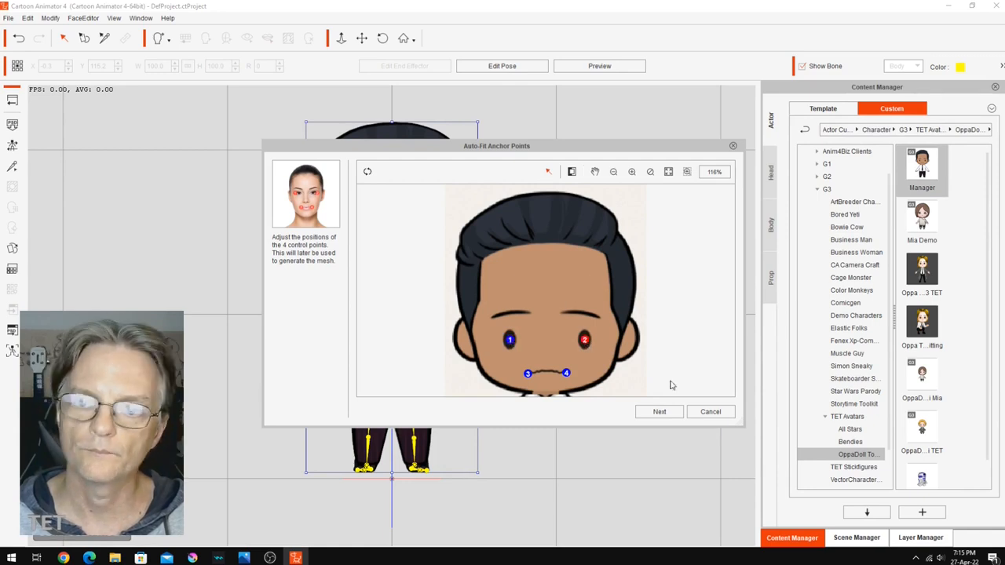
Confirm the anchor points, align the wireframe's nose line and eyebrow curve, and finish fitting
click(660, 411)
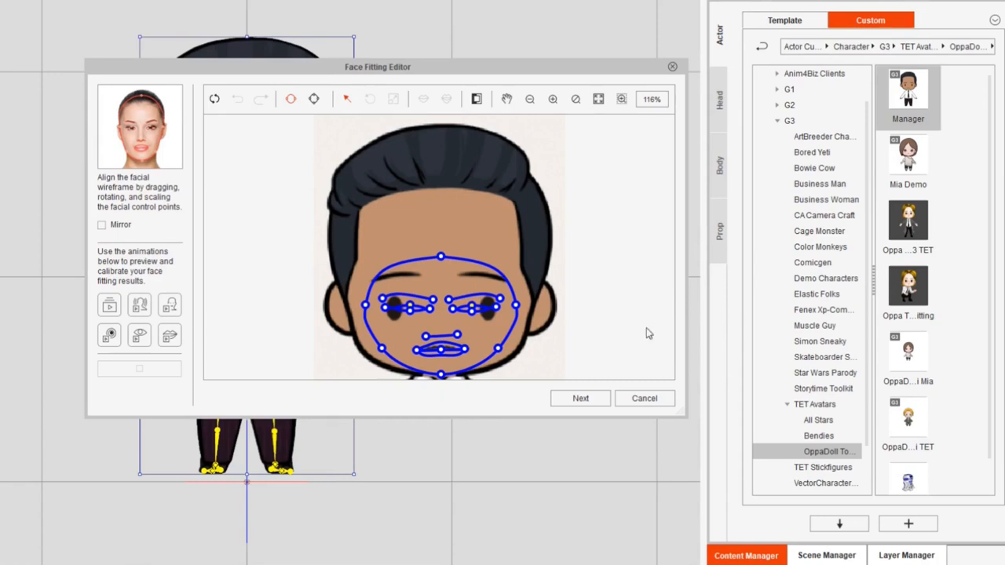
mouse_move(581, 118)
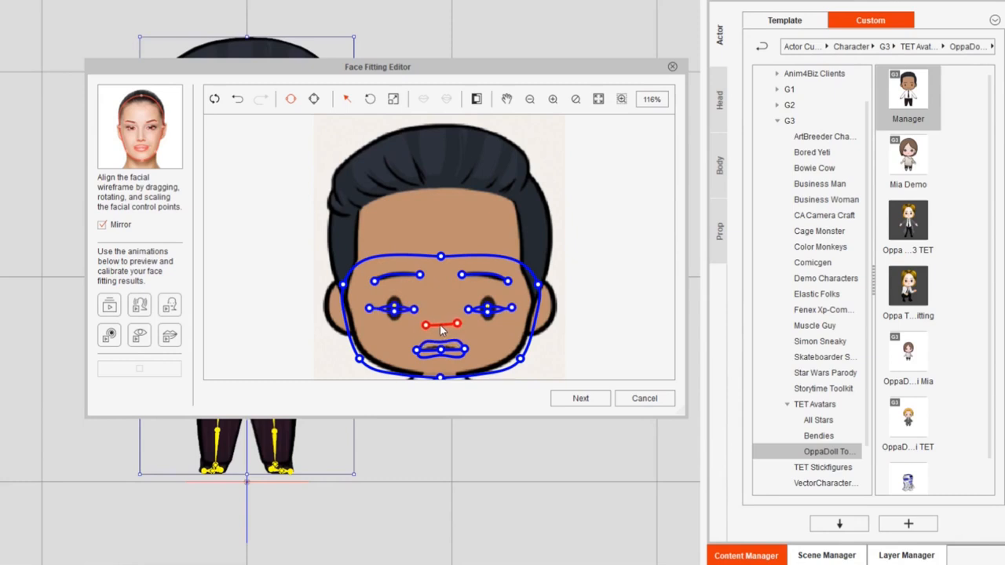
click(552, 99)
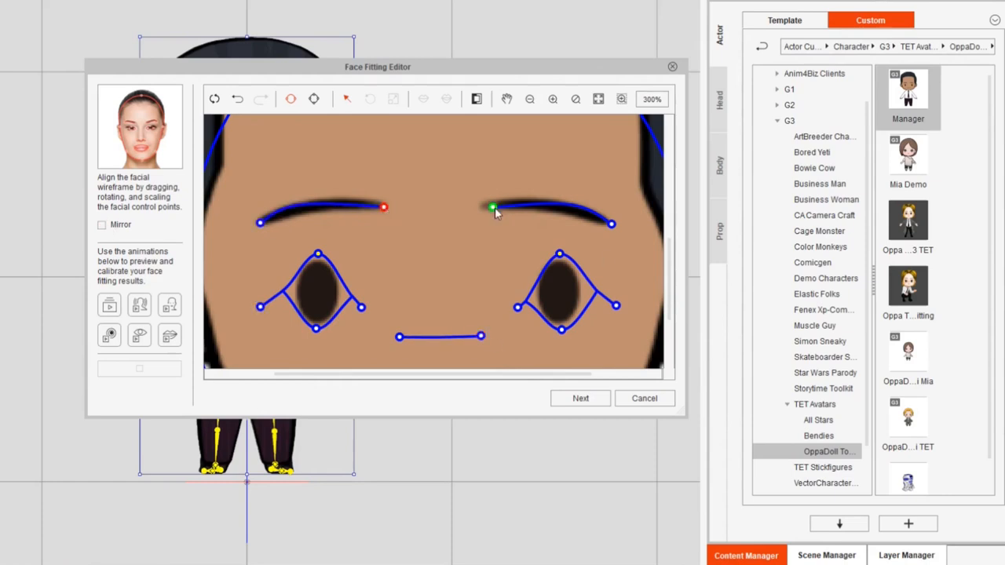
click(102, 225)
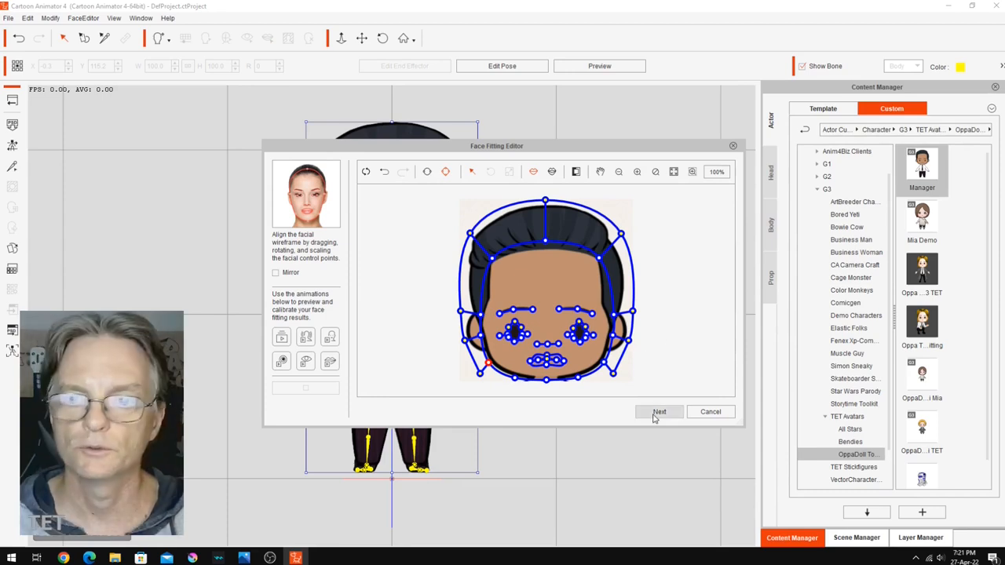
click(659, 411)
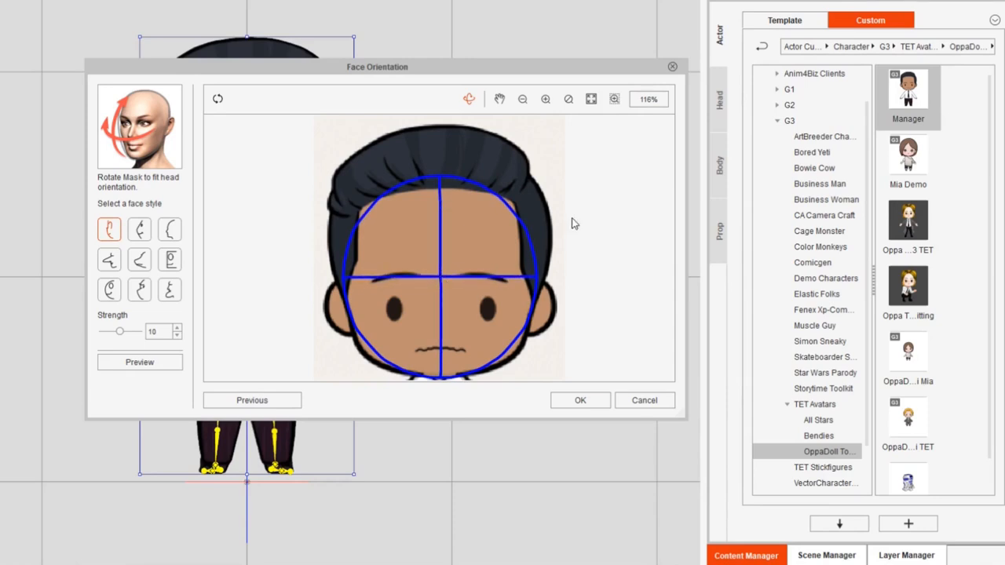
mouse_move(579, 396)
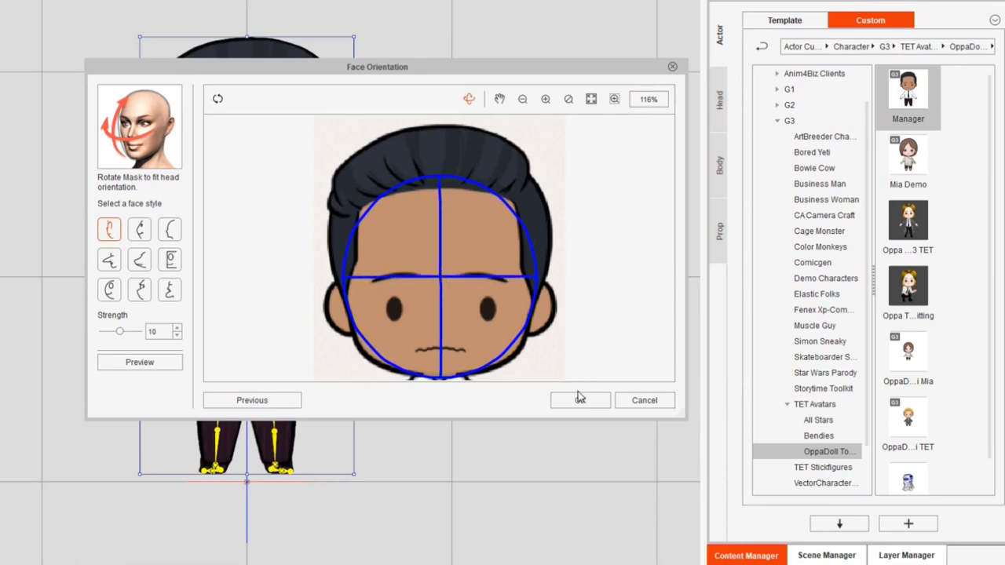
Confirm the face orientation, then magic-wand the head image's background away and confirm the mask
click(579, 400)
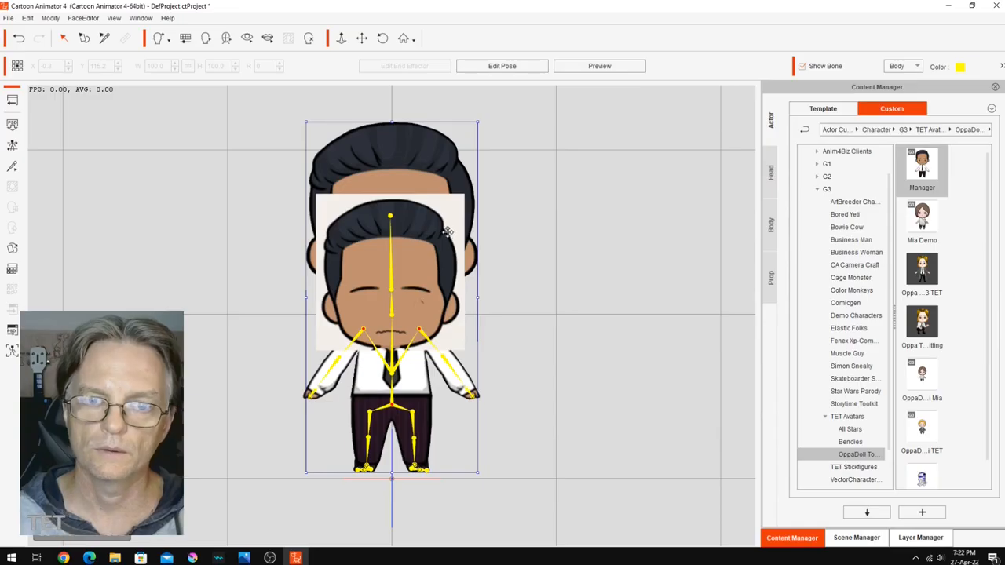
mouse_move(406, 298)
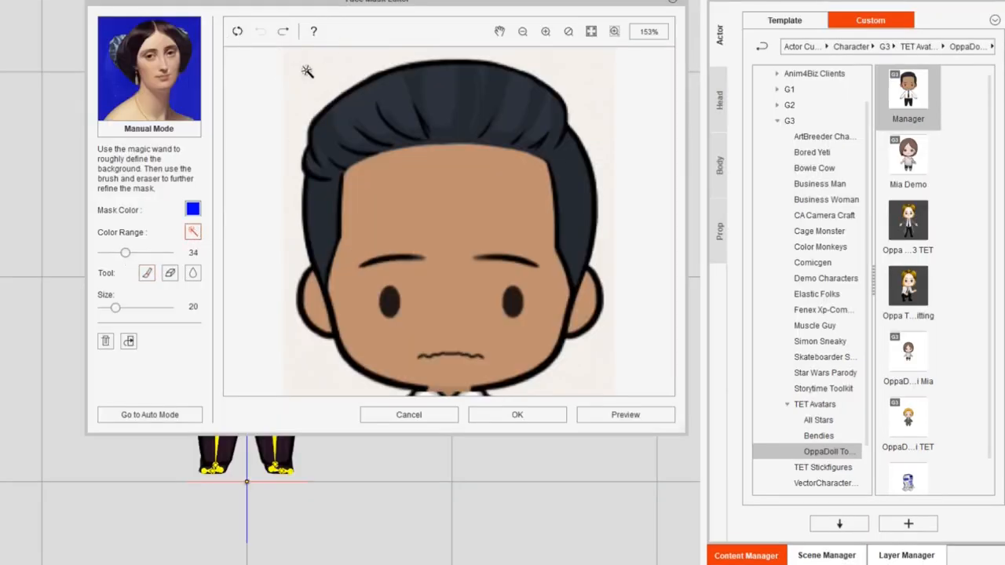
click(314, 76)
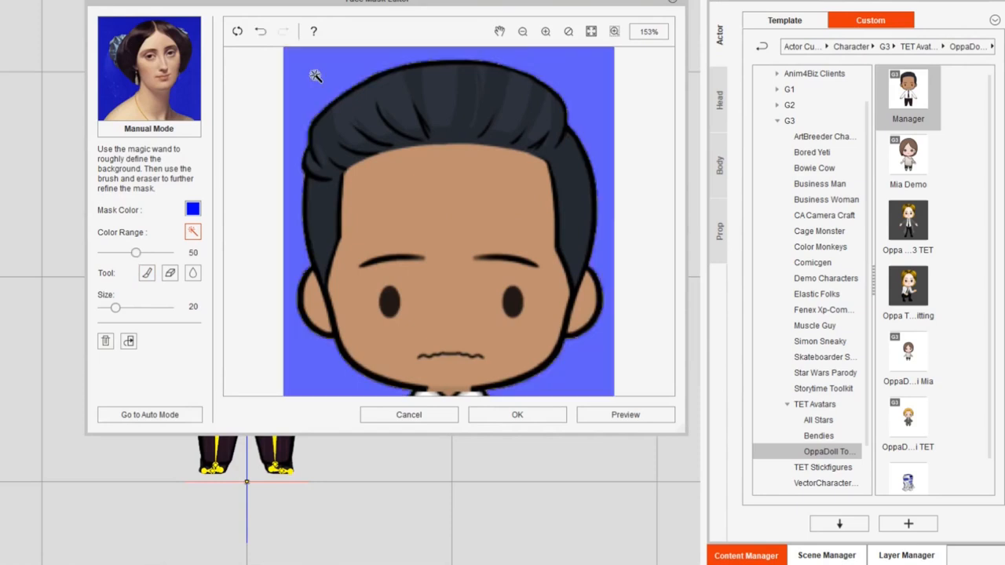
click(516, 414)
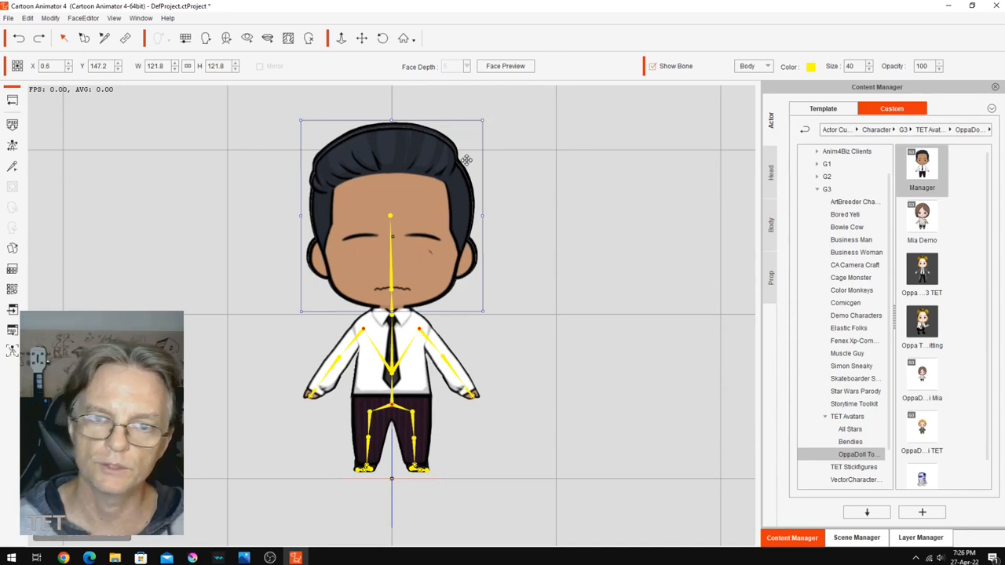
mouse_move(481, 120)
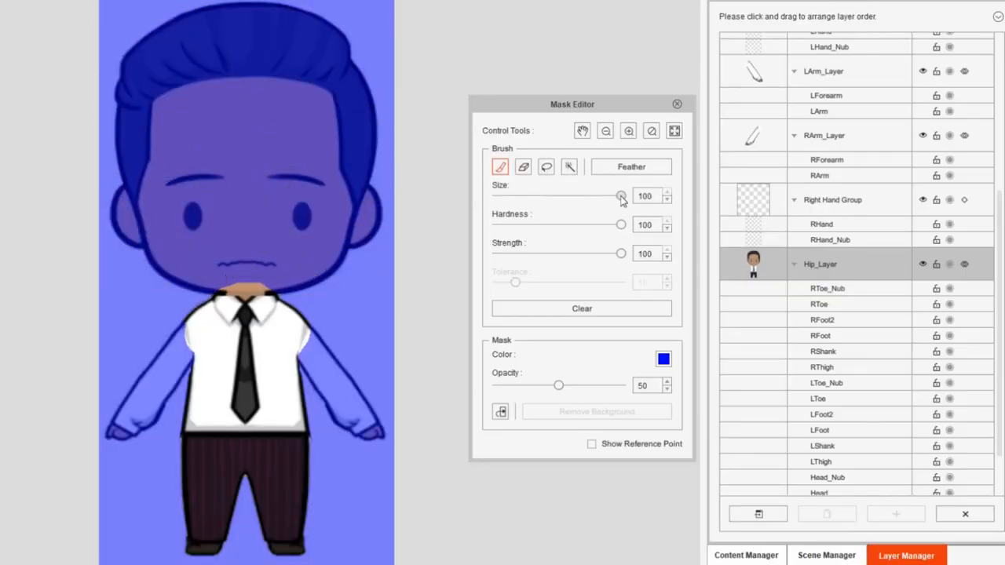
Shrink the mask eraser to about 50, uncover the neck below the chin, and stop calibration
drag(621, 195, 561, 195)
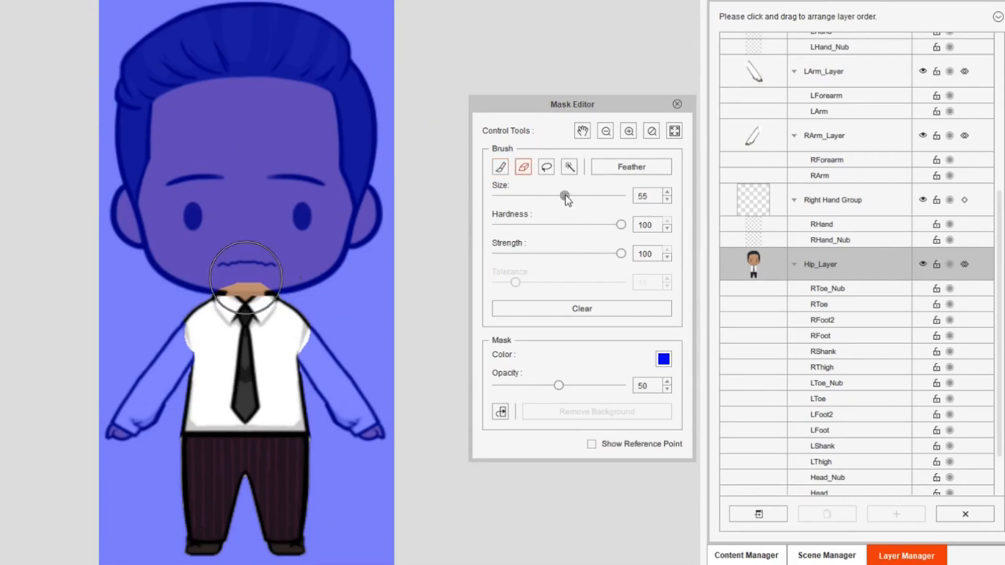
drag(562, 194, 552, 195)
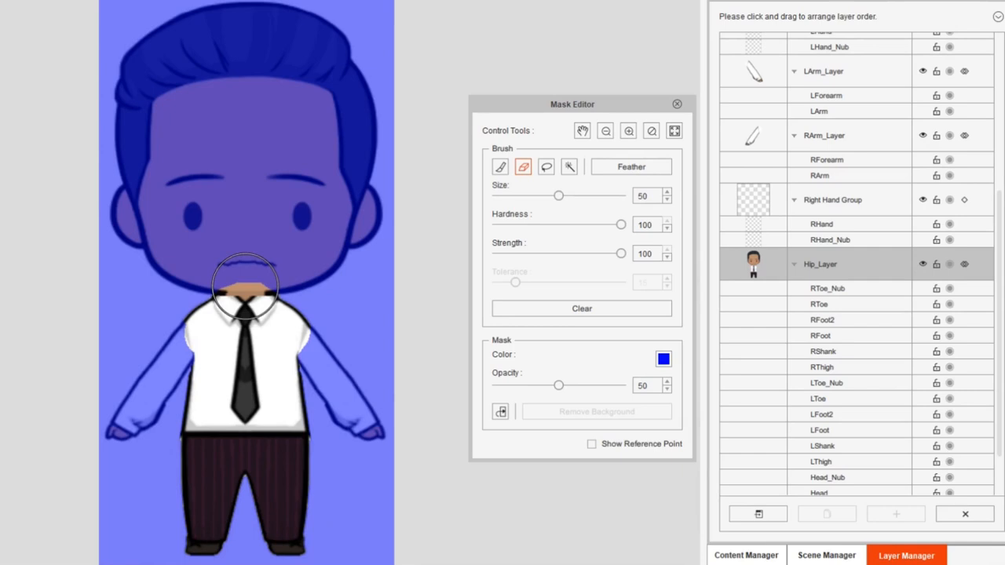
click(676, 103)
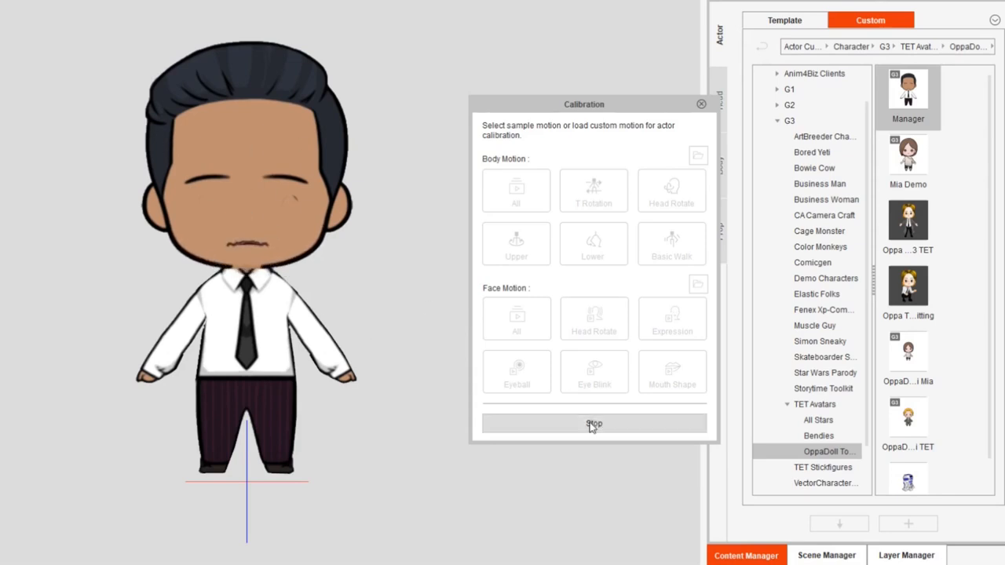
click(595, 424)
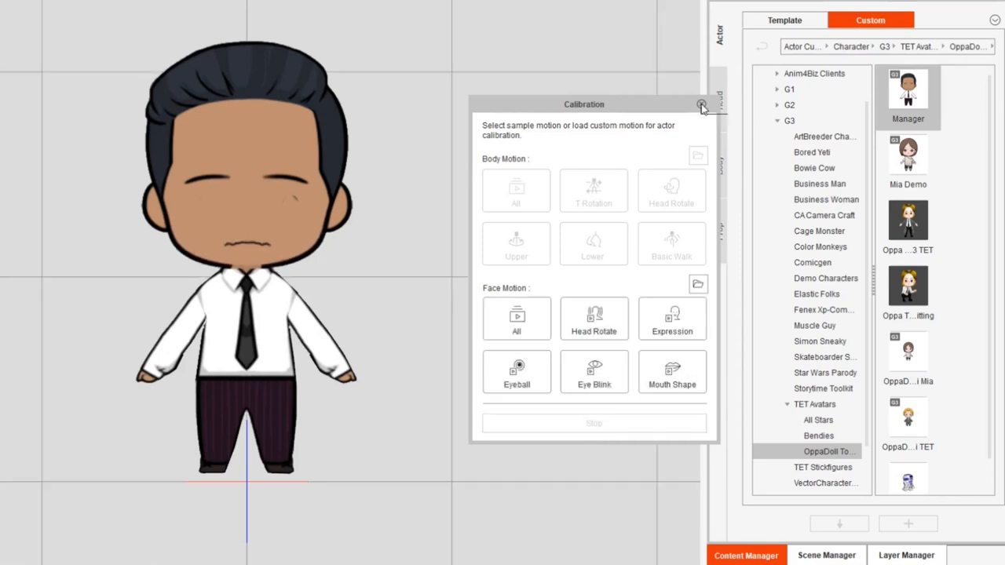
Close the motion test, preview the character, and confirm the head's face mask
click(701, 105)
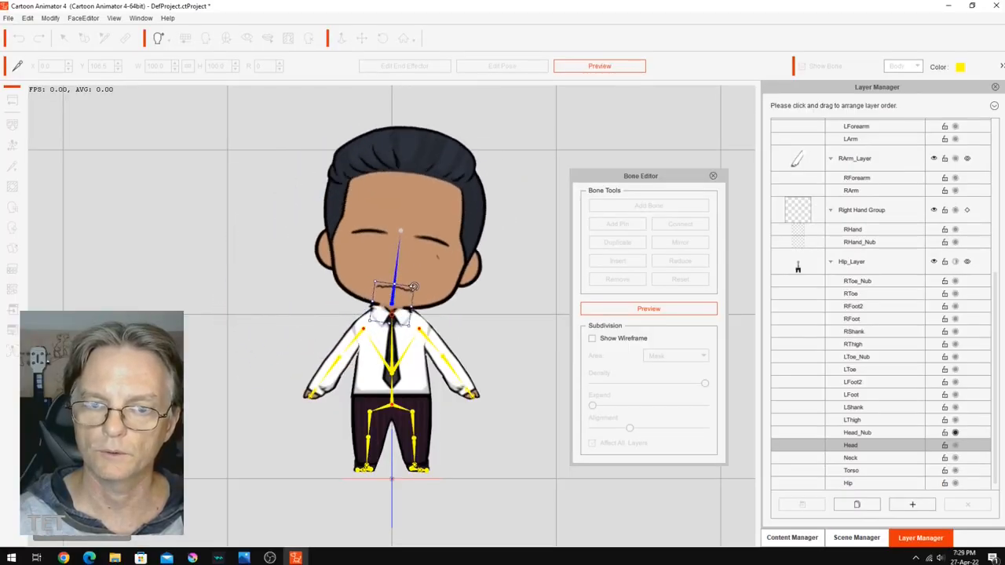
click(648, 307)
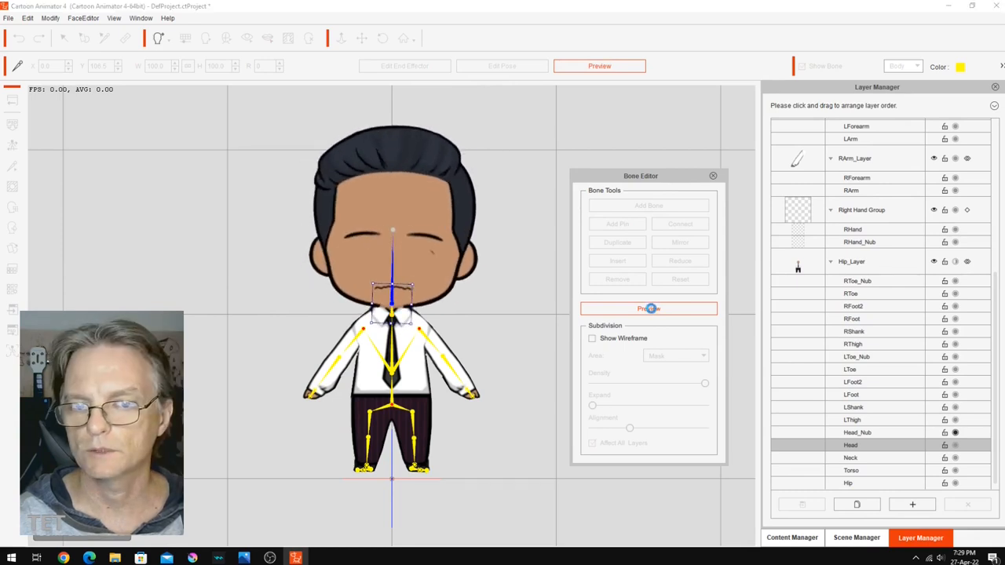
click(50, 17)
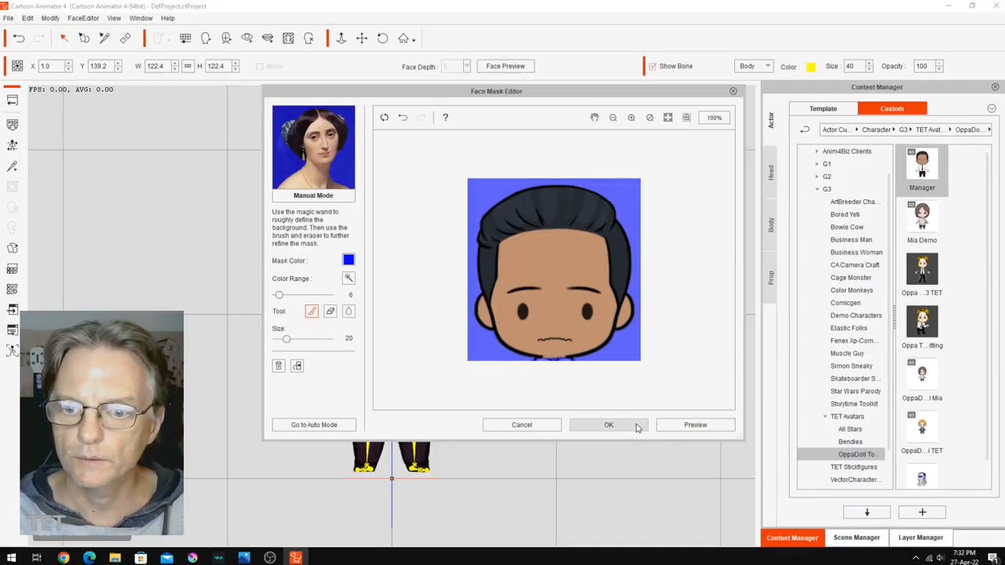
click(608, 424)
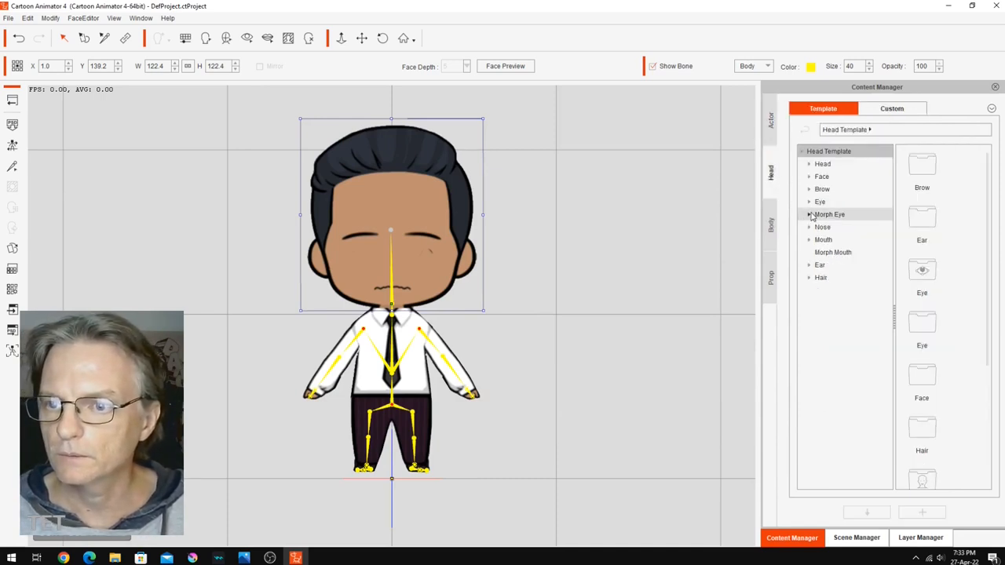
Apply Comic_06 eyes from Morph Eye > 4. Comic, then list the morph mouth templates
click(810, 213)
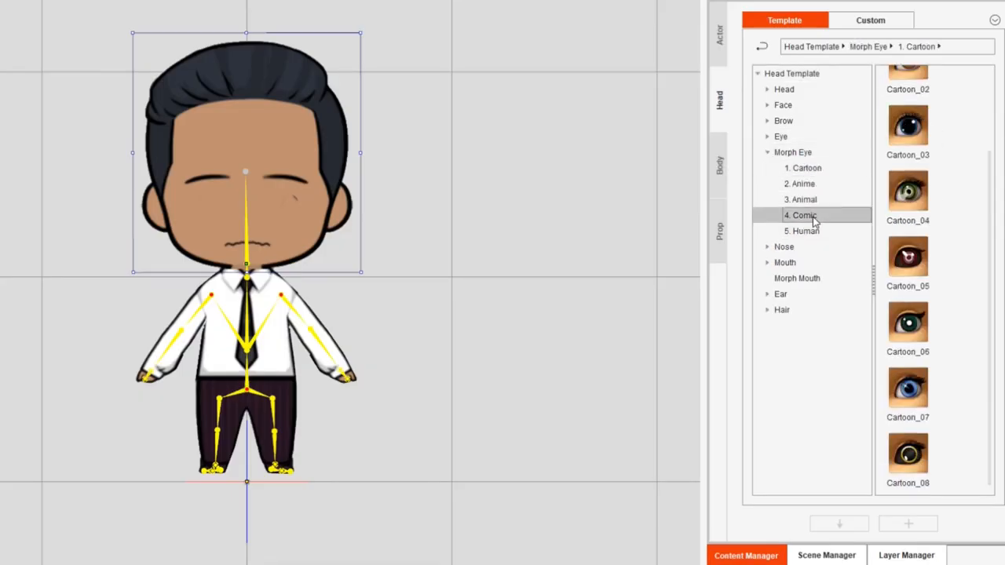
click(803, 215)
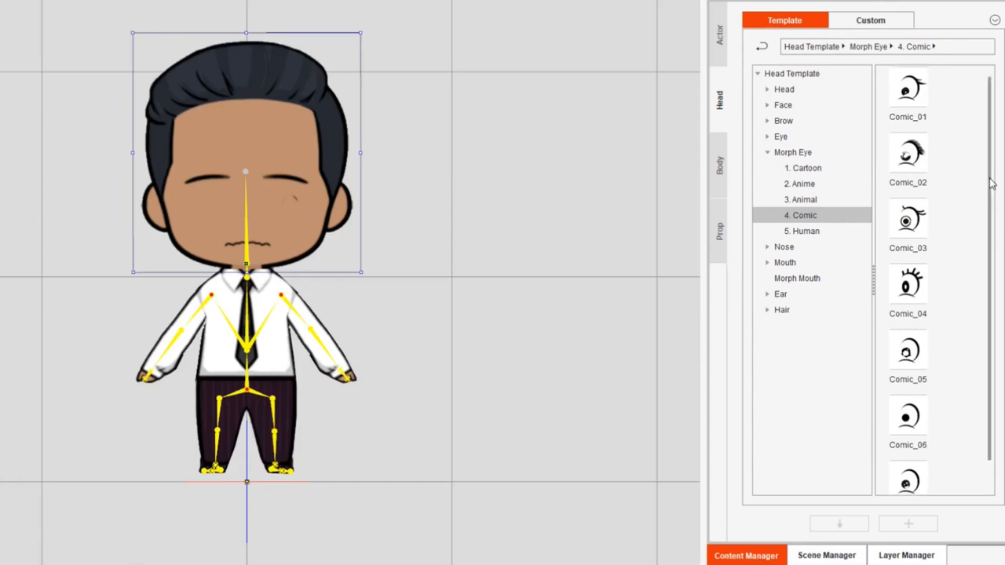
scroll(down, 3)
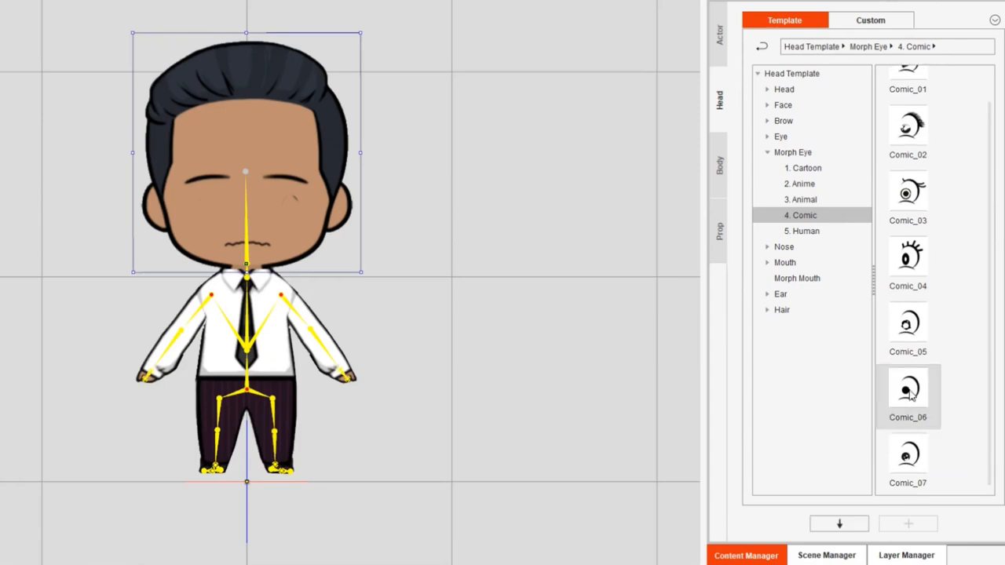
double_click(907, 390)
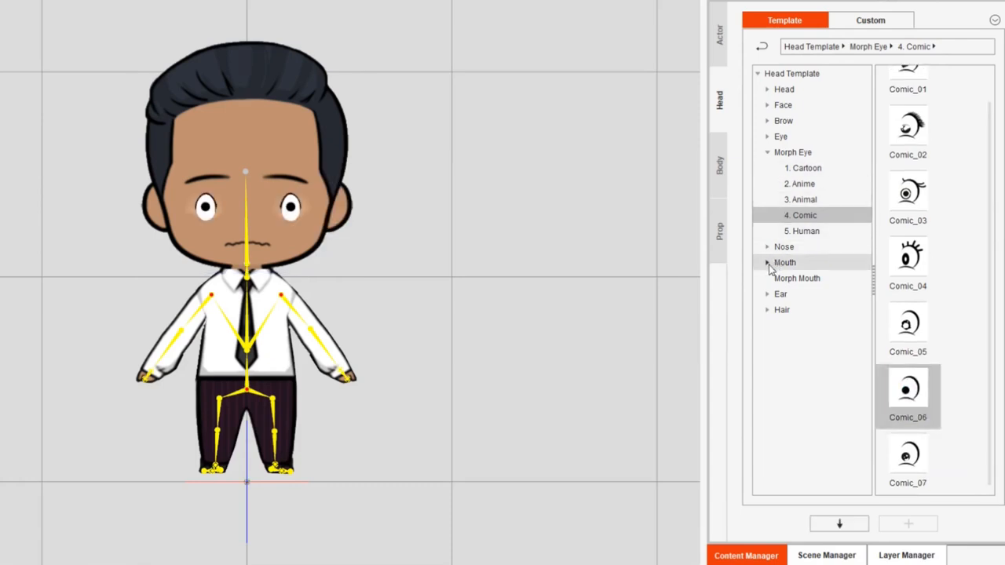
click(796, 278)
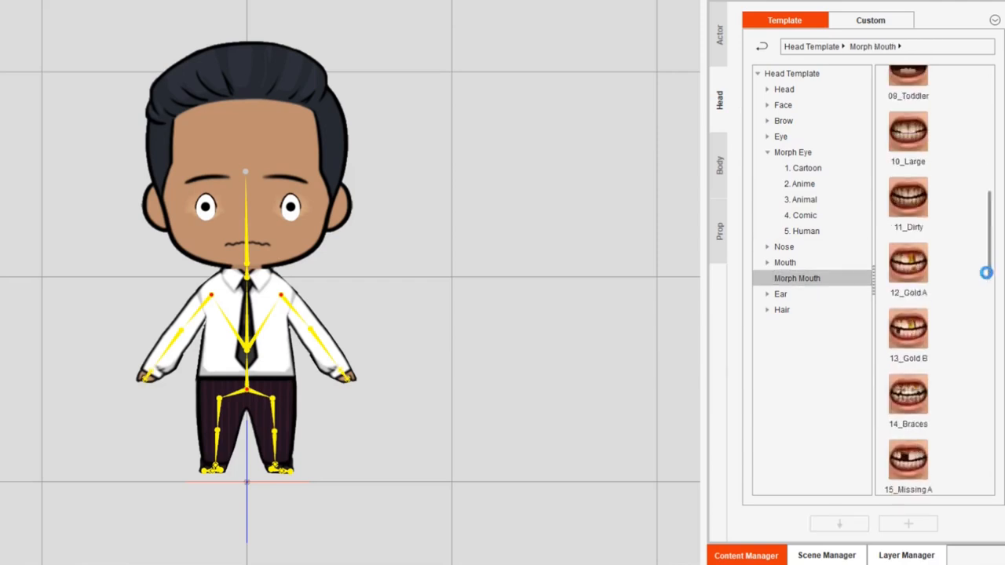
scroll(down, 3)
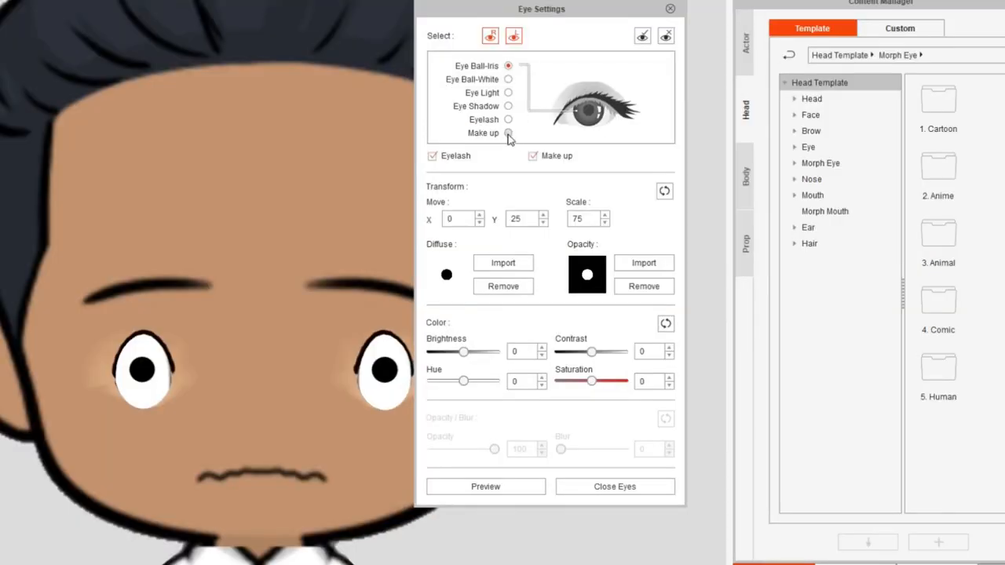
Remove eyelashes and makeup, raise the iris scale, and refit the right eye outline
click(508, 133)
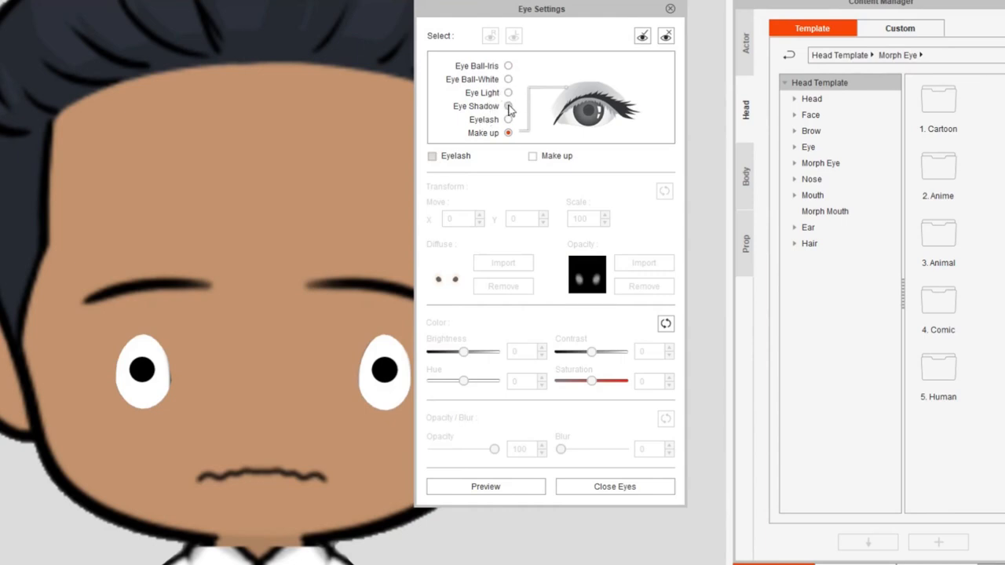
click(508, 66)
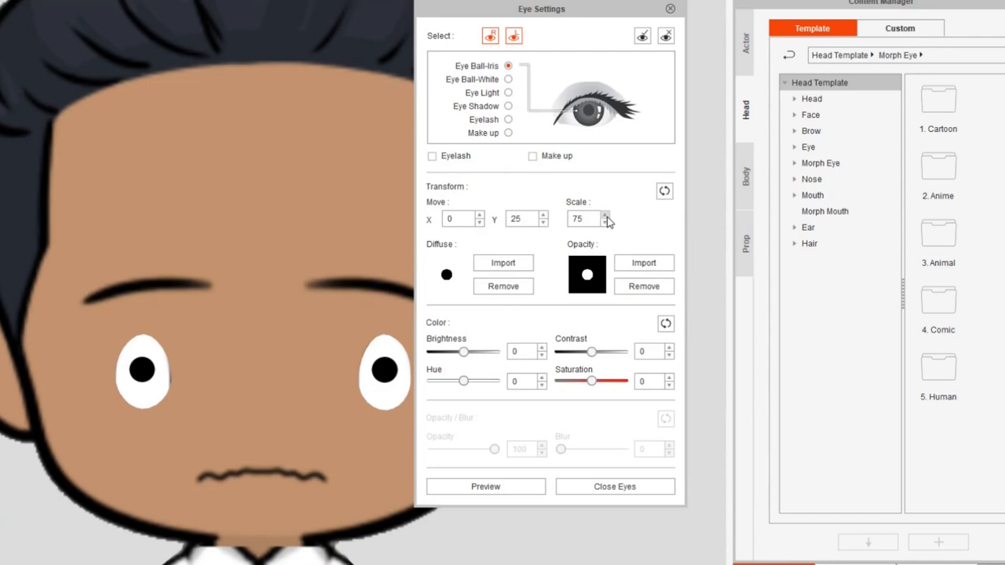
triple_click(584, 218)
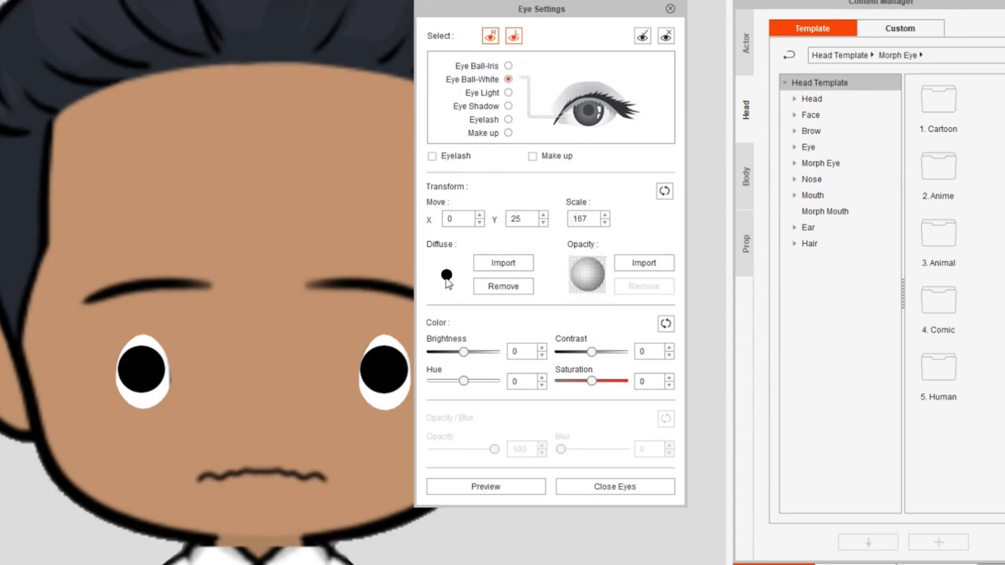
click(509, 120)
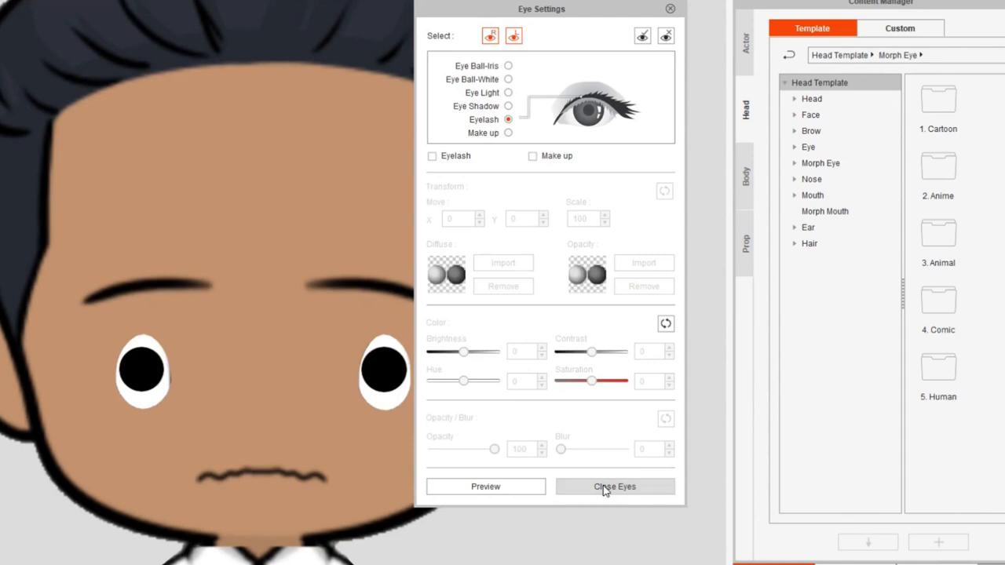
mouse_move(514, 64)
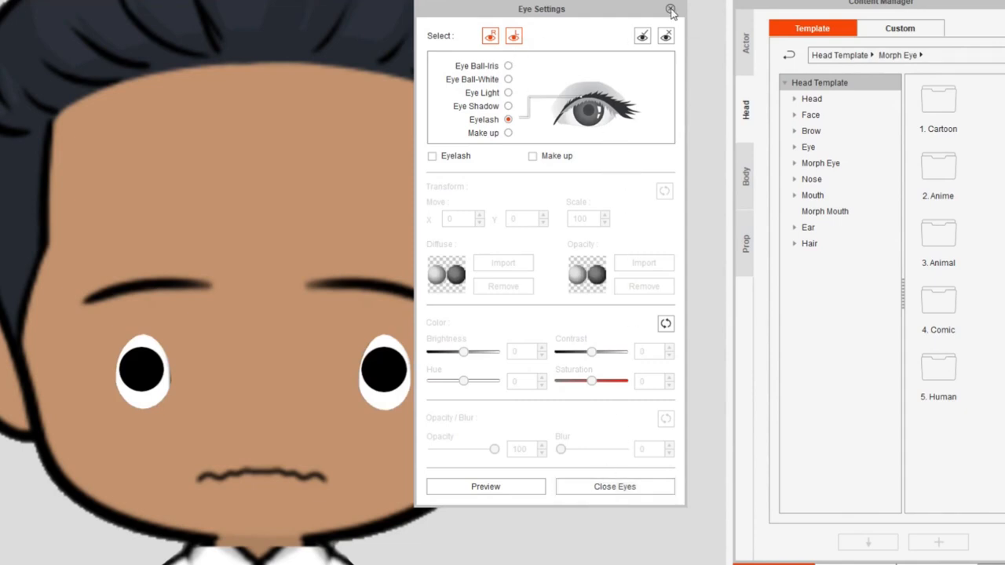
click(671, 9)
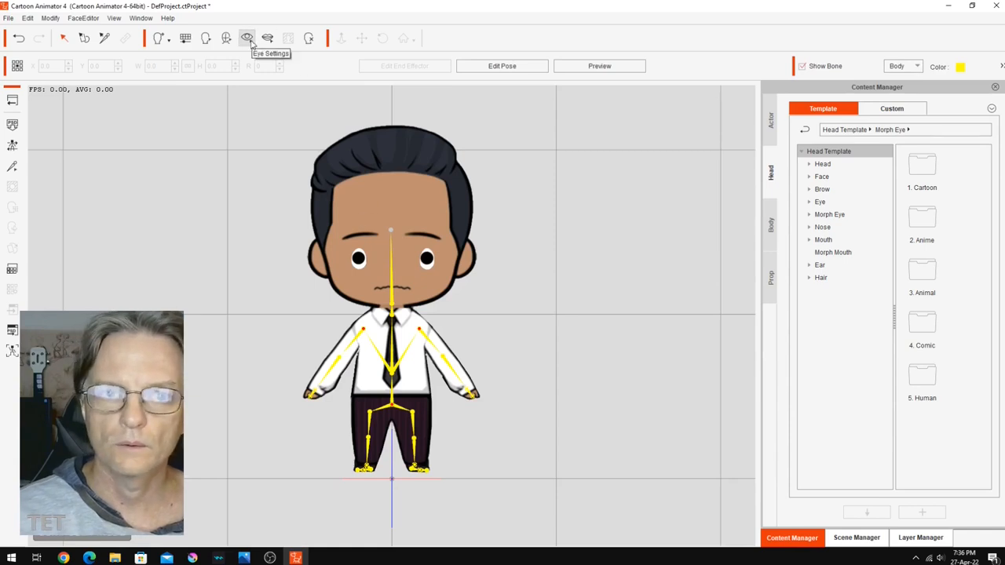
click(247, 38)
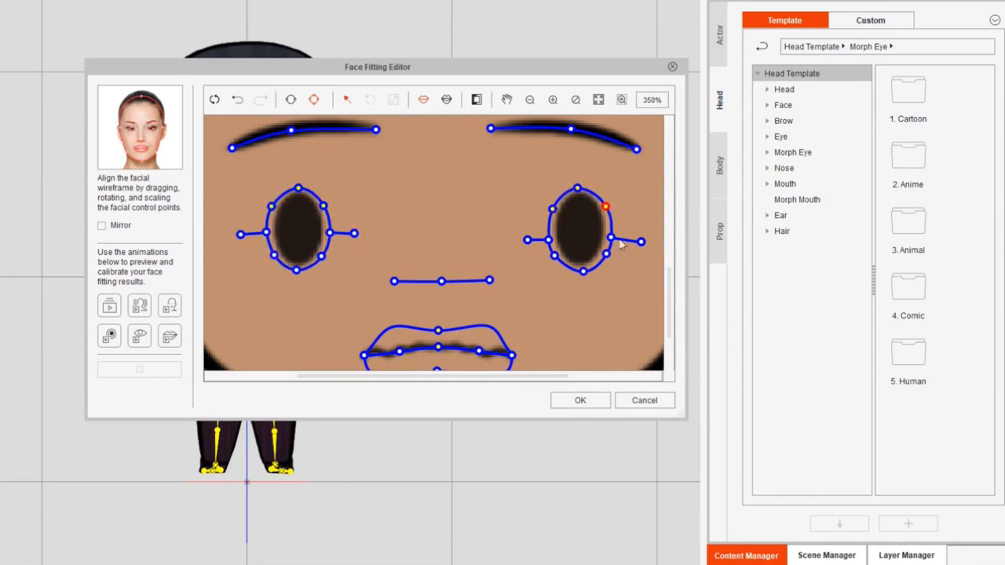
drag(604, 207, 605, 255)
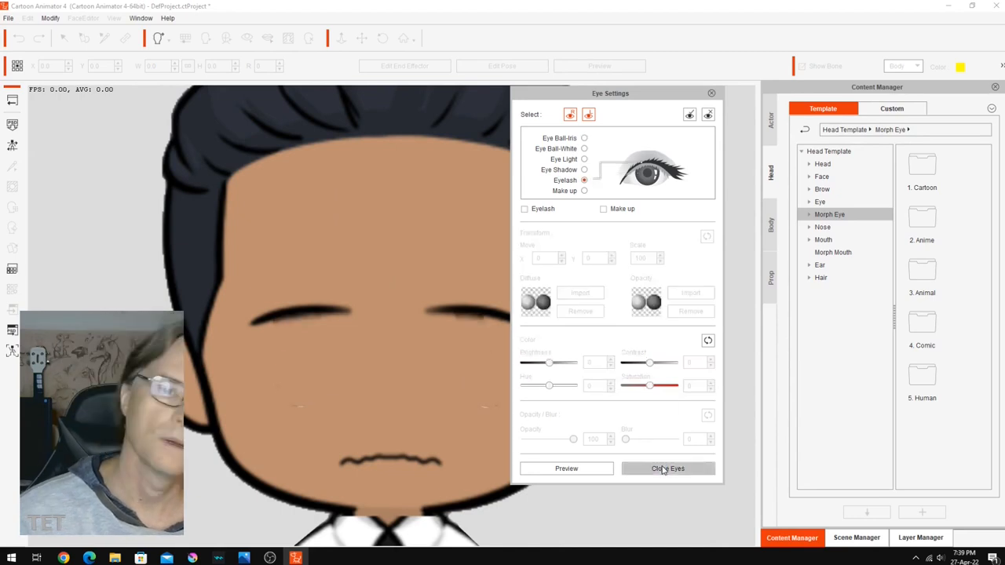
Reopen the character's eyes and darken the teeth to brightness -11
click(668, 468)
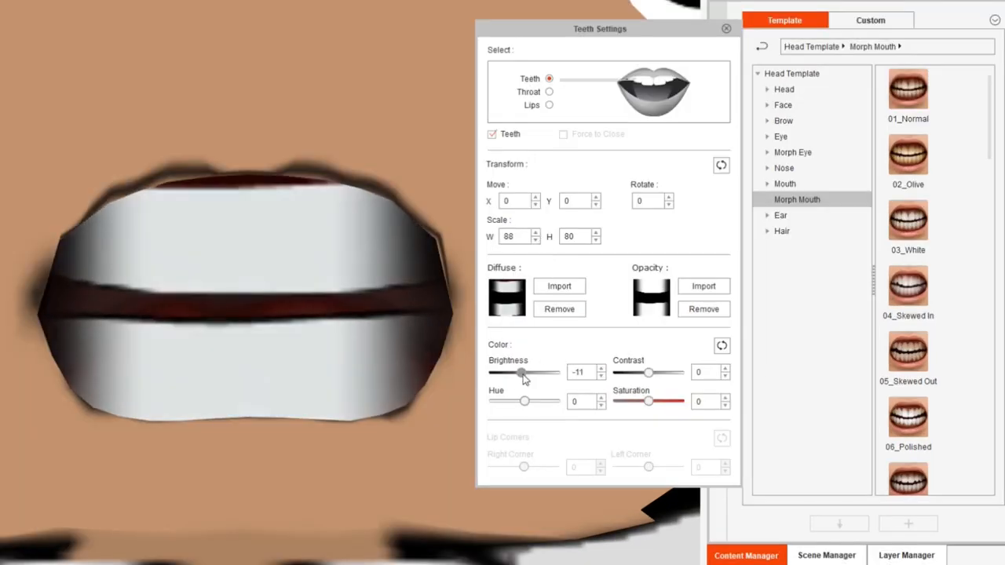
click(726, 28)
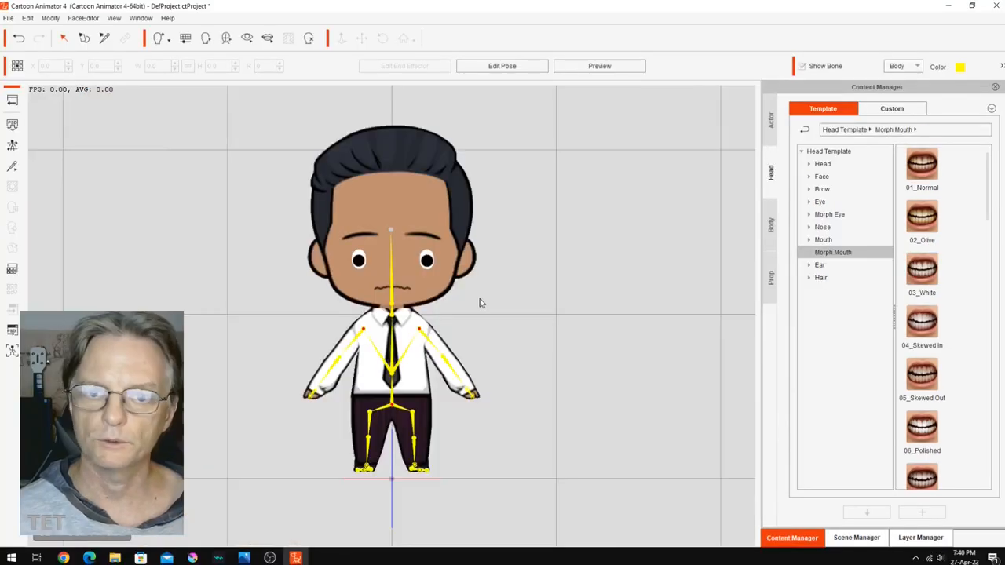
Test-run calibration, then save over the Manager actor in the Actor > Custom library
click(83, 17)
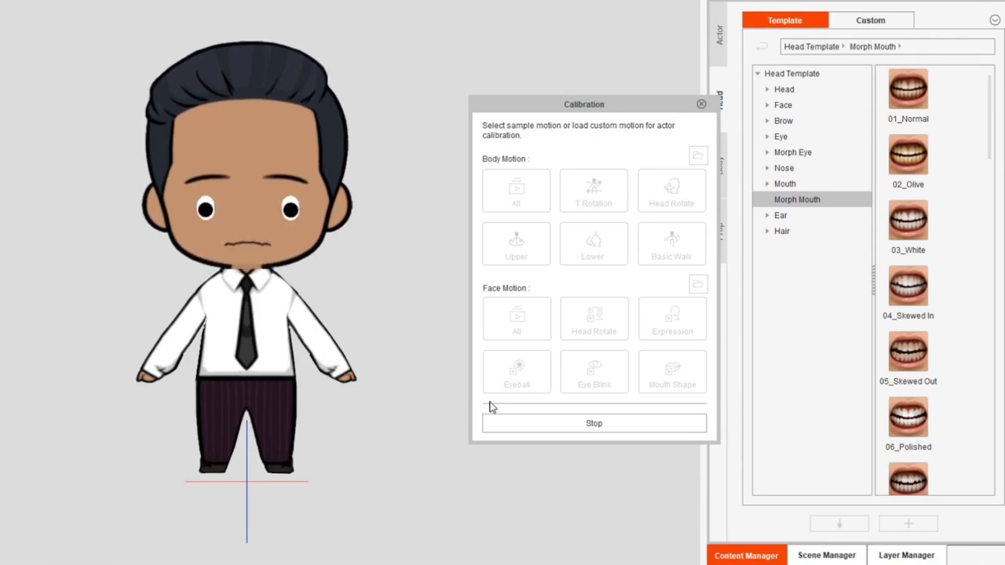
mouse_move(478, 385)
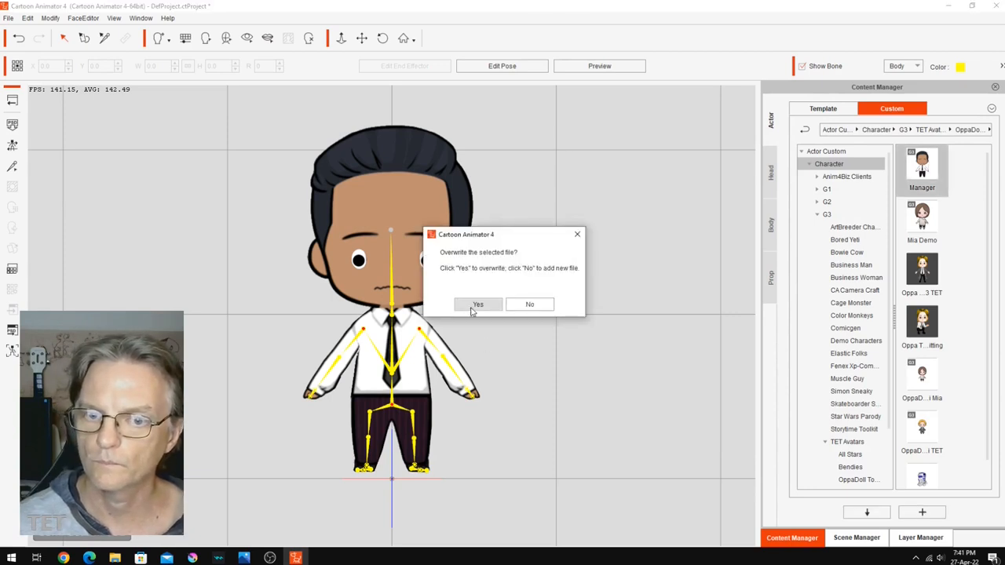
click(477, 304)
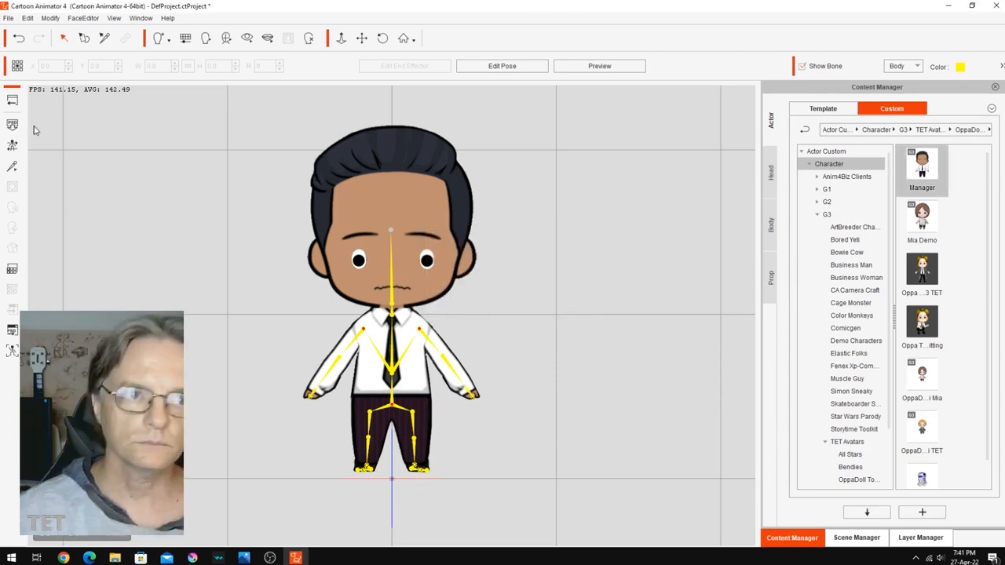